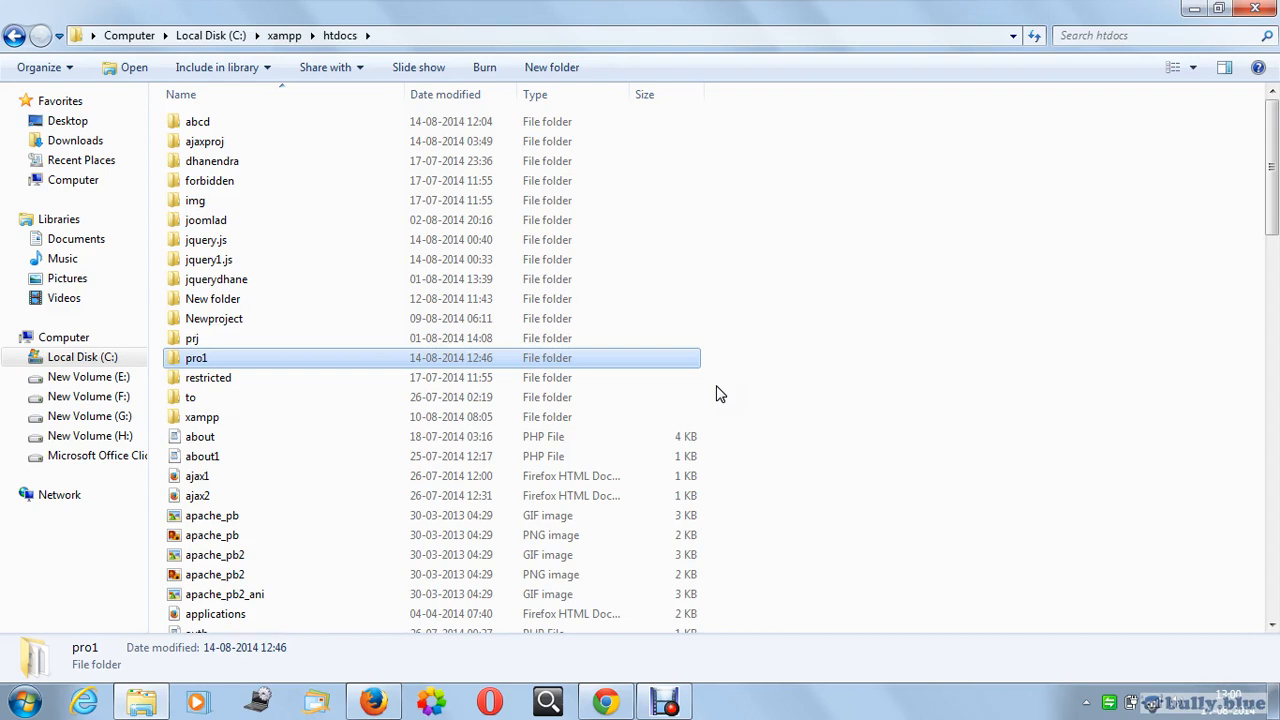
mouse_move(248, 363)
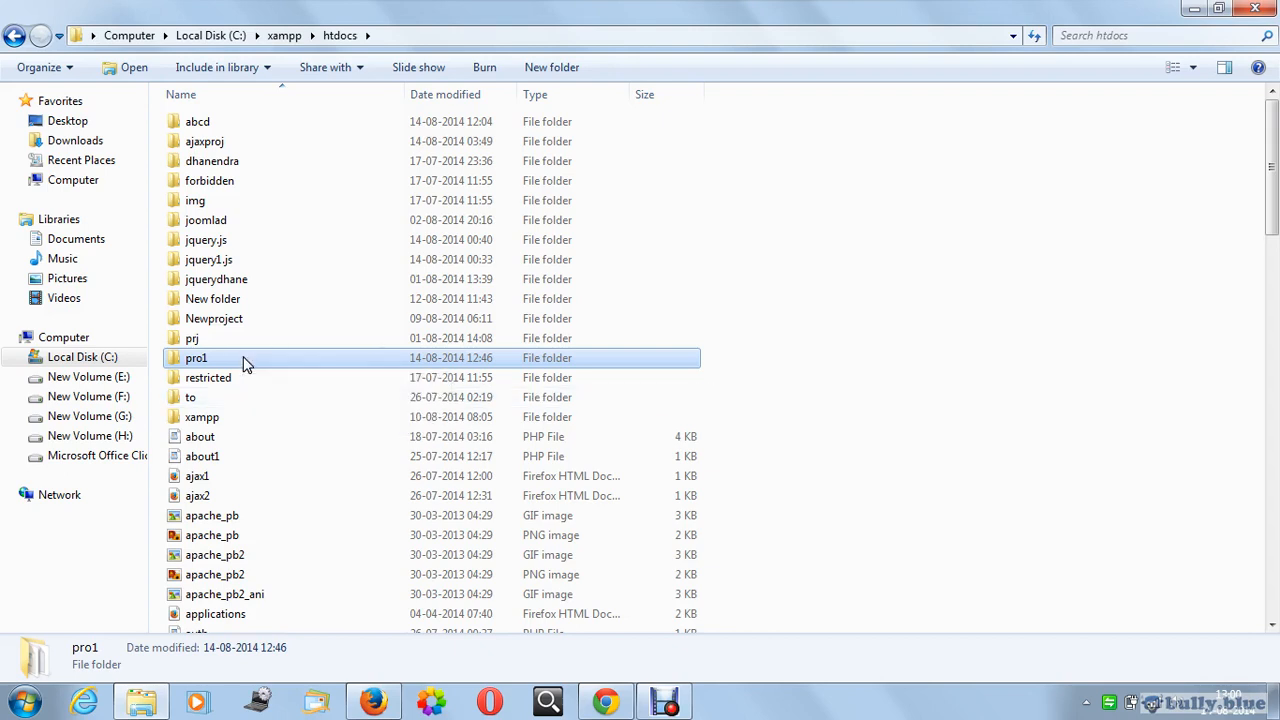
Step: Browse into pro1's application views folder and open welcome_message in WordPad
double_click(196, 357)
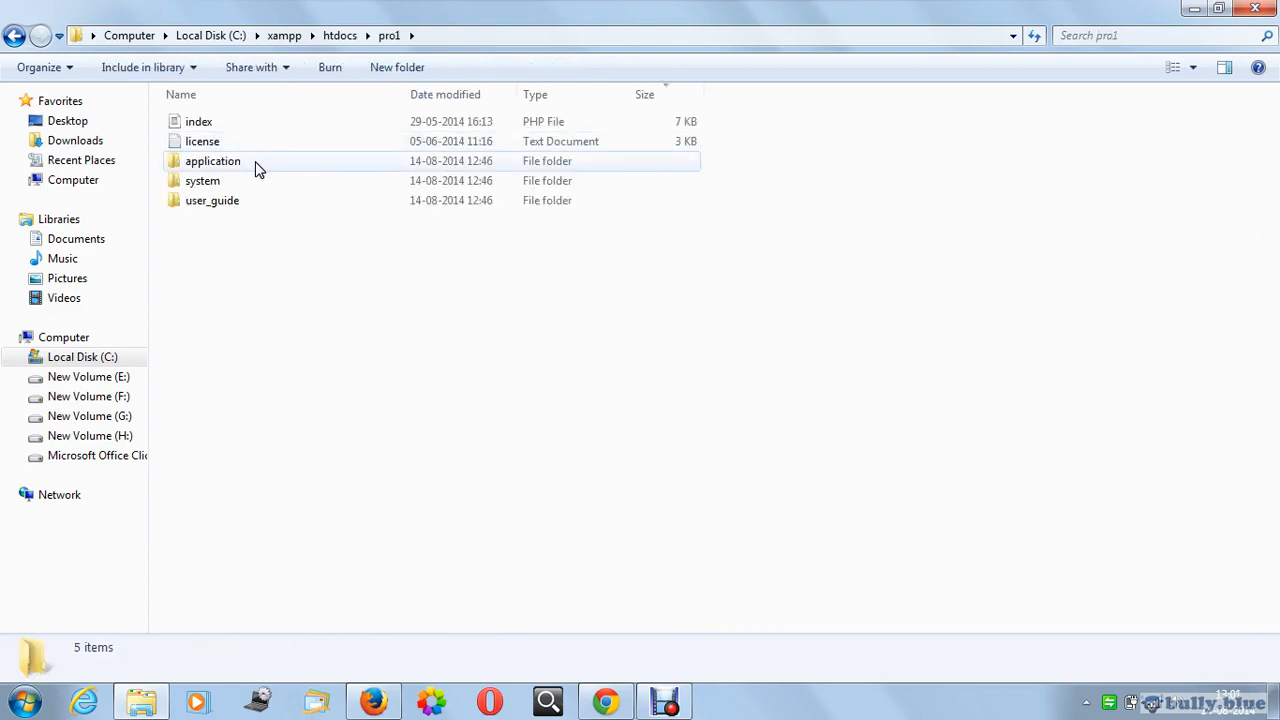
double_click(212, 161)
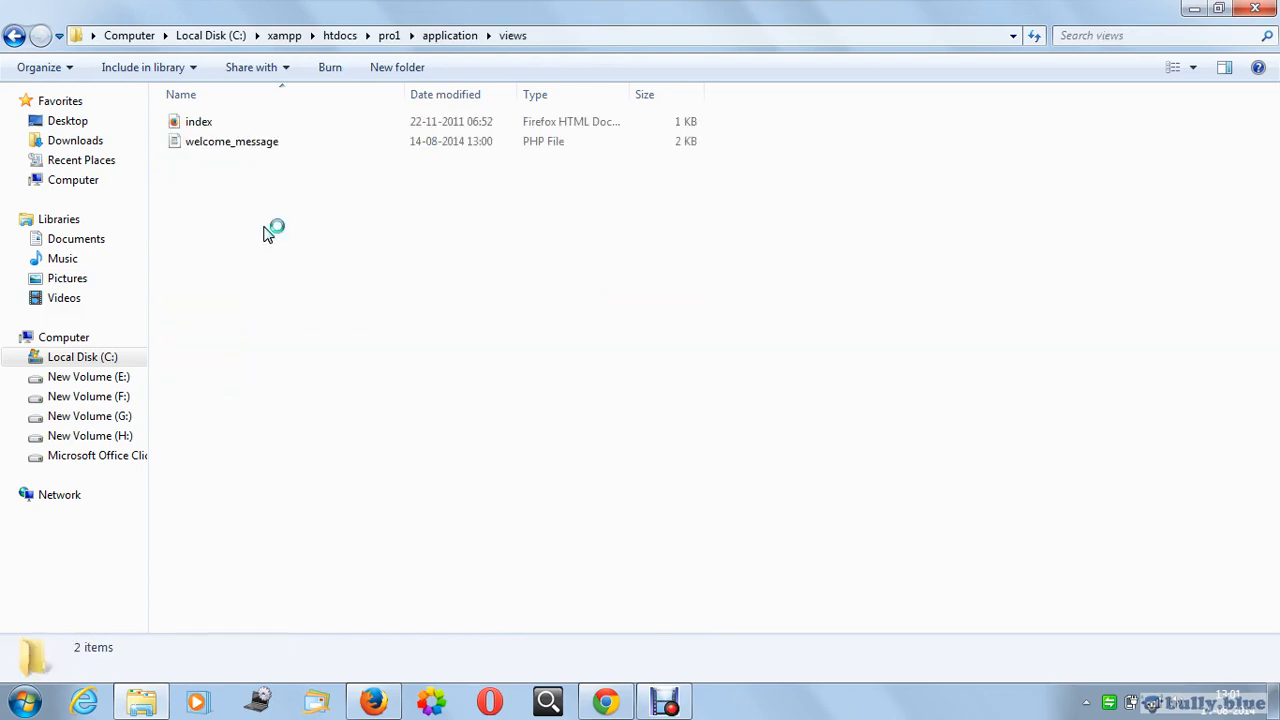
click(232, 141)
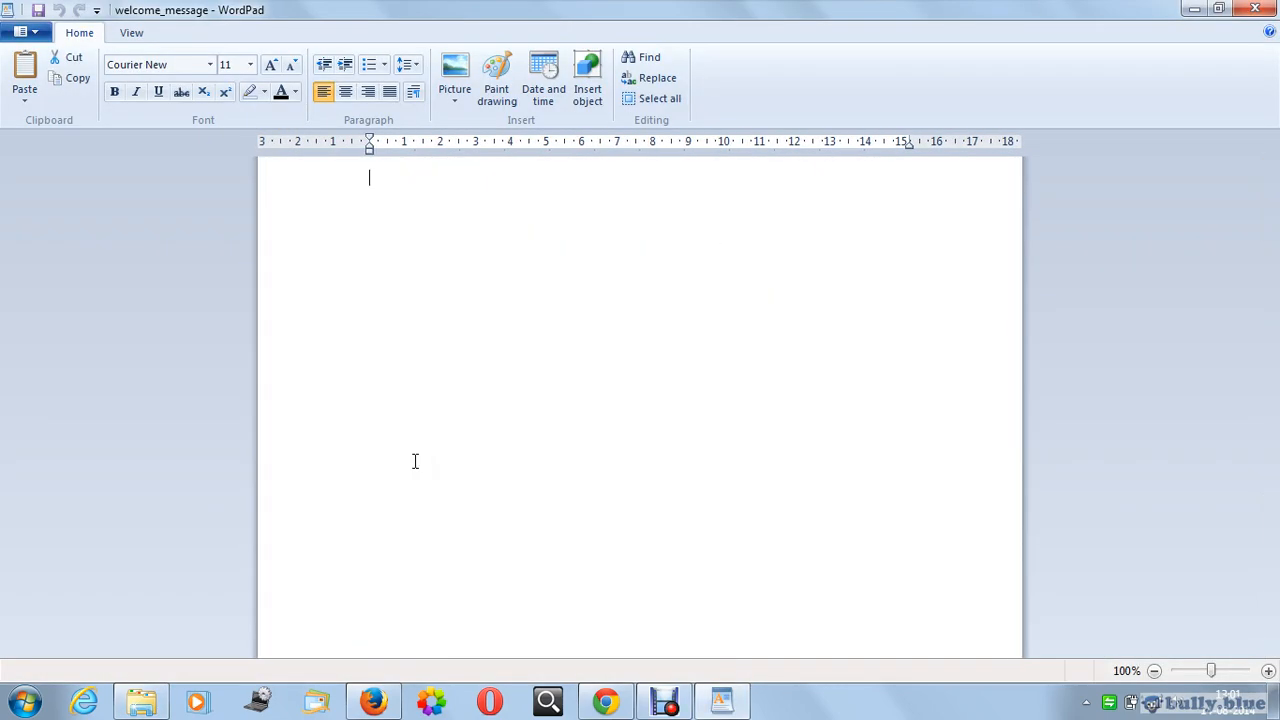
Step: Type an opening form tag with method="post" and an empty action attribute
text(<form)
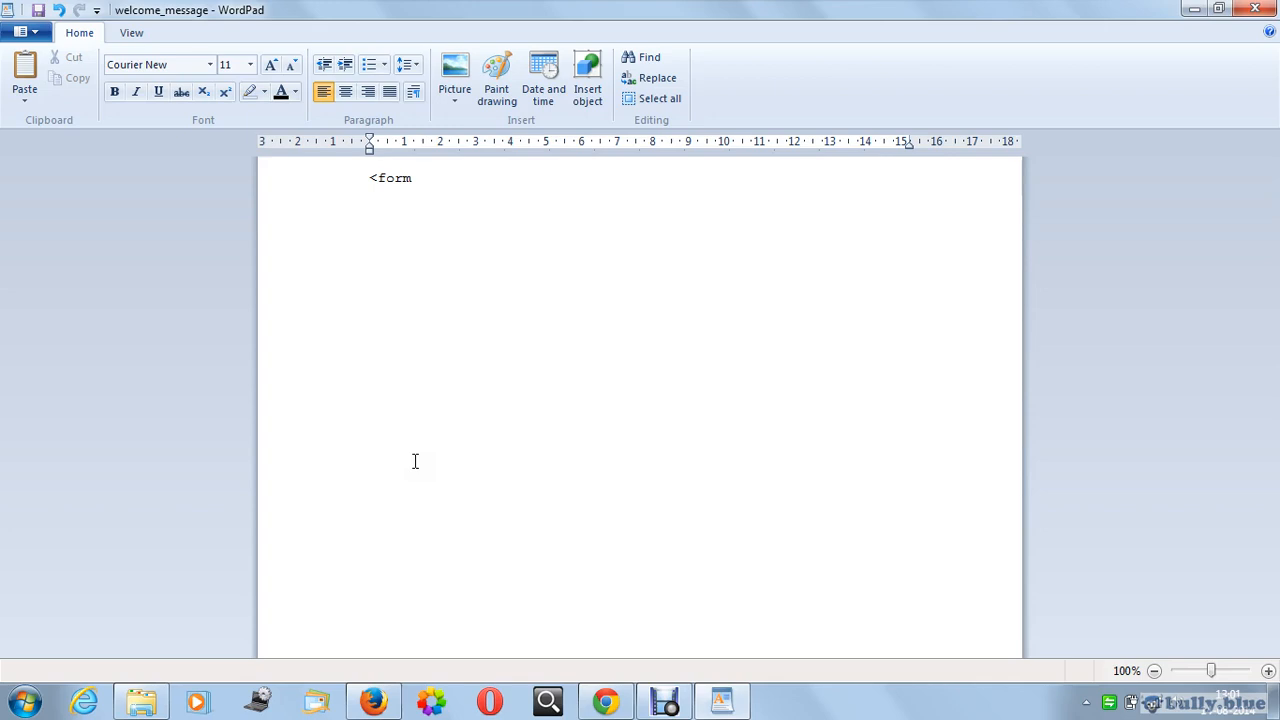
text(method)
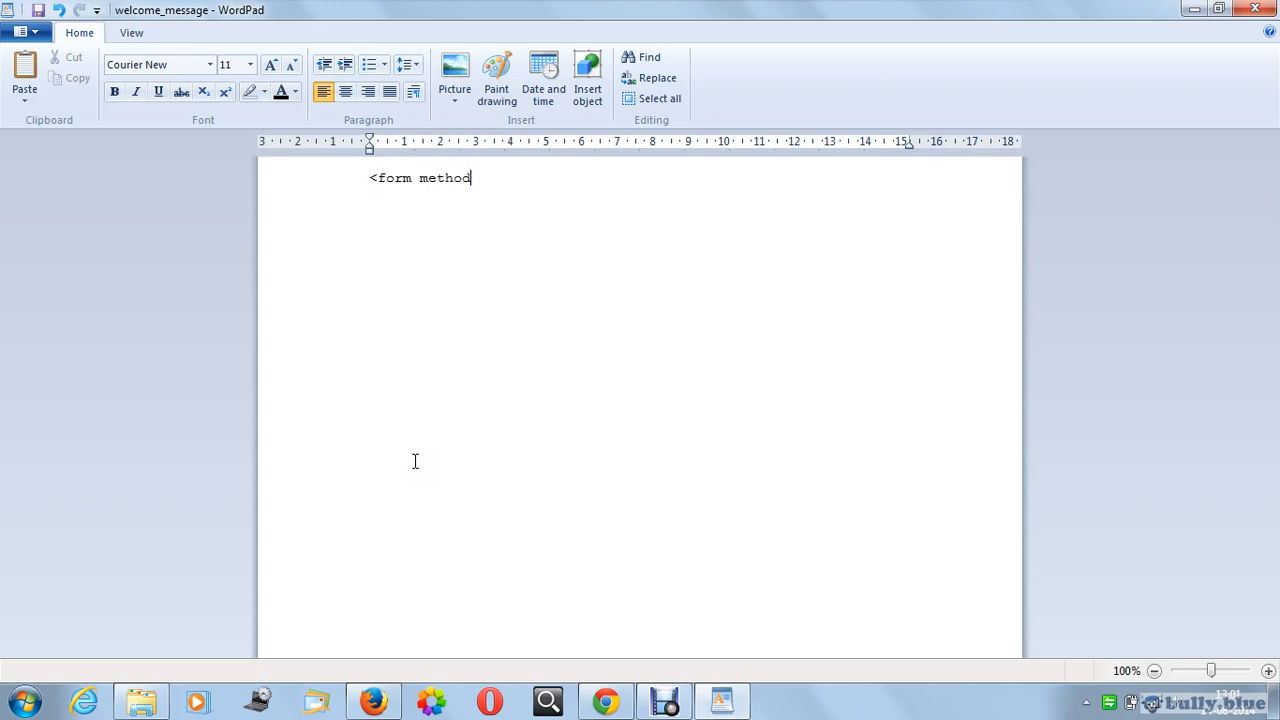
text(="post)
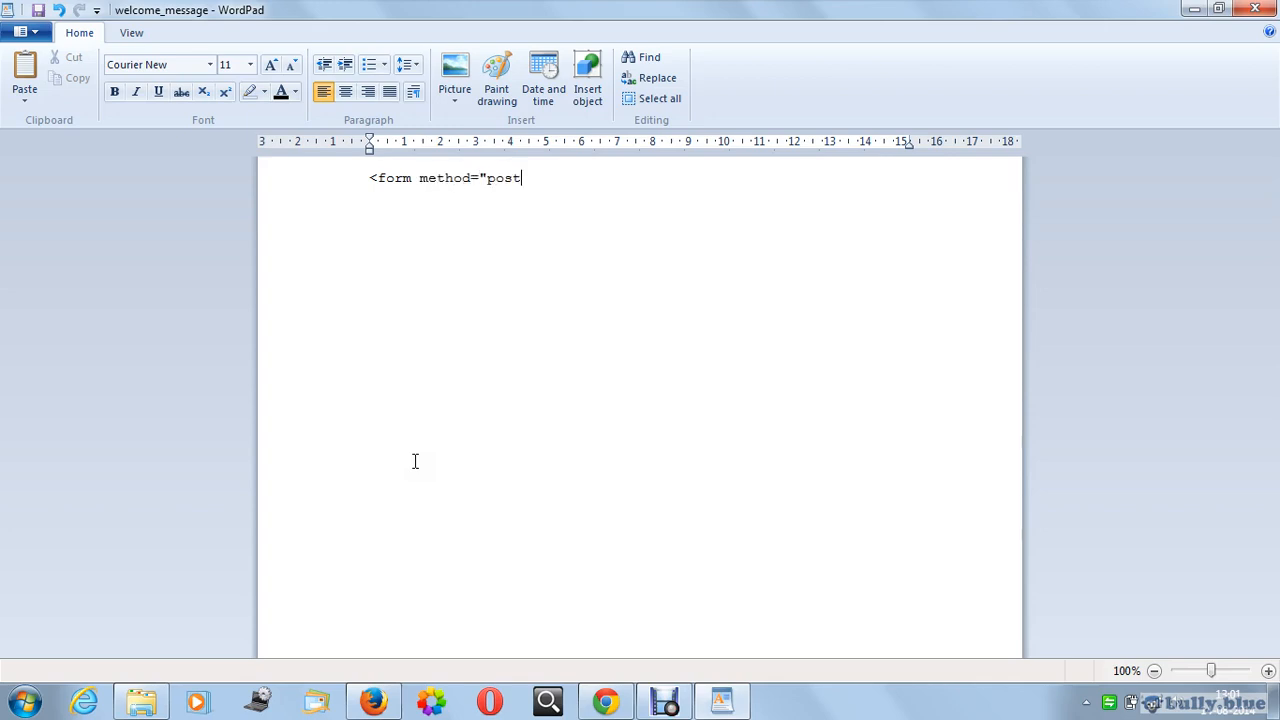
text(")
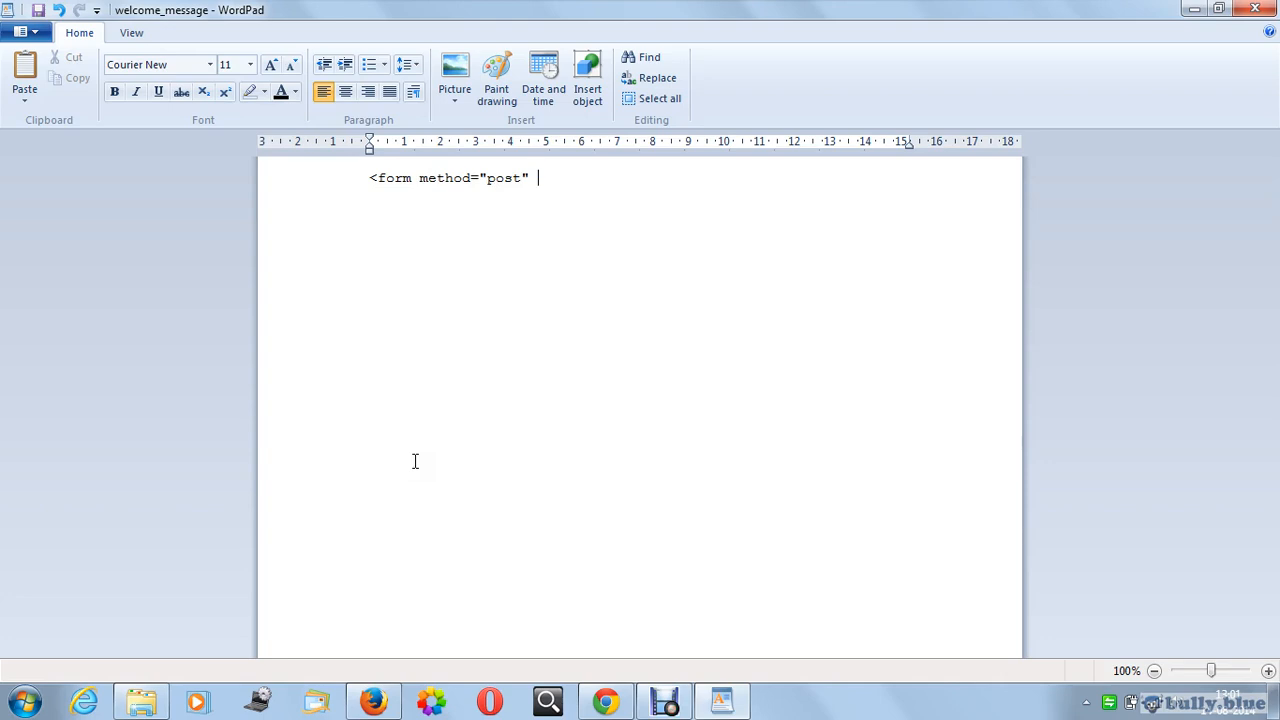
text(acti)
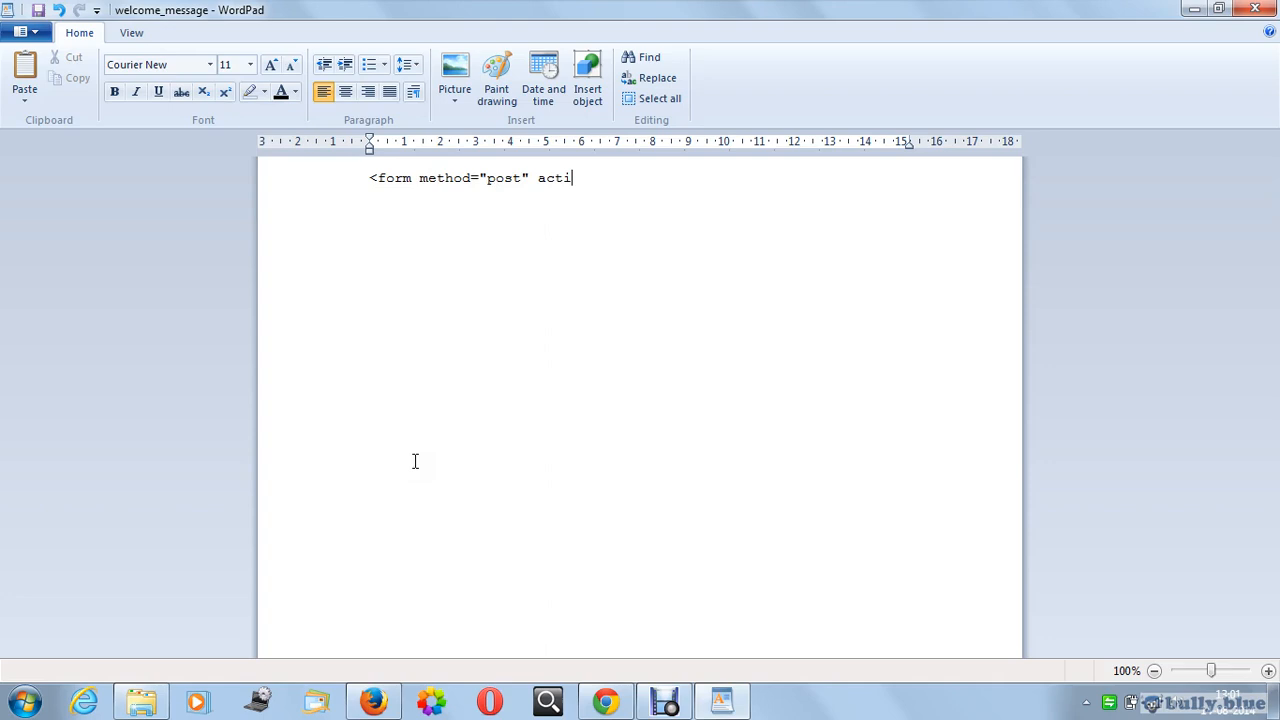
text(on="")
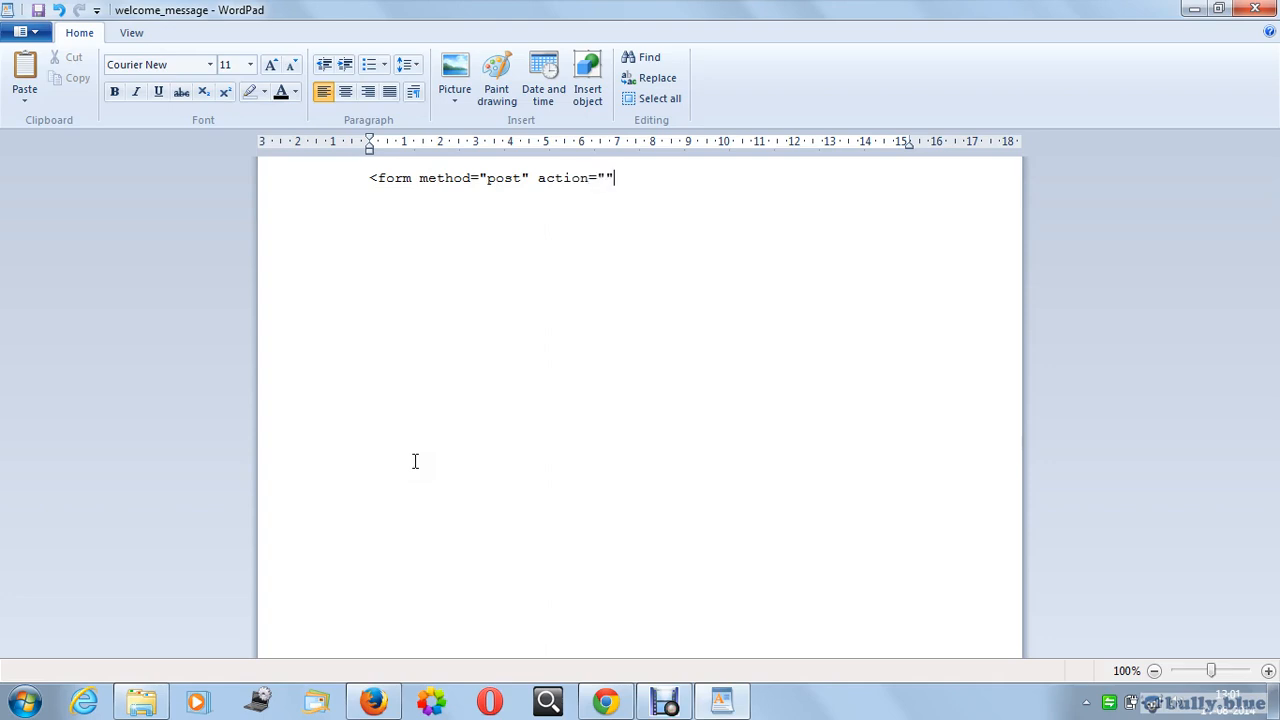
text(>)
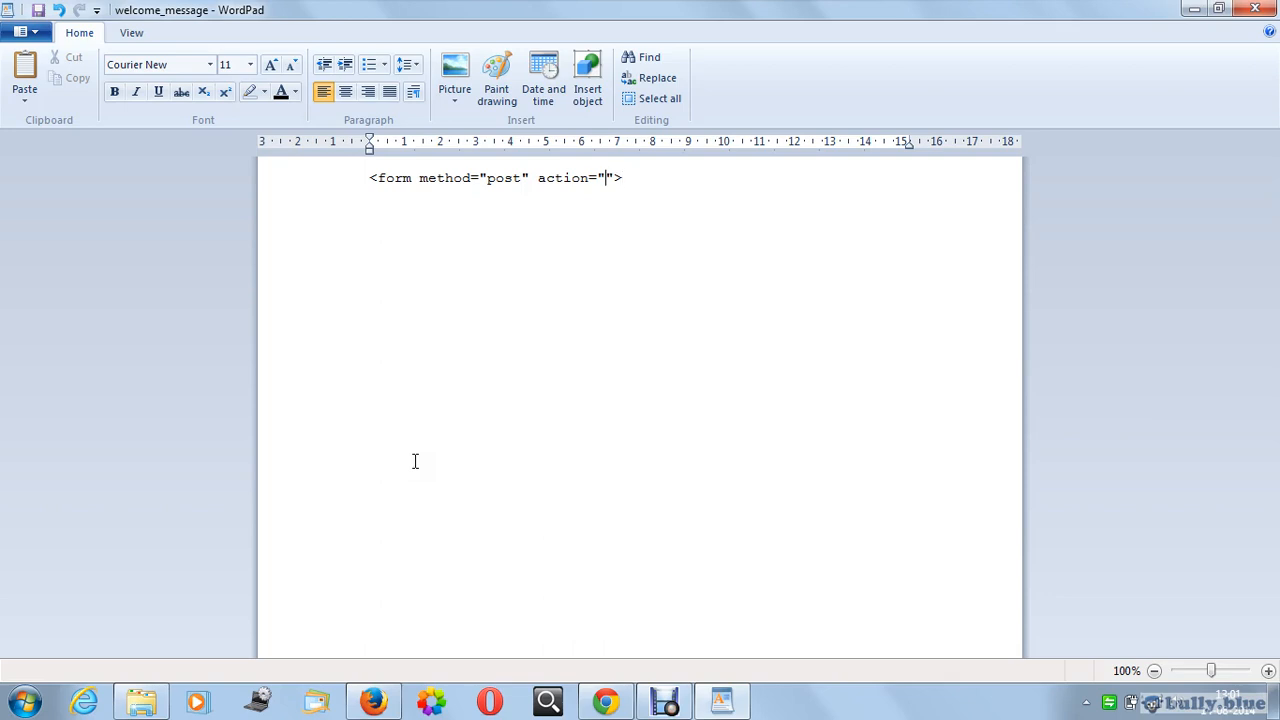
Step: Fill the action with <?php echo site_url();?>/welcome/method1 and select method1
text(<?php)
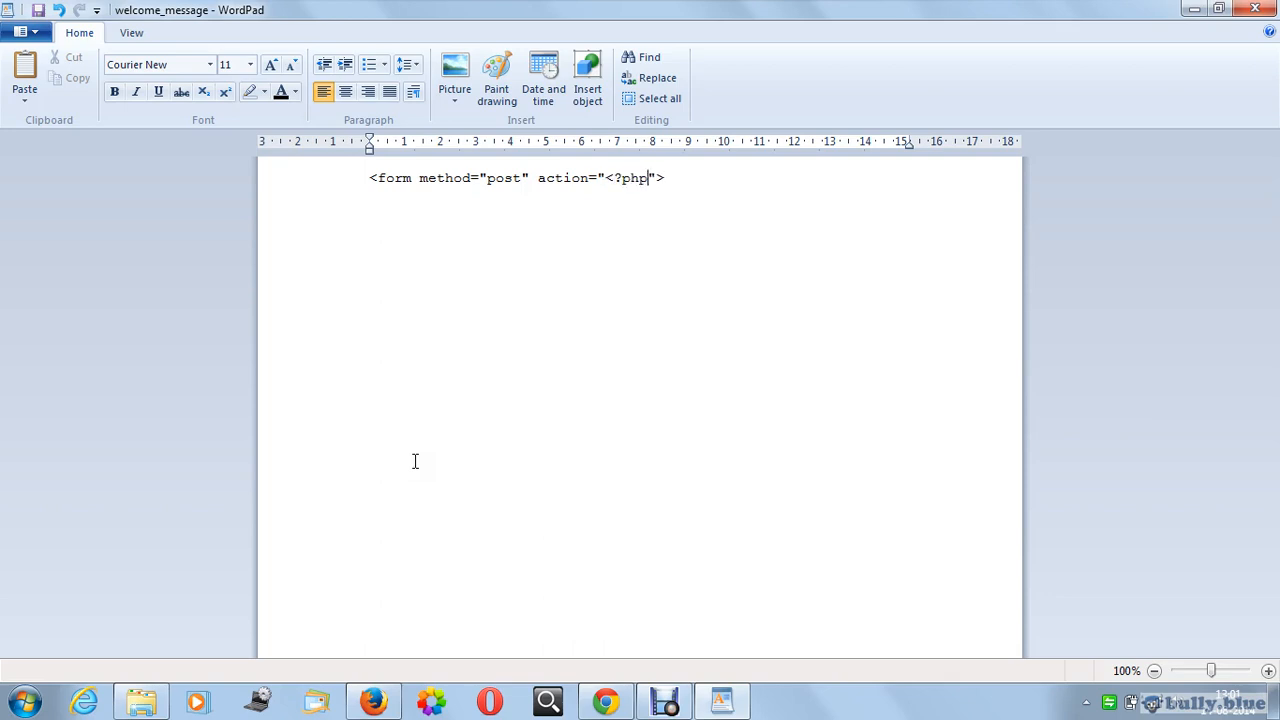
text(echo)
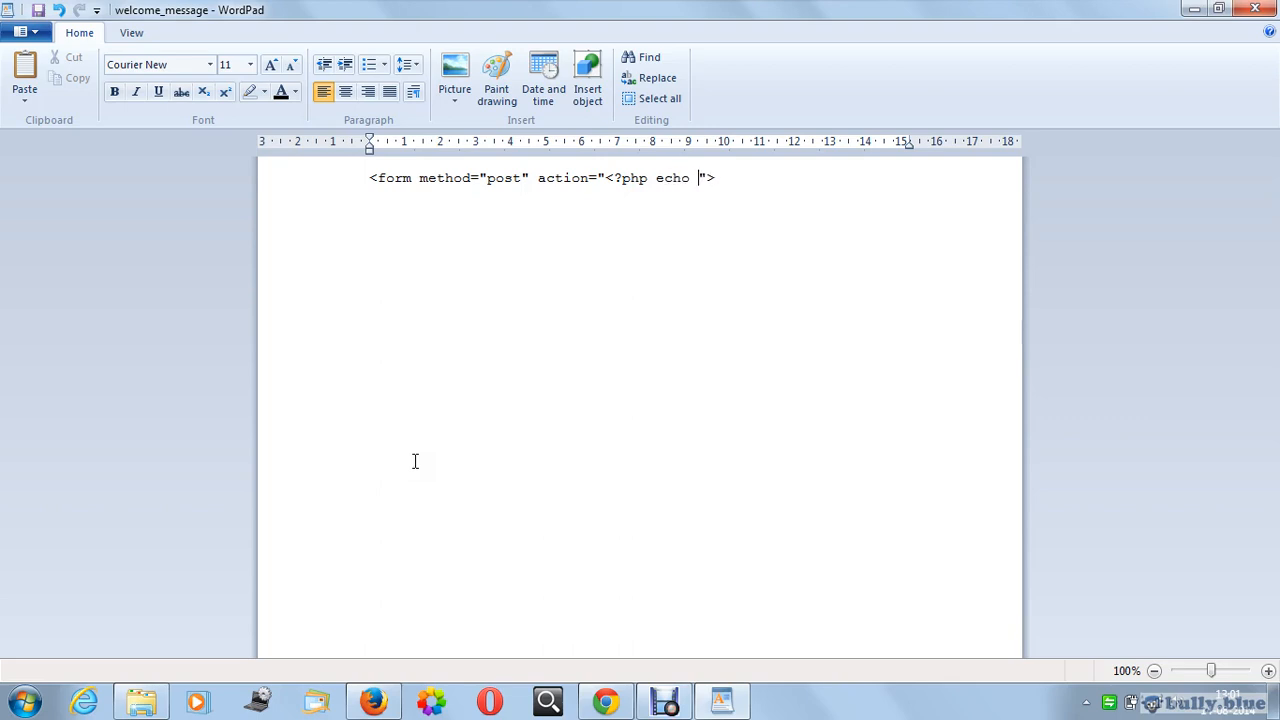
text(site_)
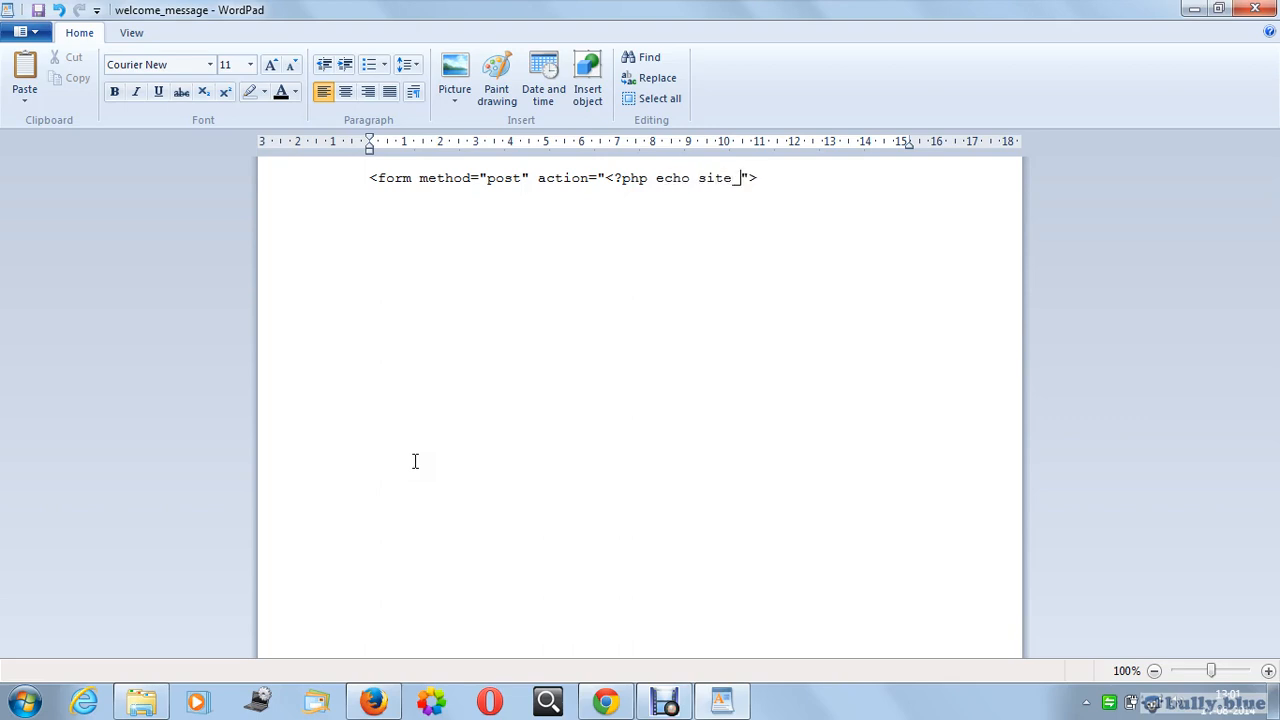
text(url())
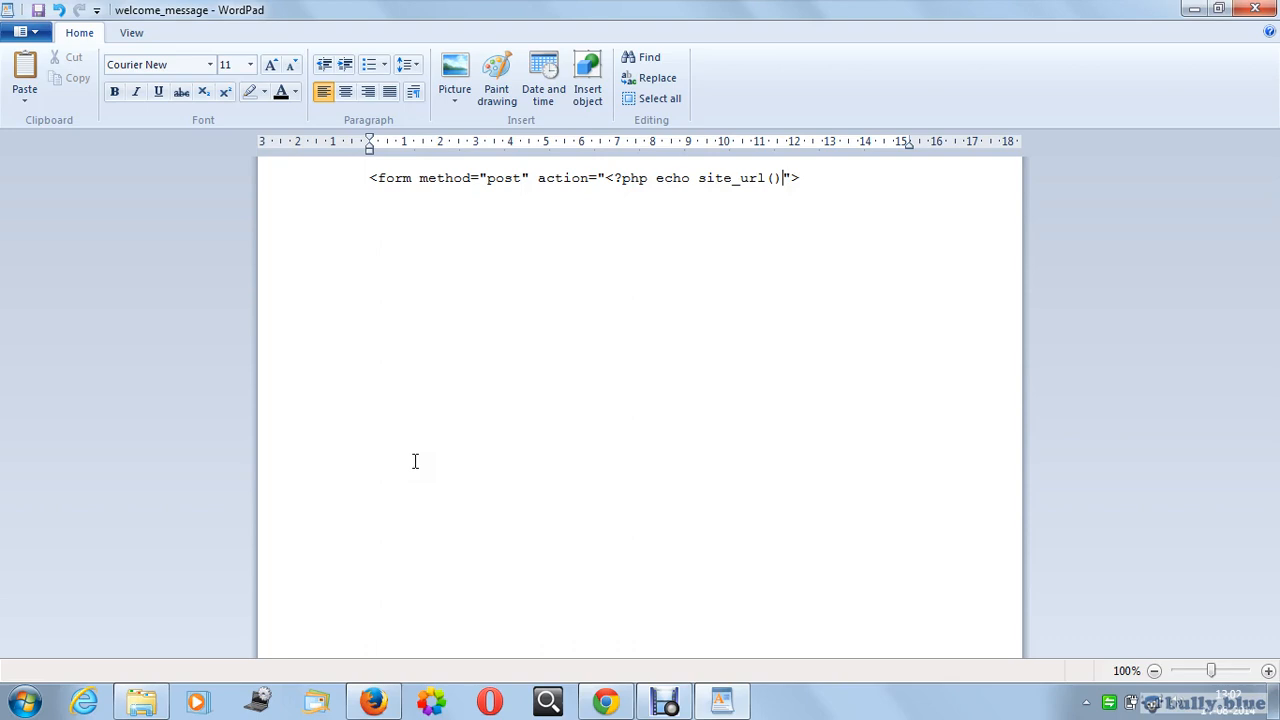
text(;?>/)
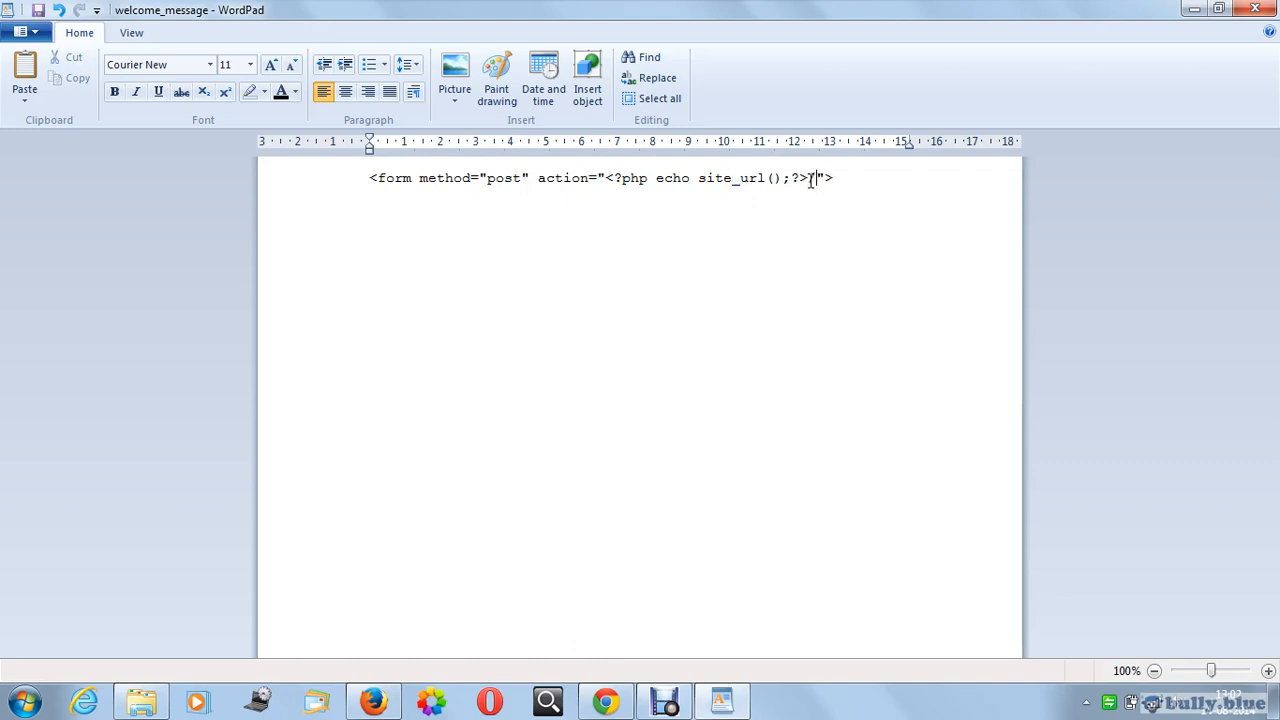
text(welcome/method)
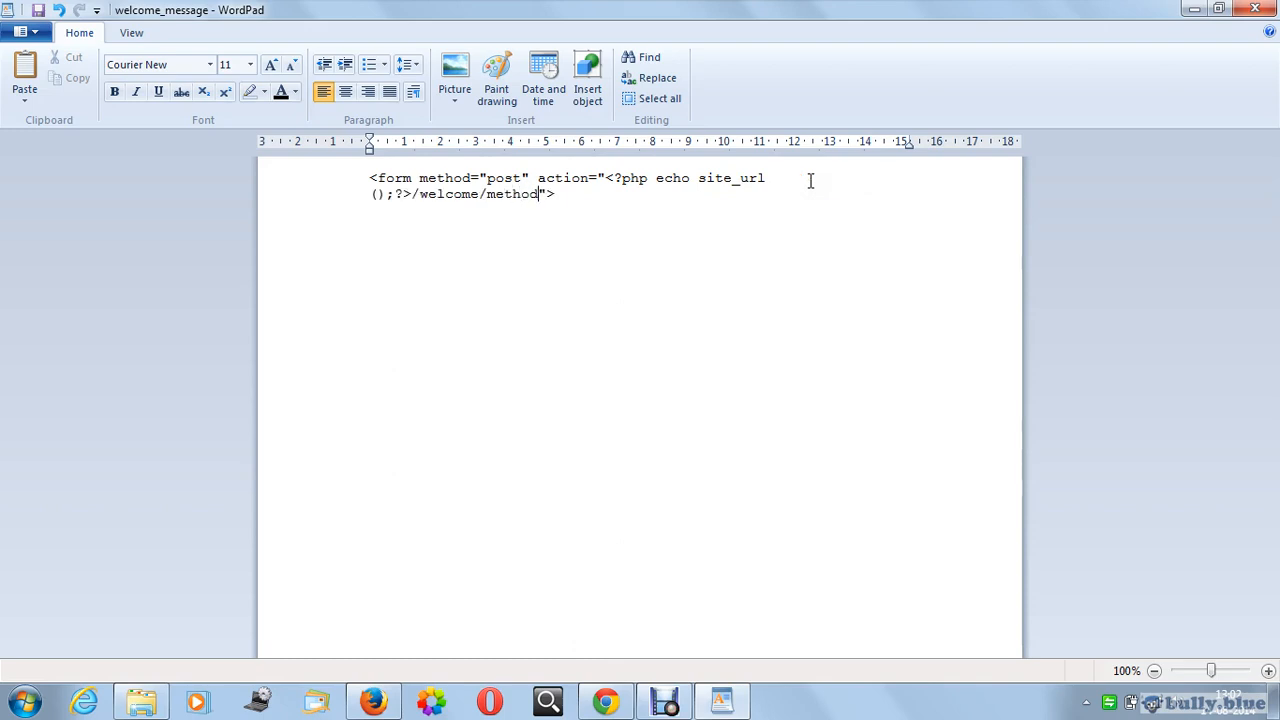
text(1)
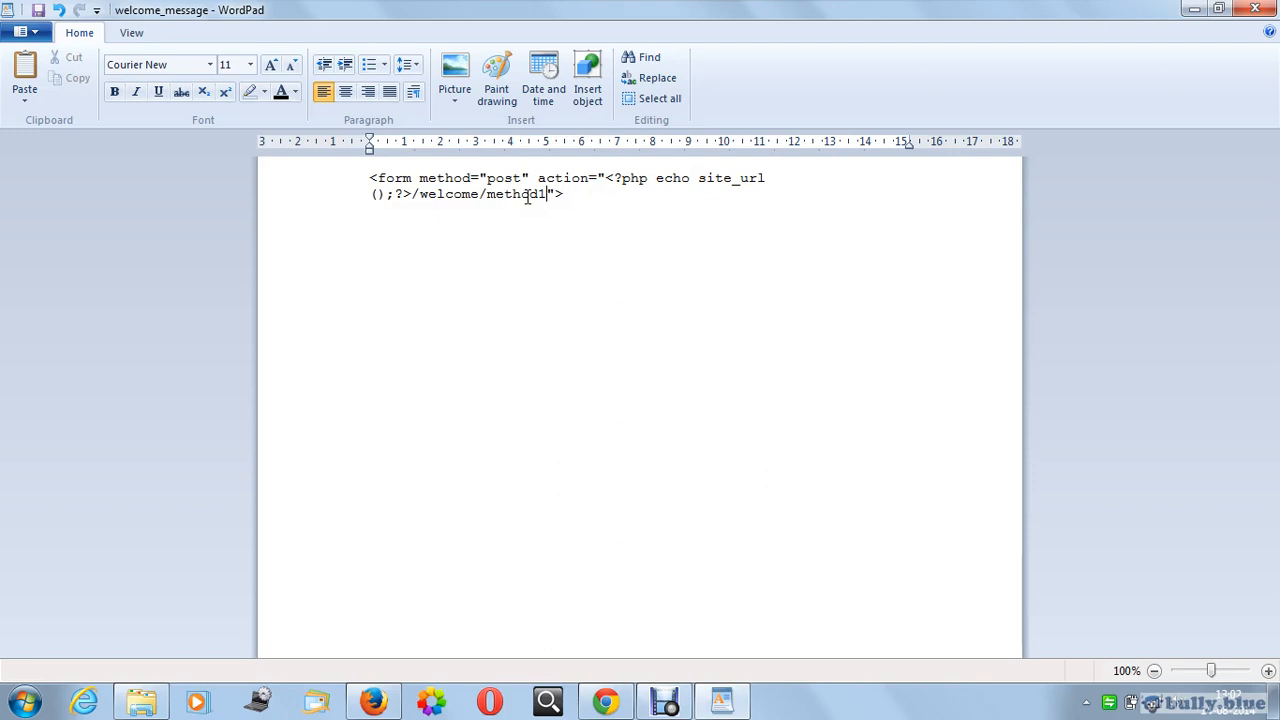
double_click(515, 193)
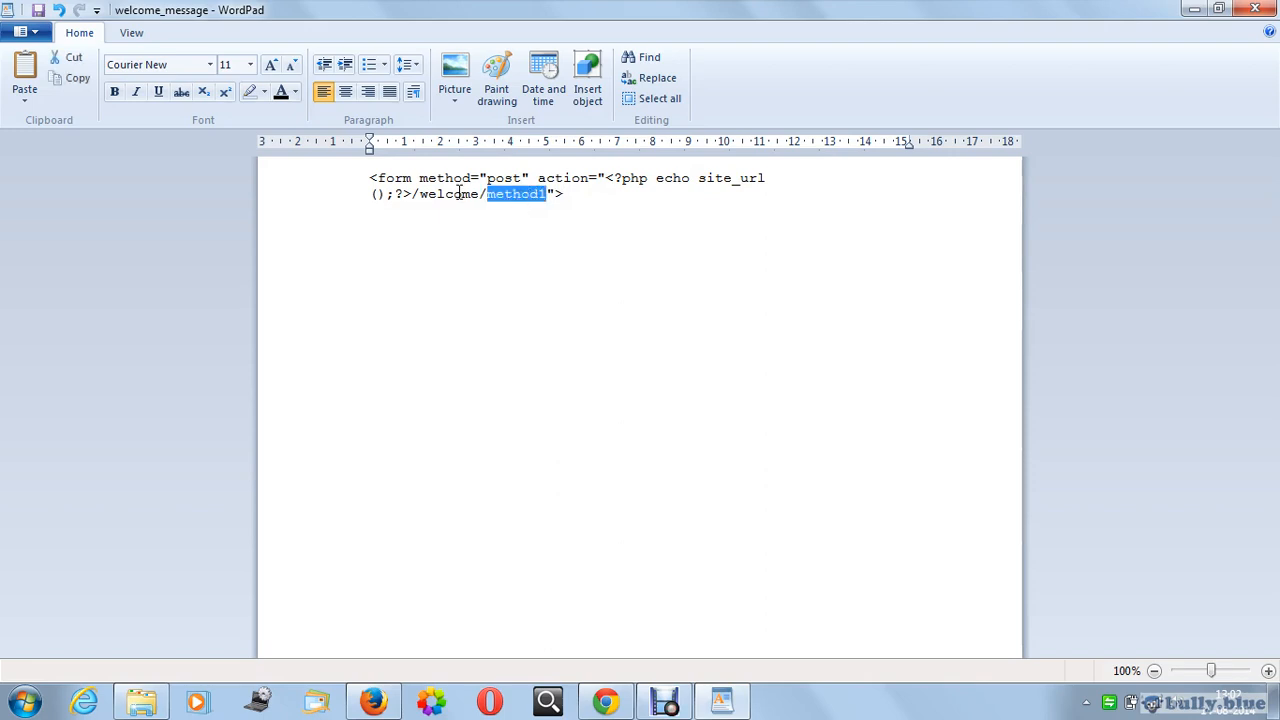
double_click(449, 193)
text(</for)
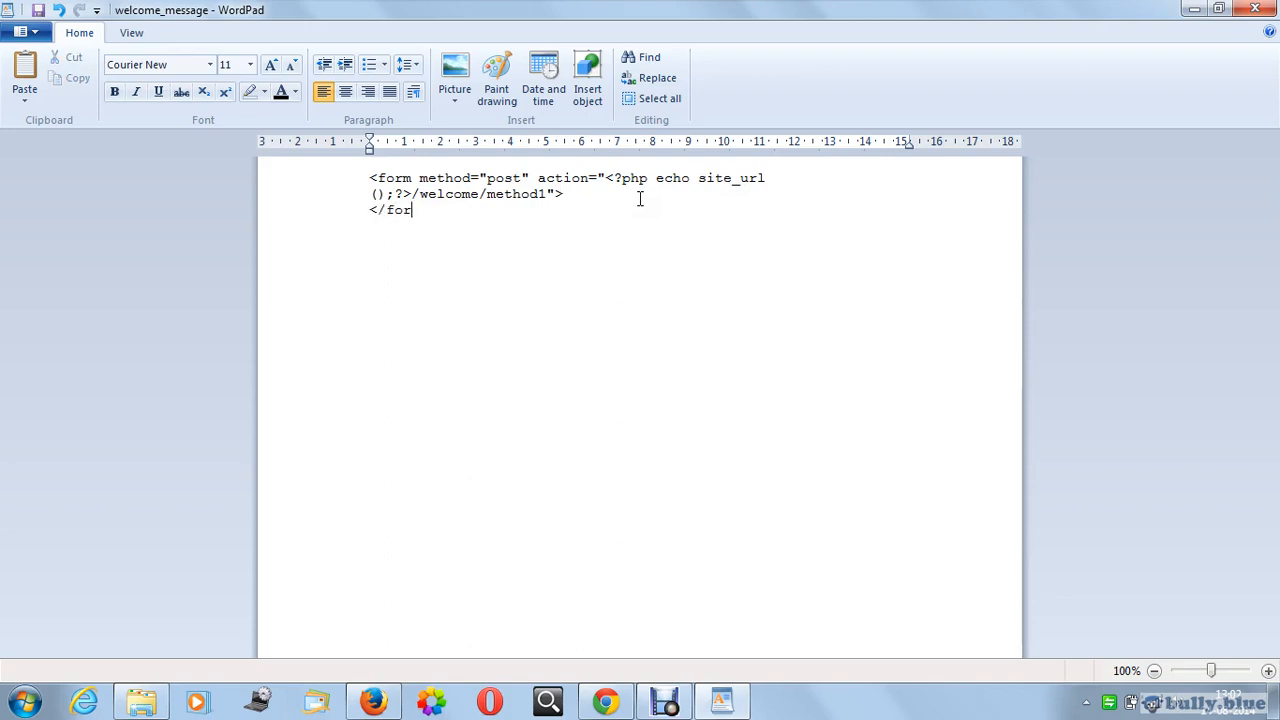
Step: Add two text inputs named t1 and t2, separated by a line break
text(m>)
text(<i)
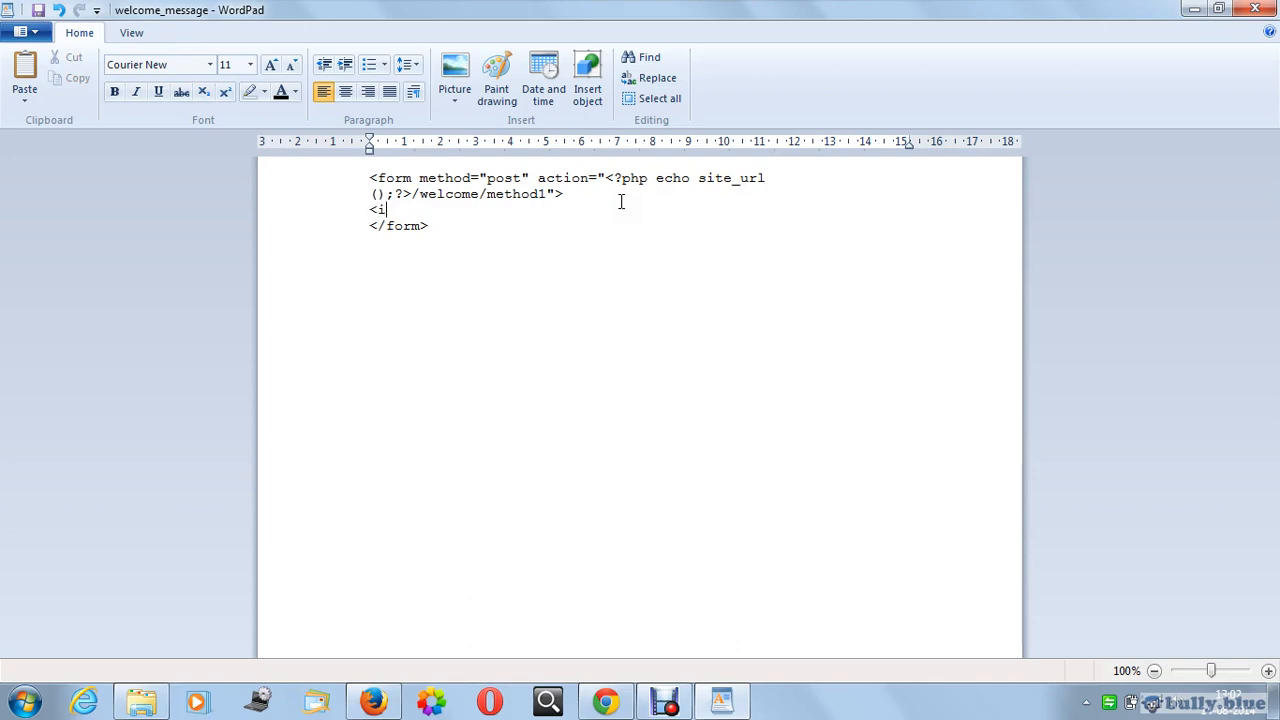
text(nput typ)
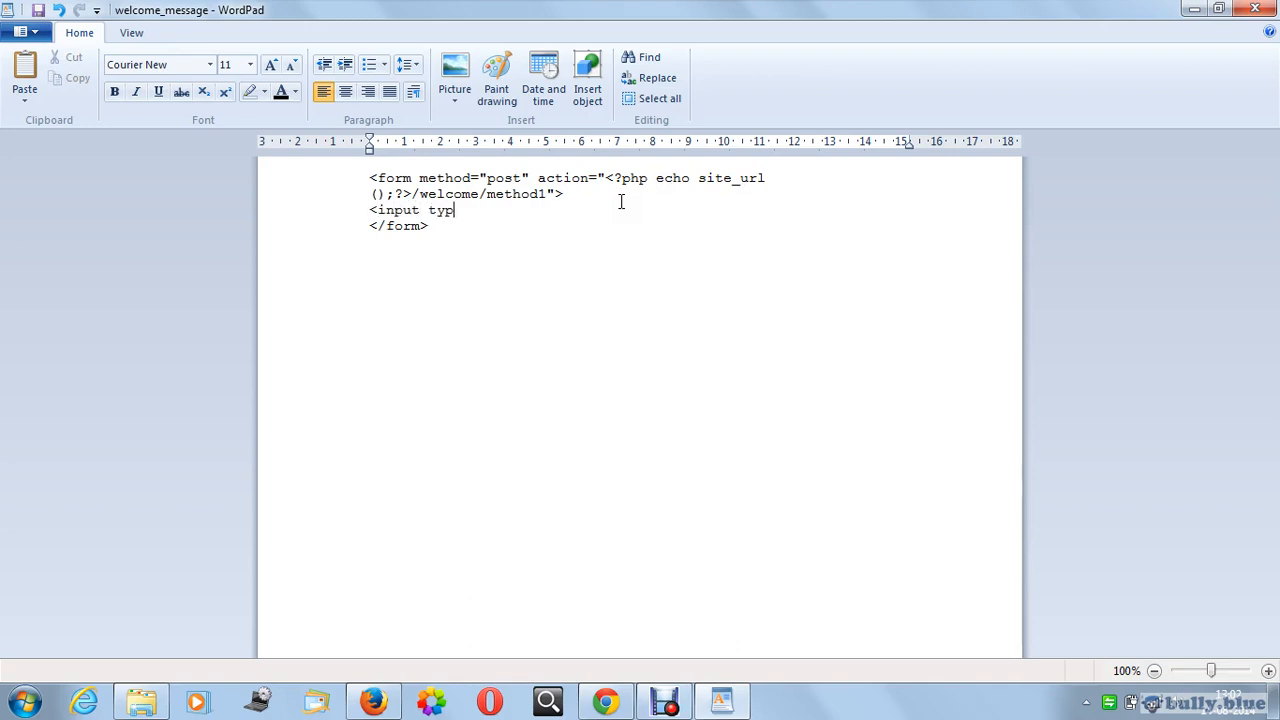
text(e="text)
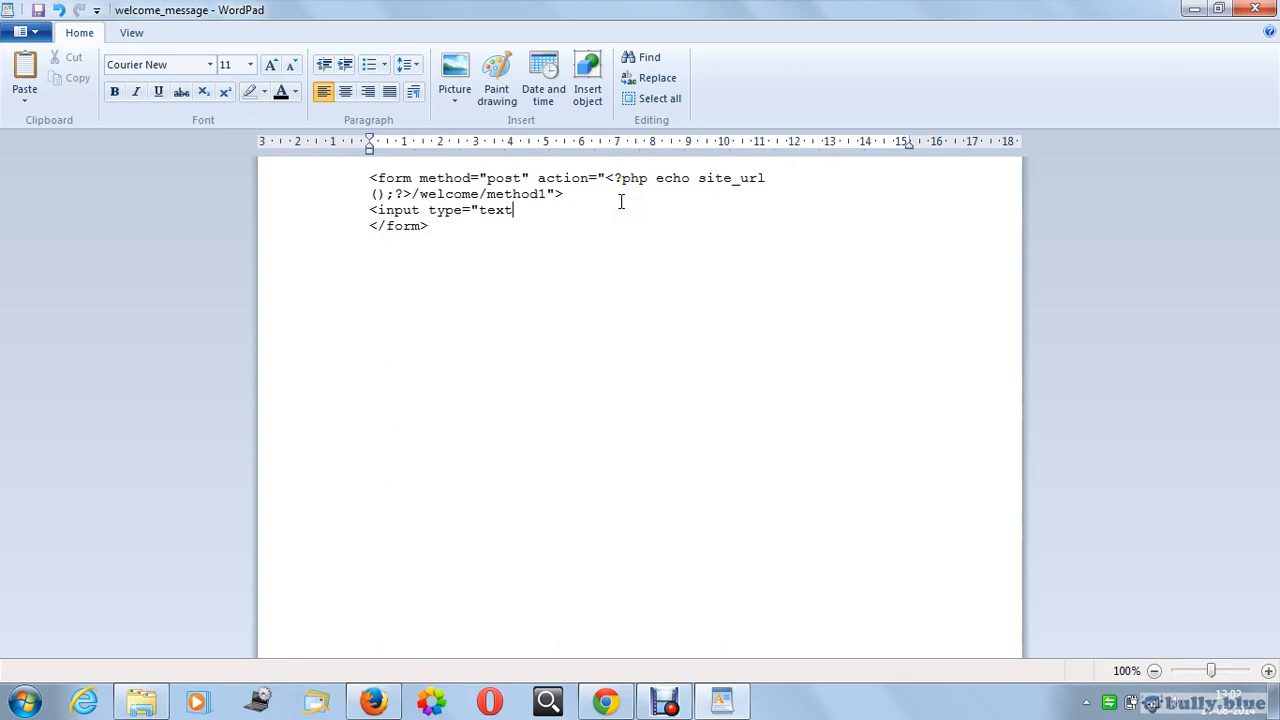
text(name=")
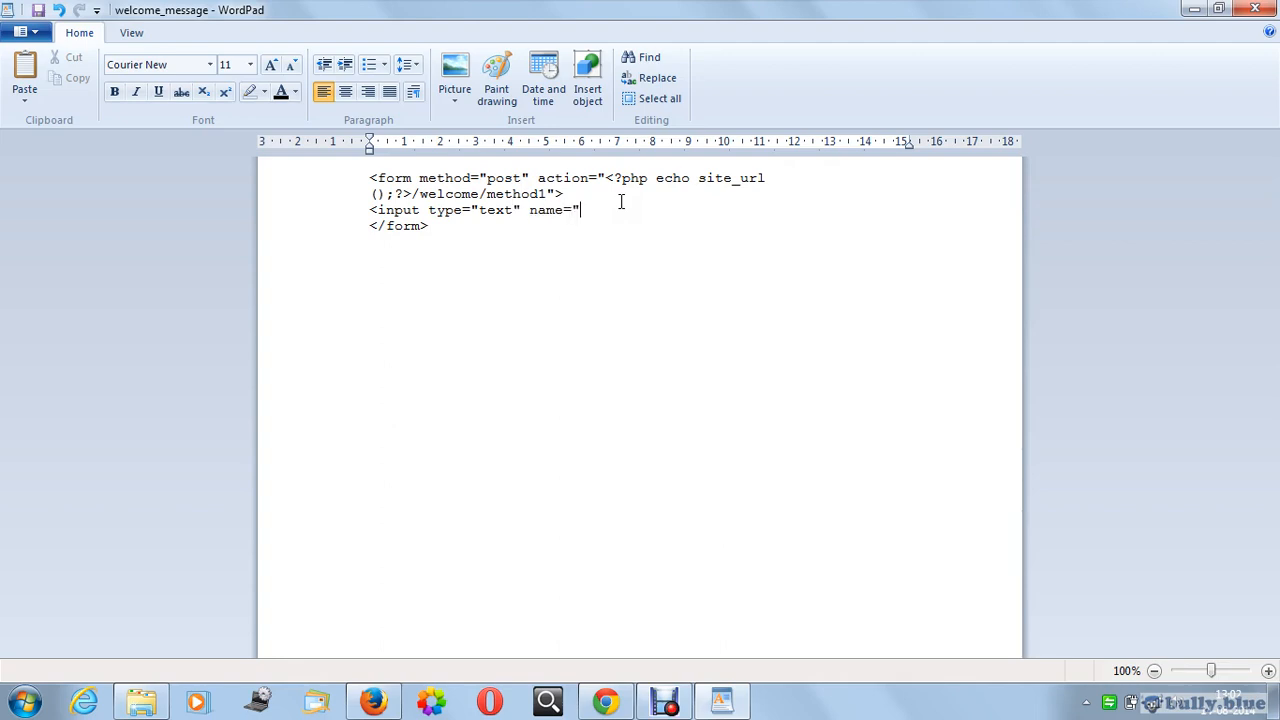
text(t1">)
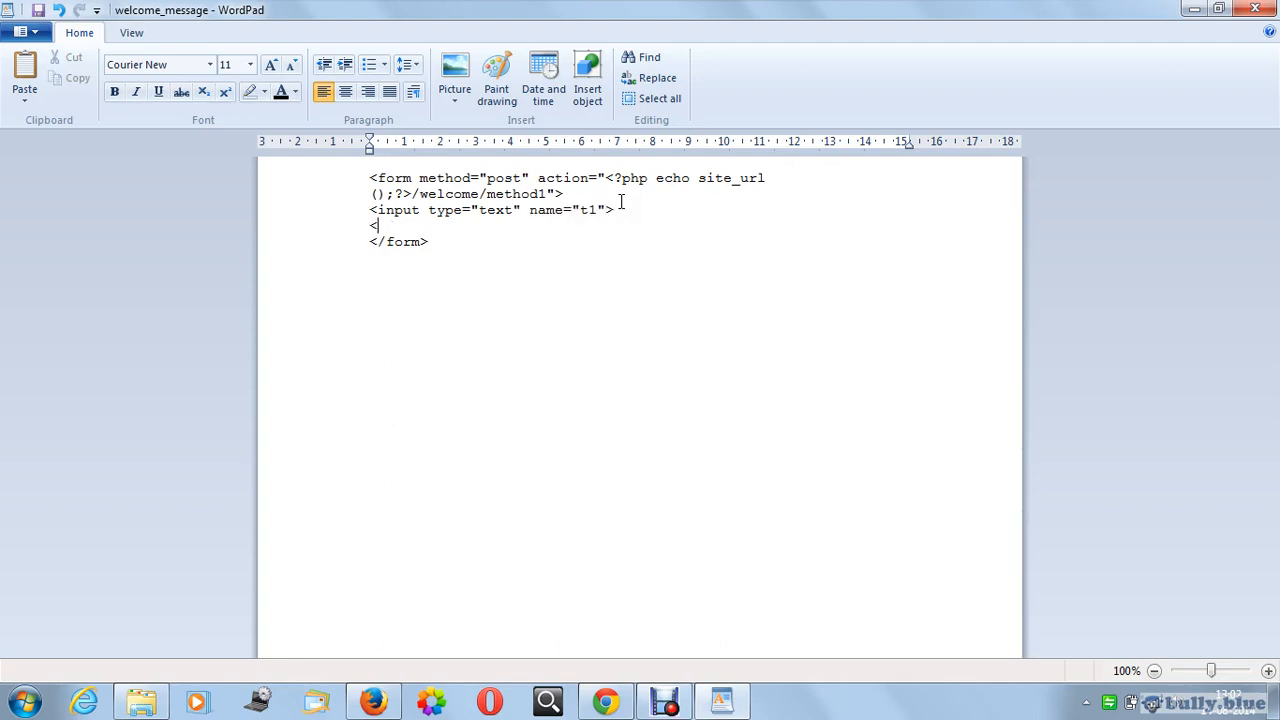
text(br>)
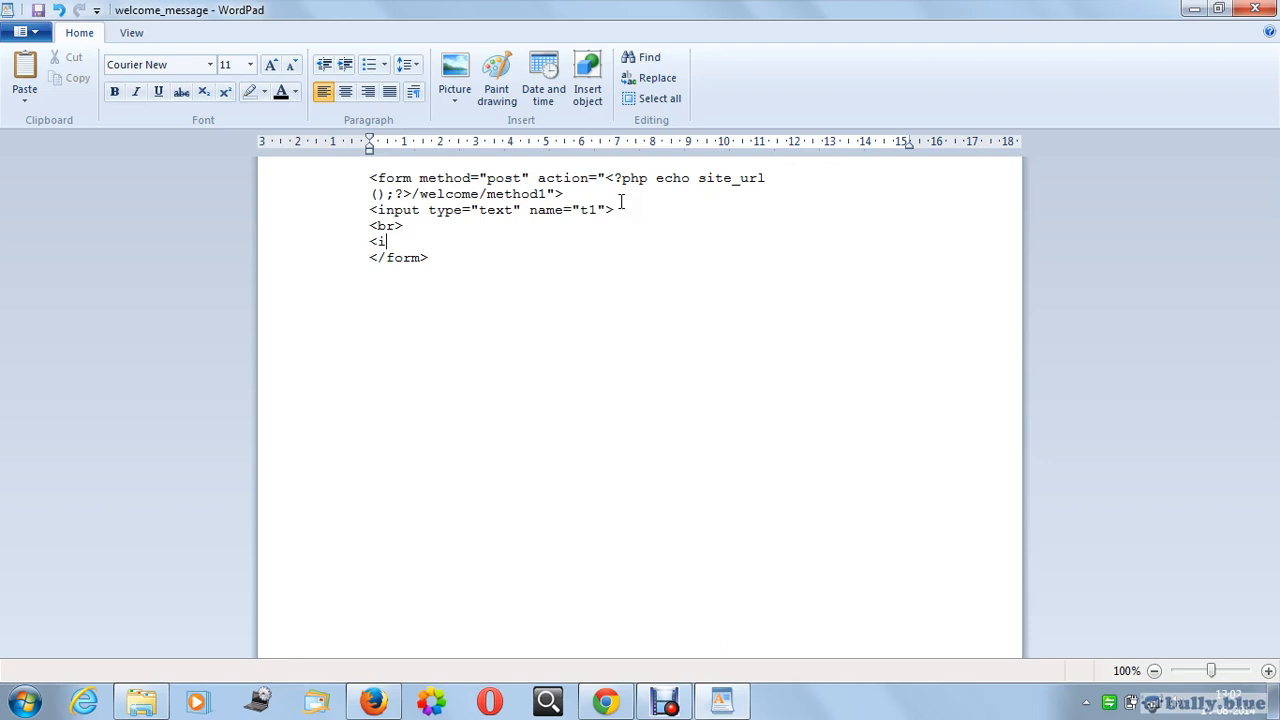
text(nput type=)
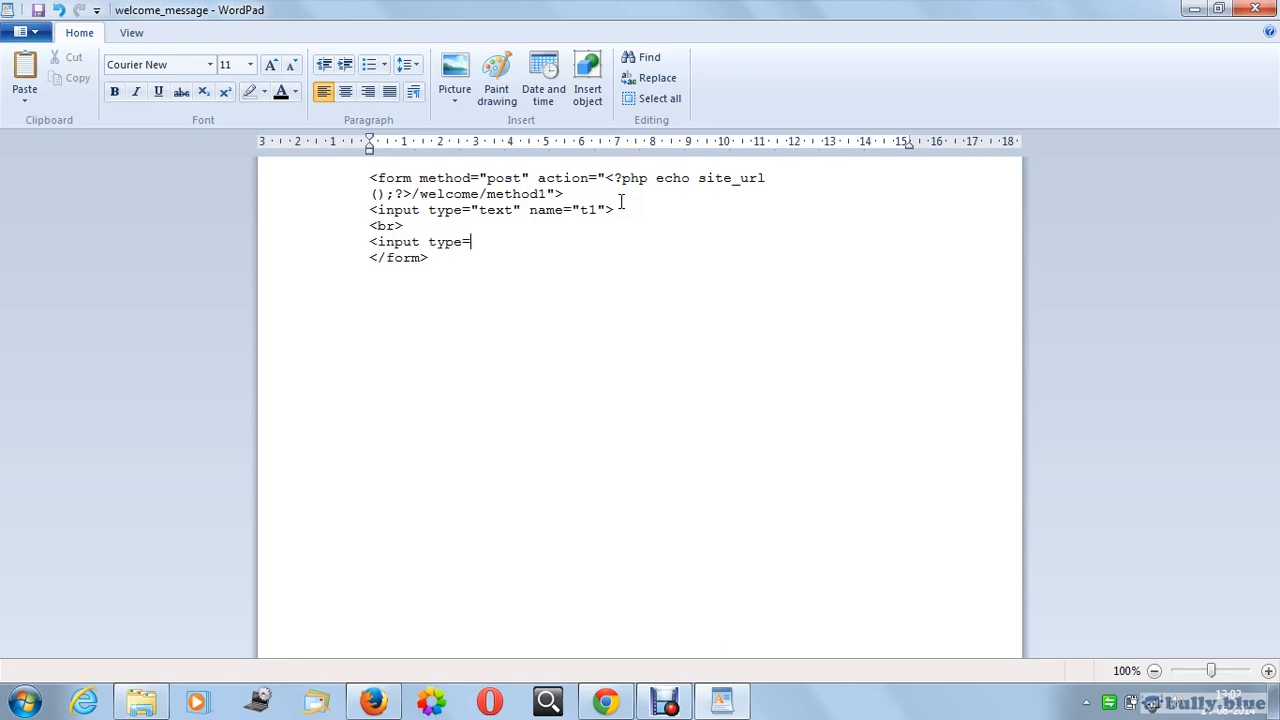
text("text")
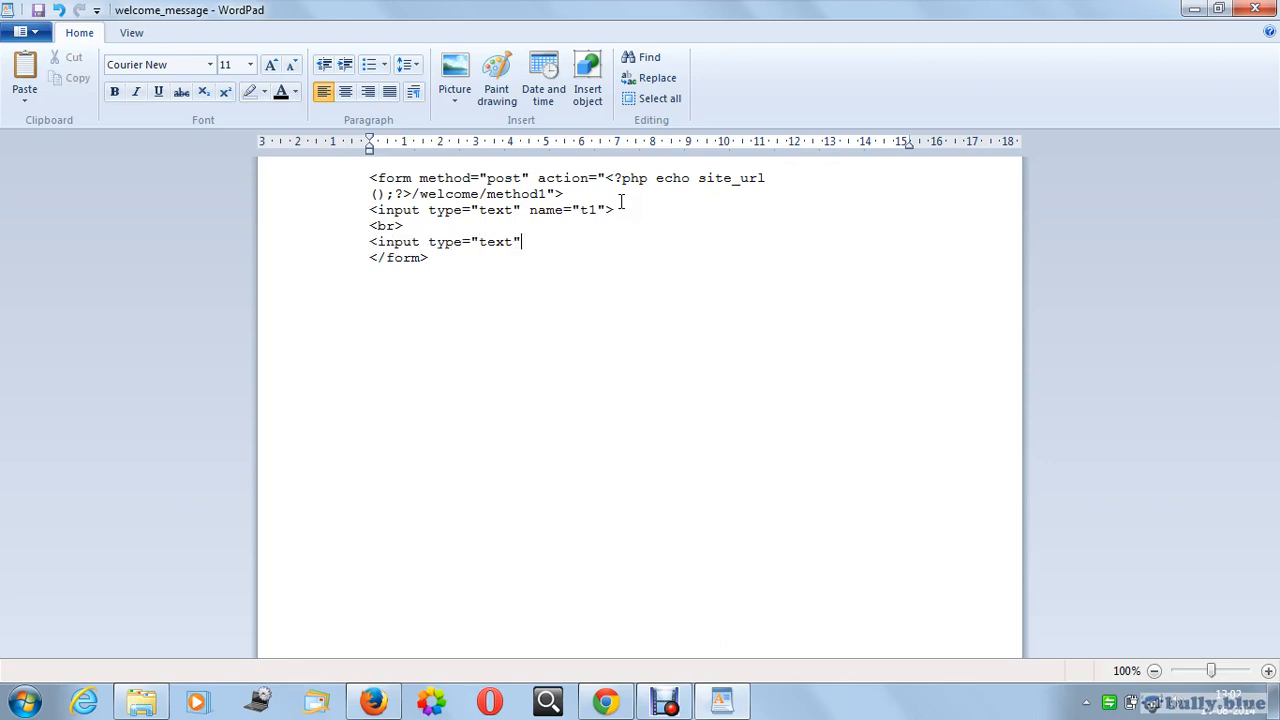
text(name=")
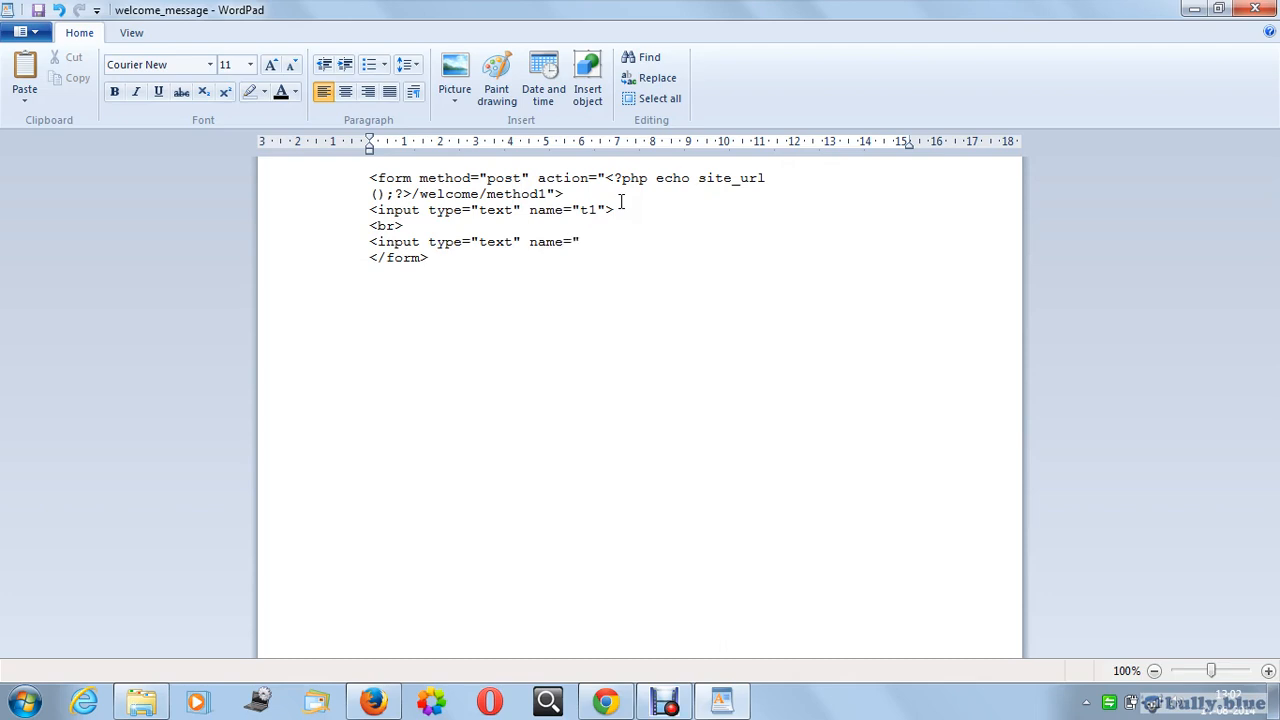
text(t2">)
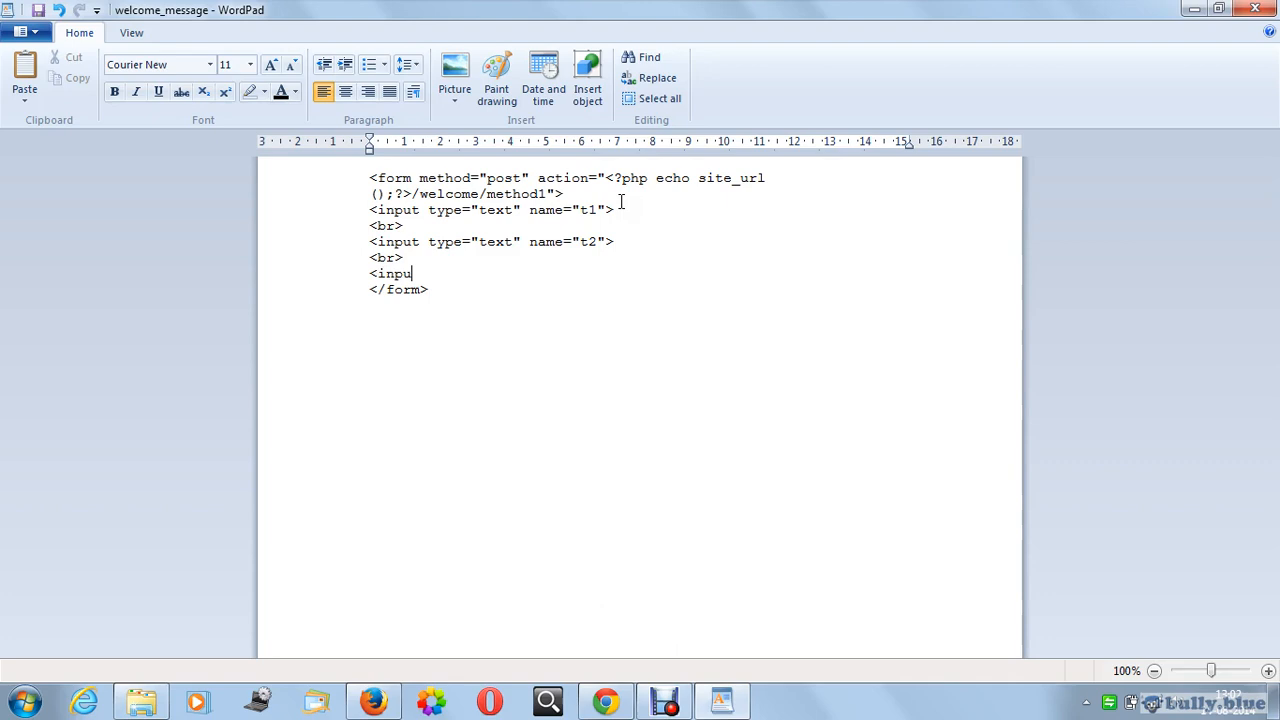
Step: Add a submit input named sub with value Click
text(type="s)
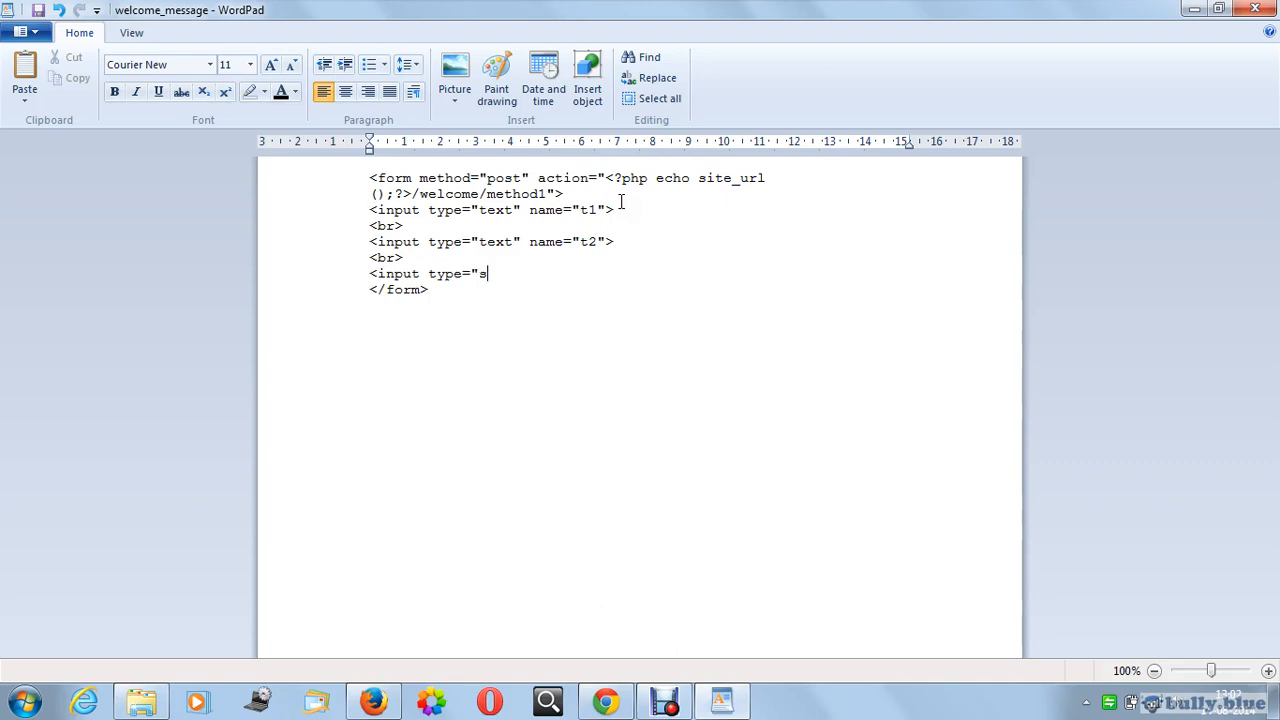
text(ubmit" nam)
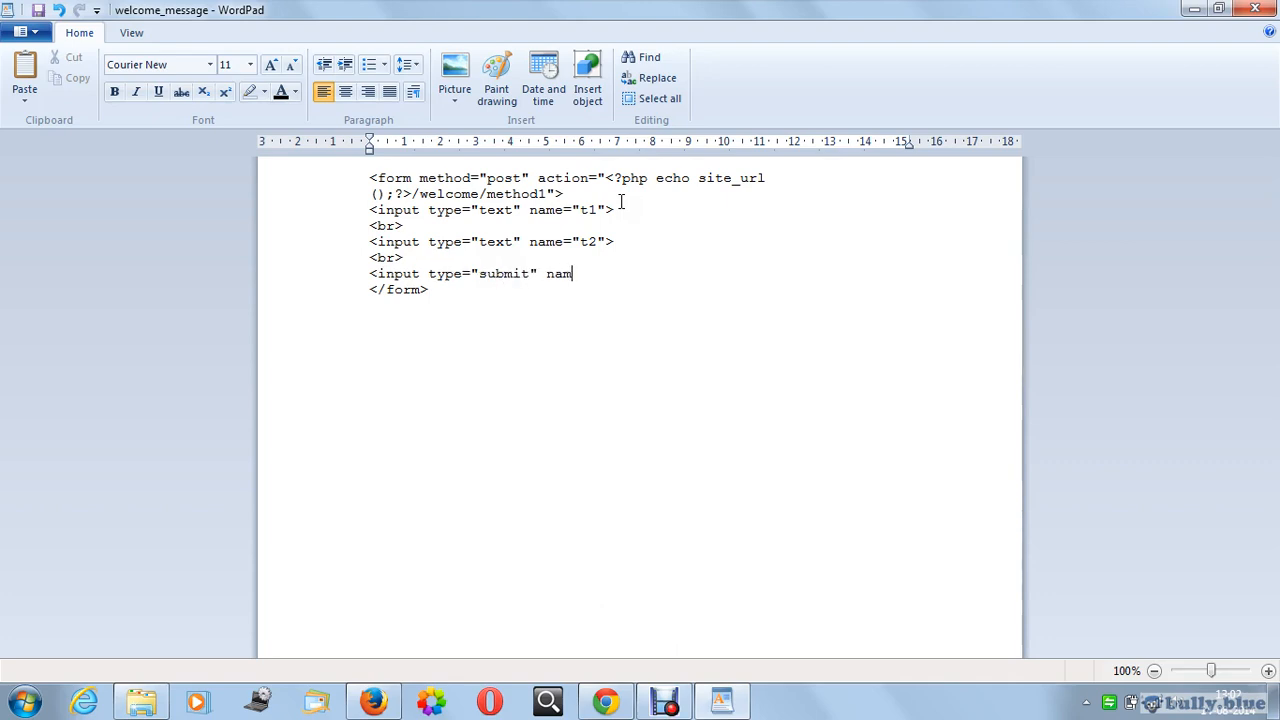
text(e="sub")
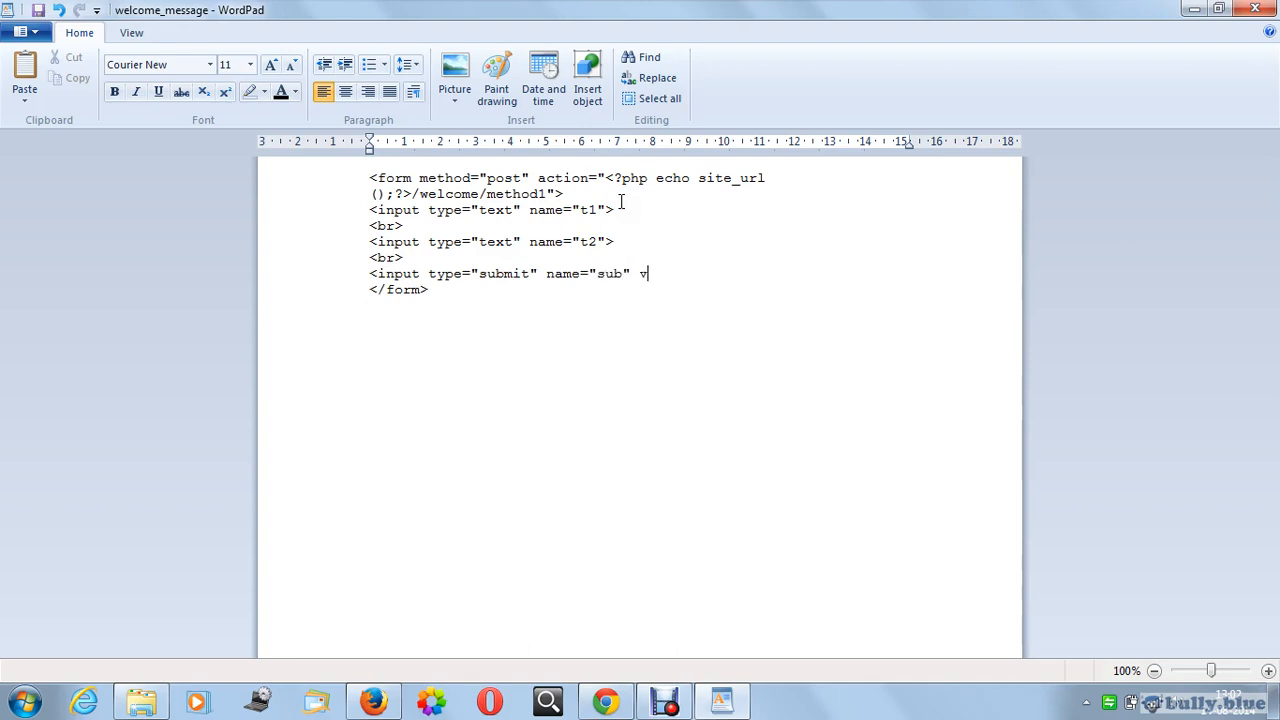
text(value="Cl)
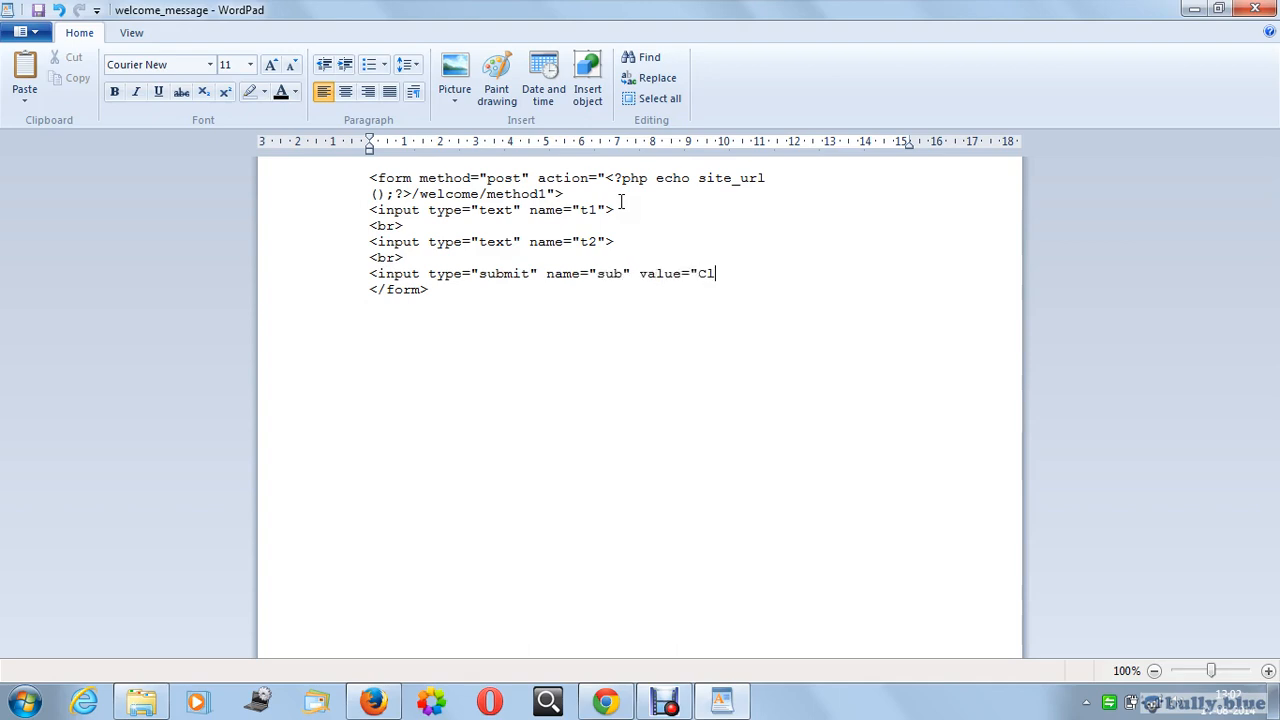
text(ick">)
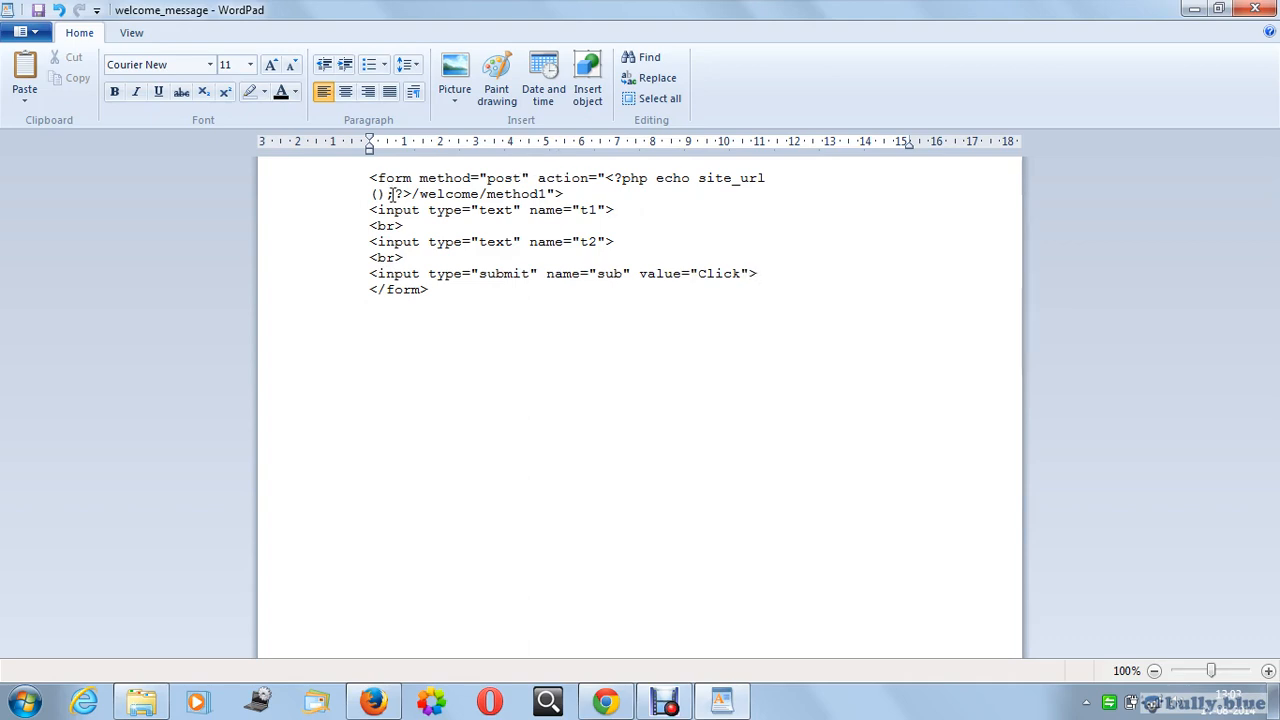
triple_click(492, 210)
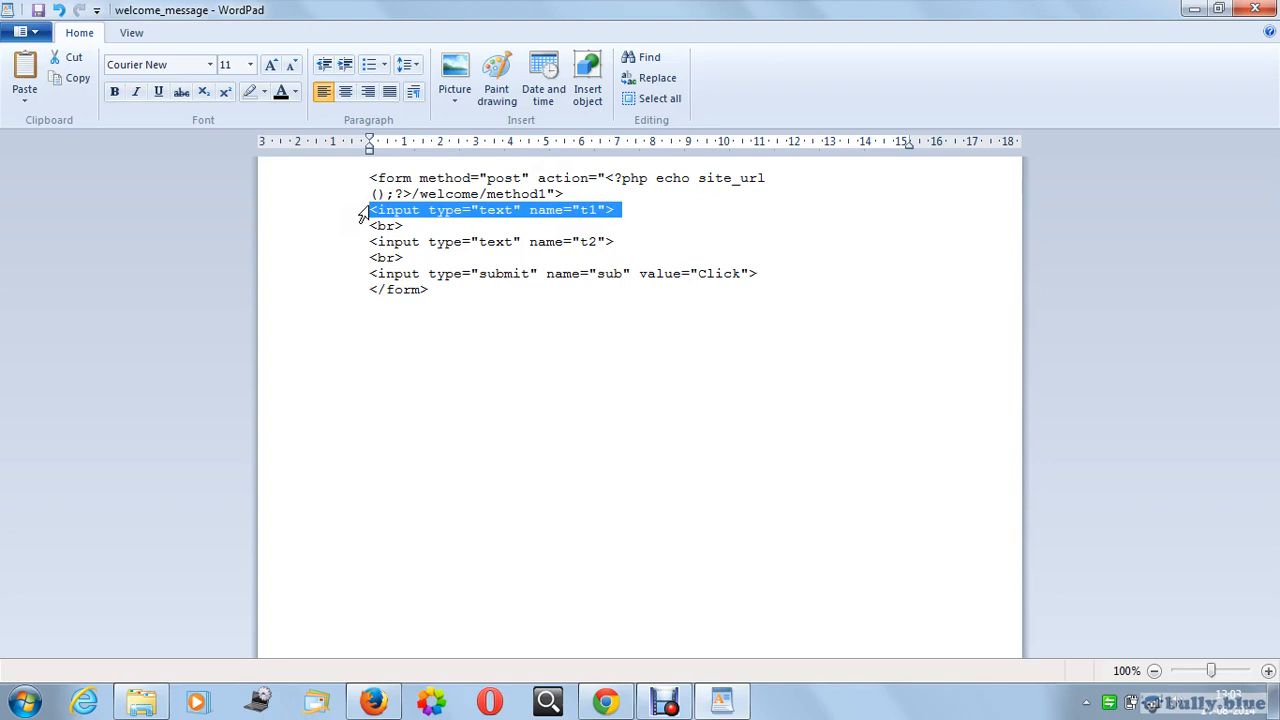
drag(369, 209, 405, 257)
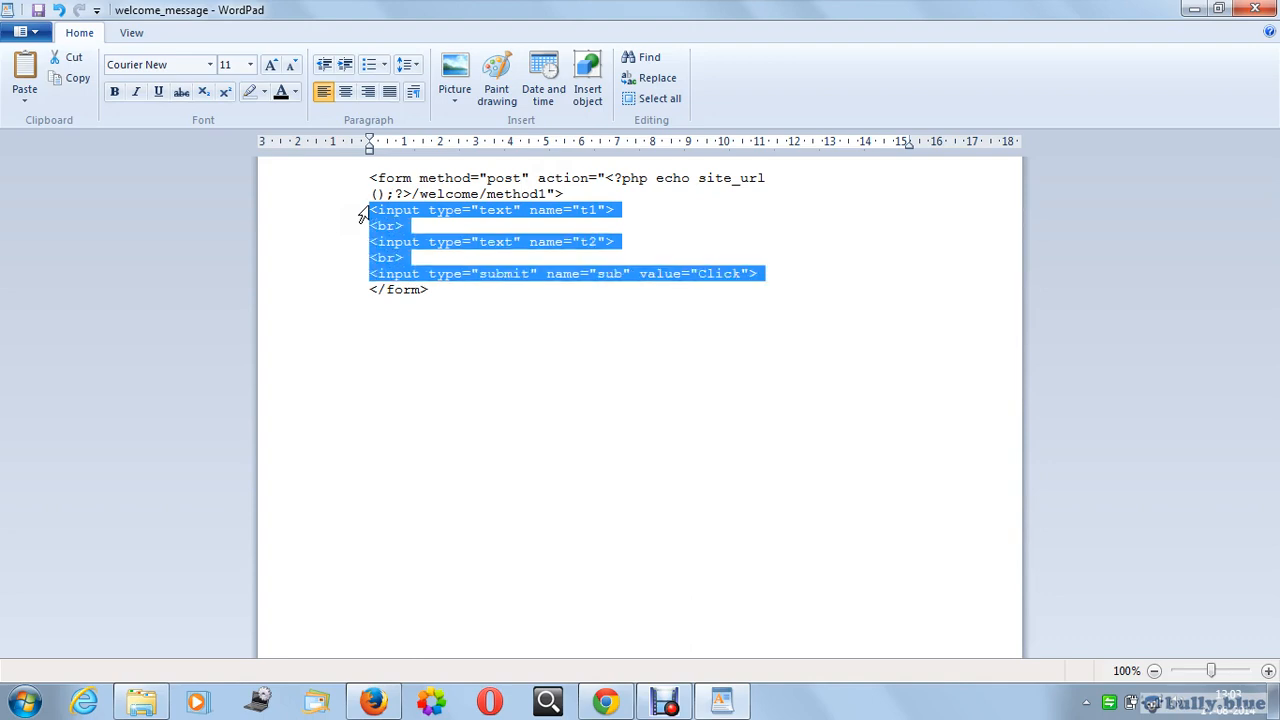
click(547, 257)
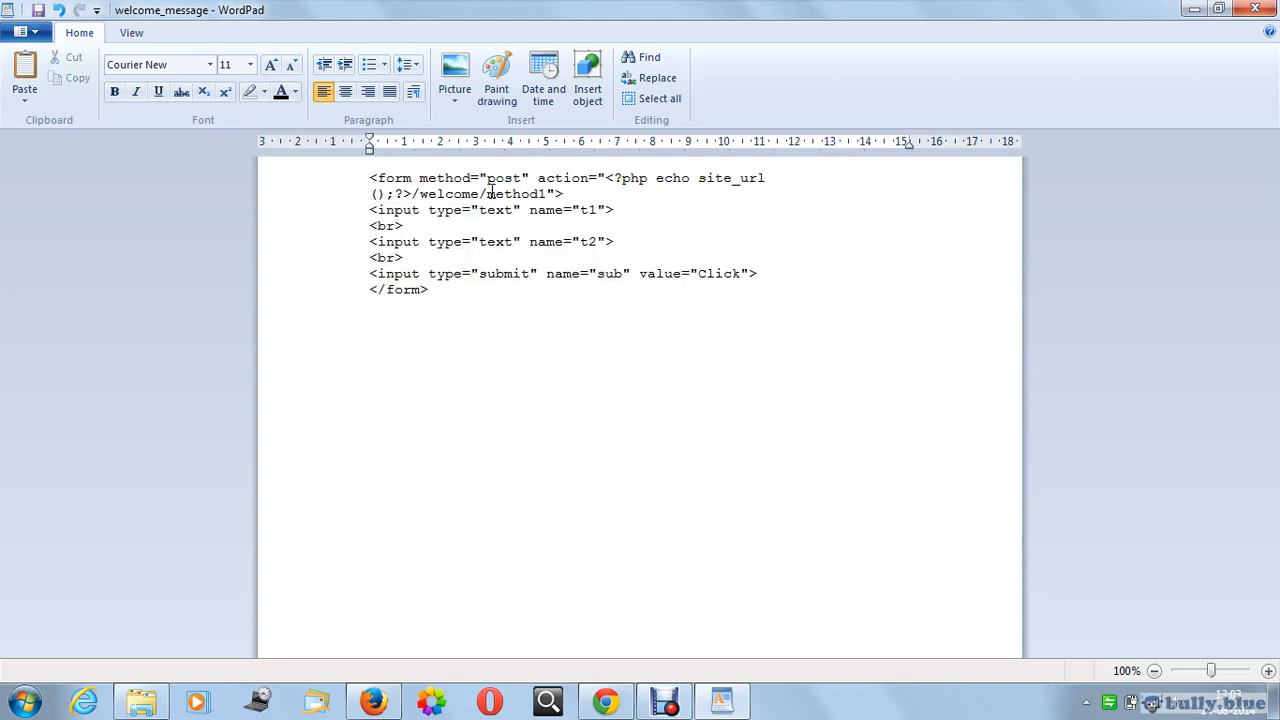
double_click(516, 194)
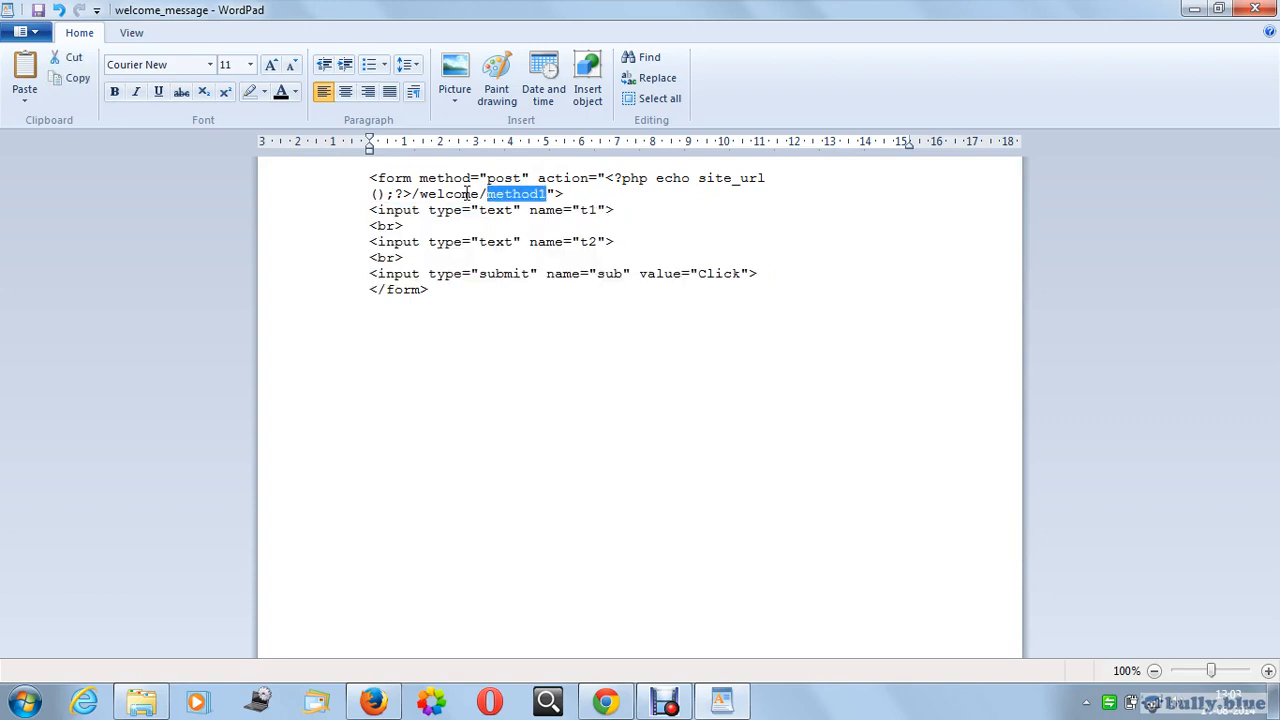
double_click(448, 193)
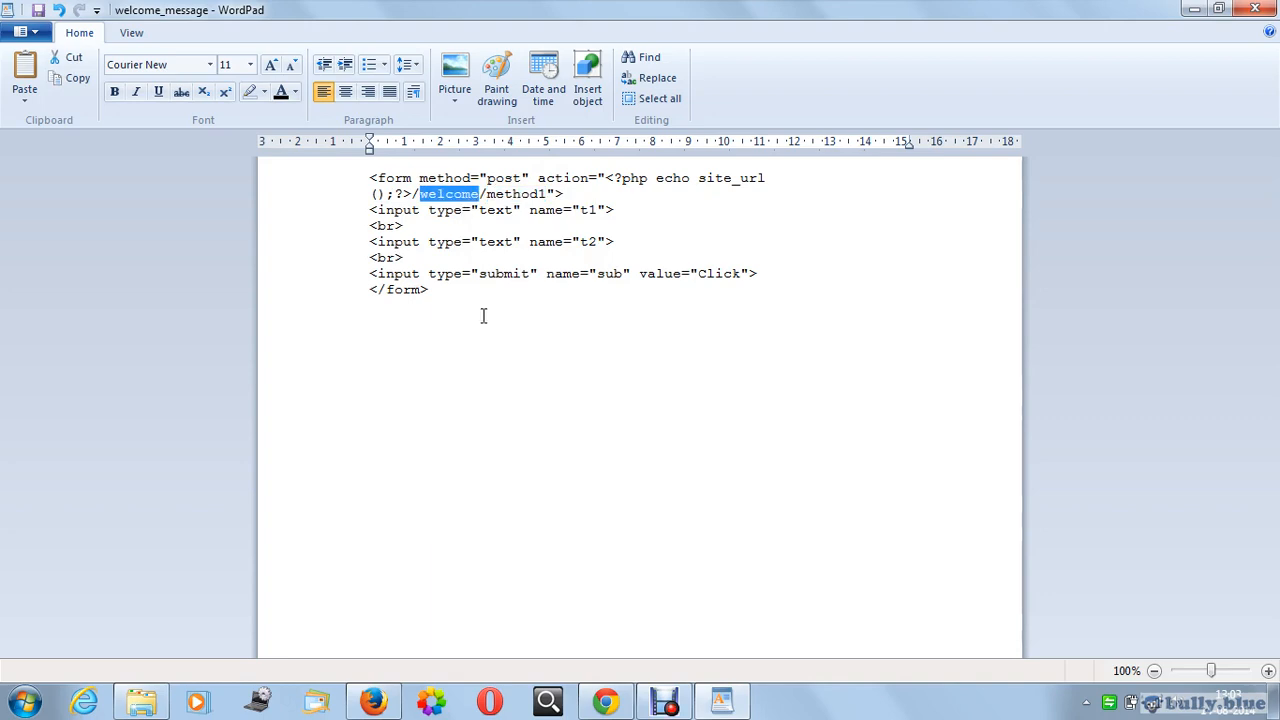
click(529, 304)
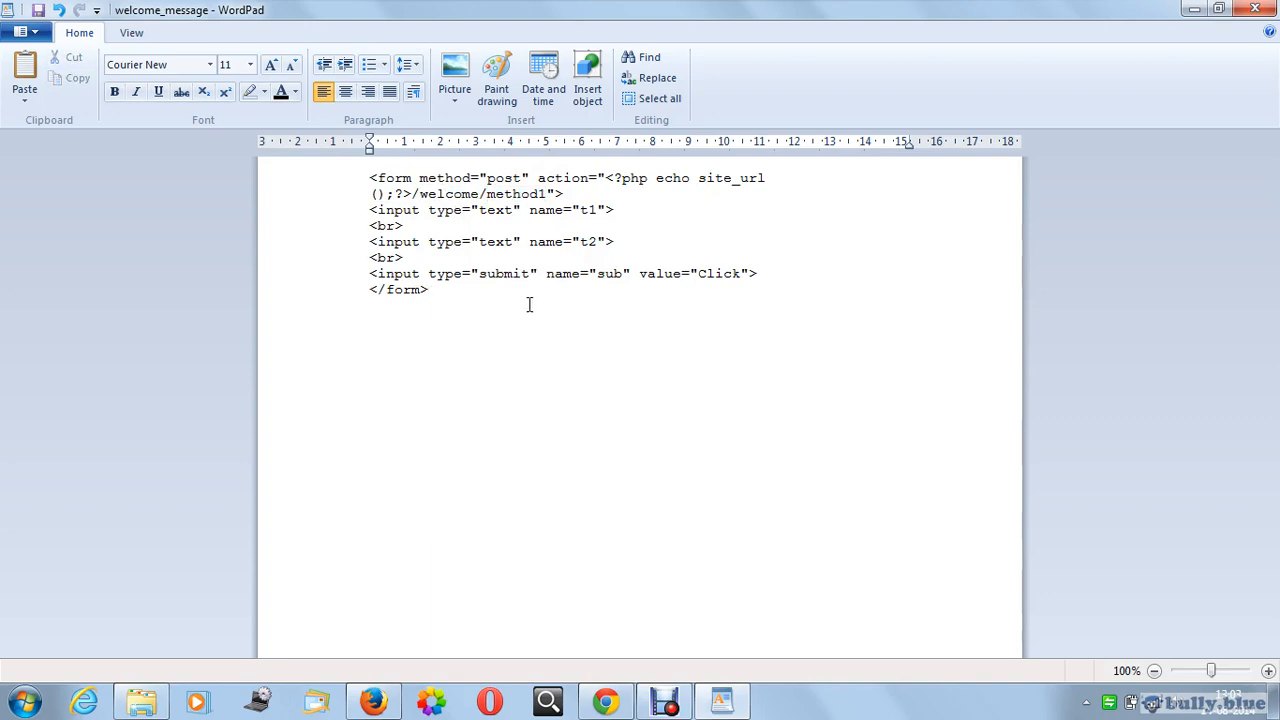
mouse_move(612, 281)
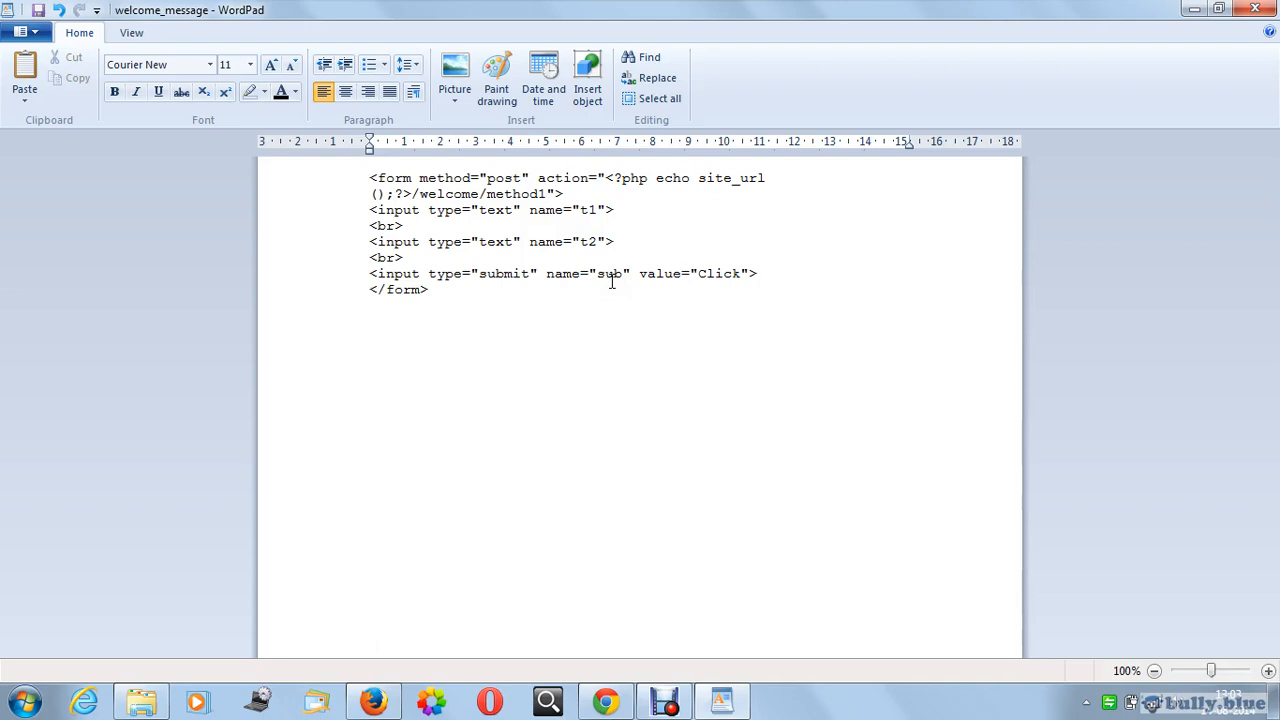
double_click(714, 178)
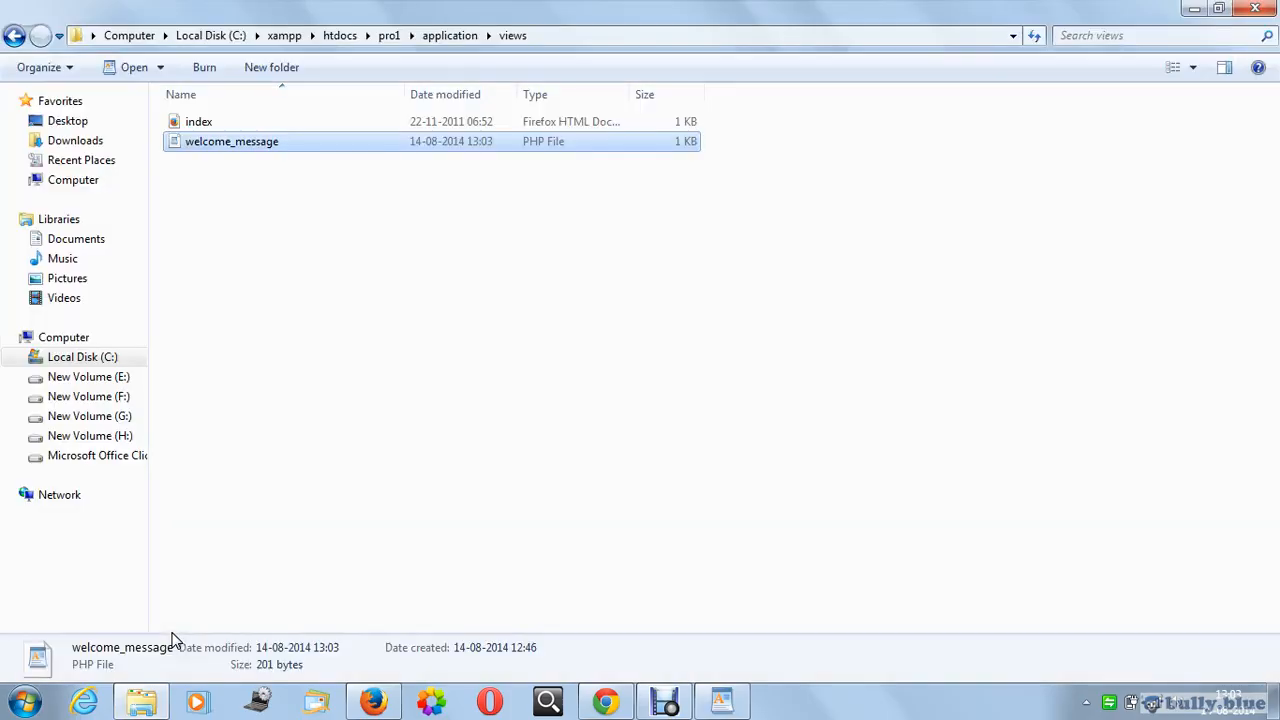
mouse_move(390, 35)
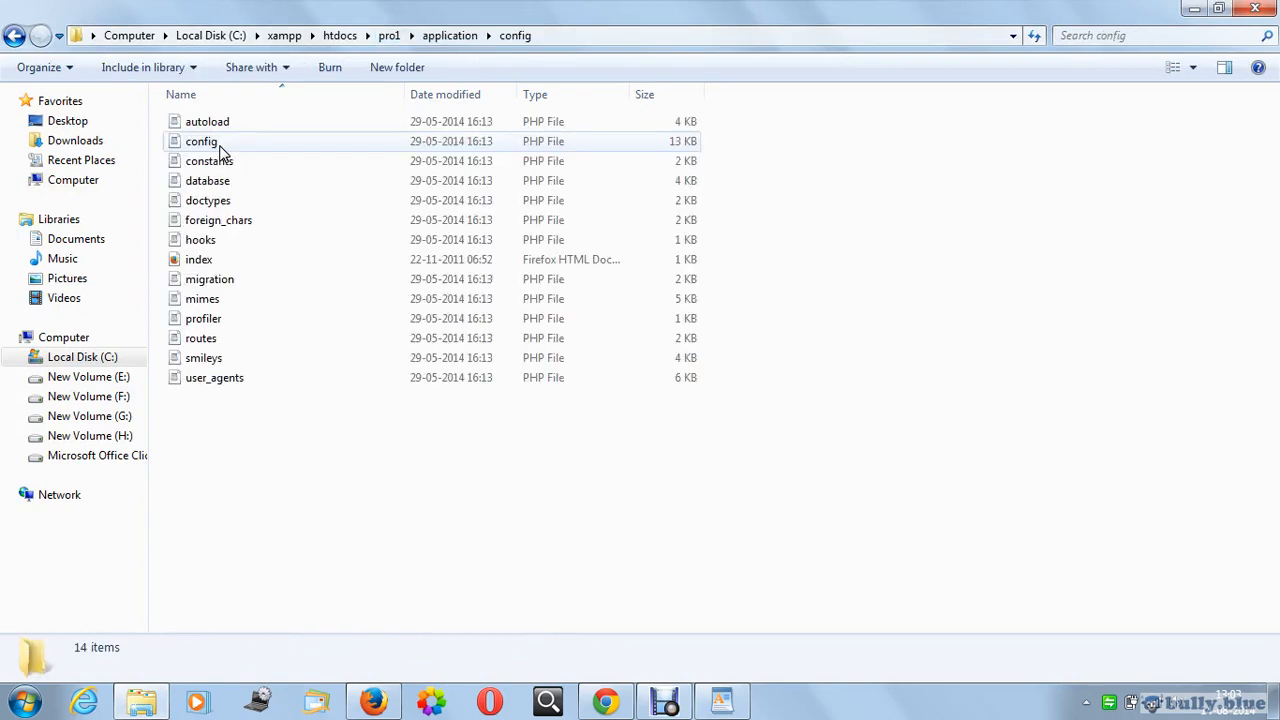
Step: Open application/config/autoload.php and use Find to locate 'helper'
click(207, 121)
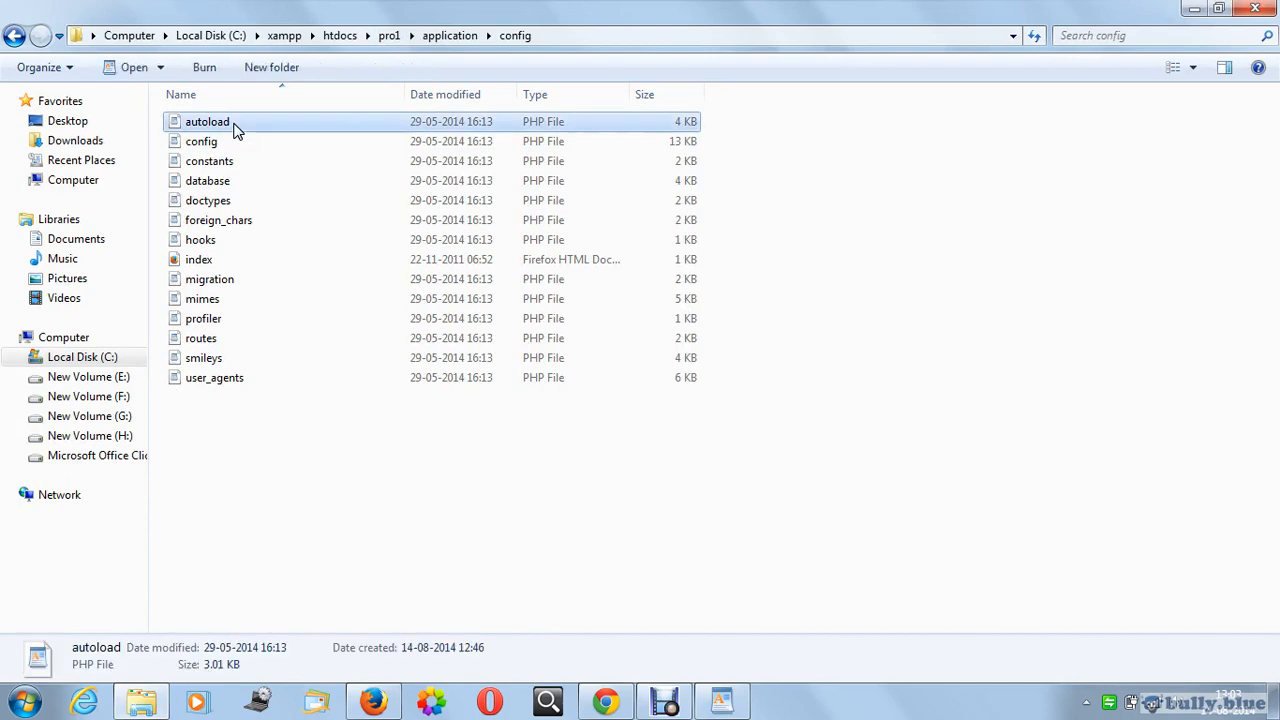
double_click(207, 121)
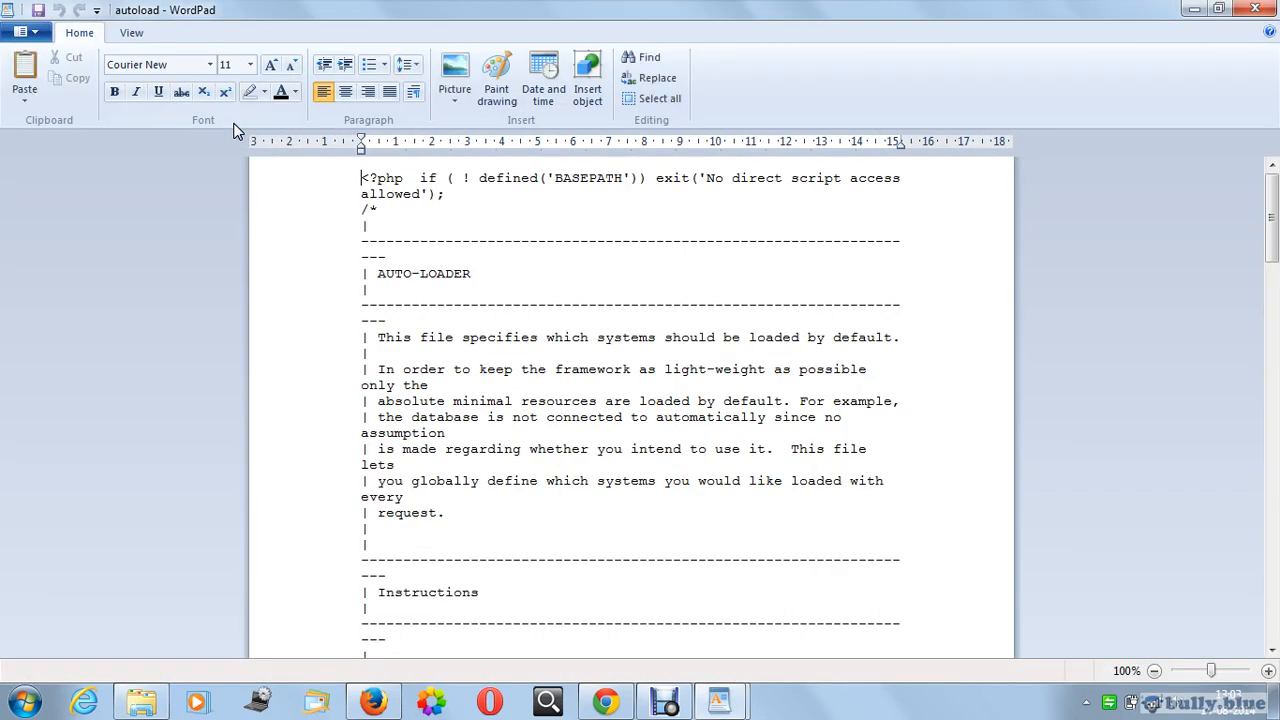
mouse_move(467, 312)
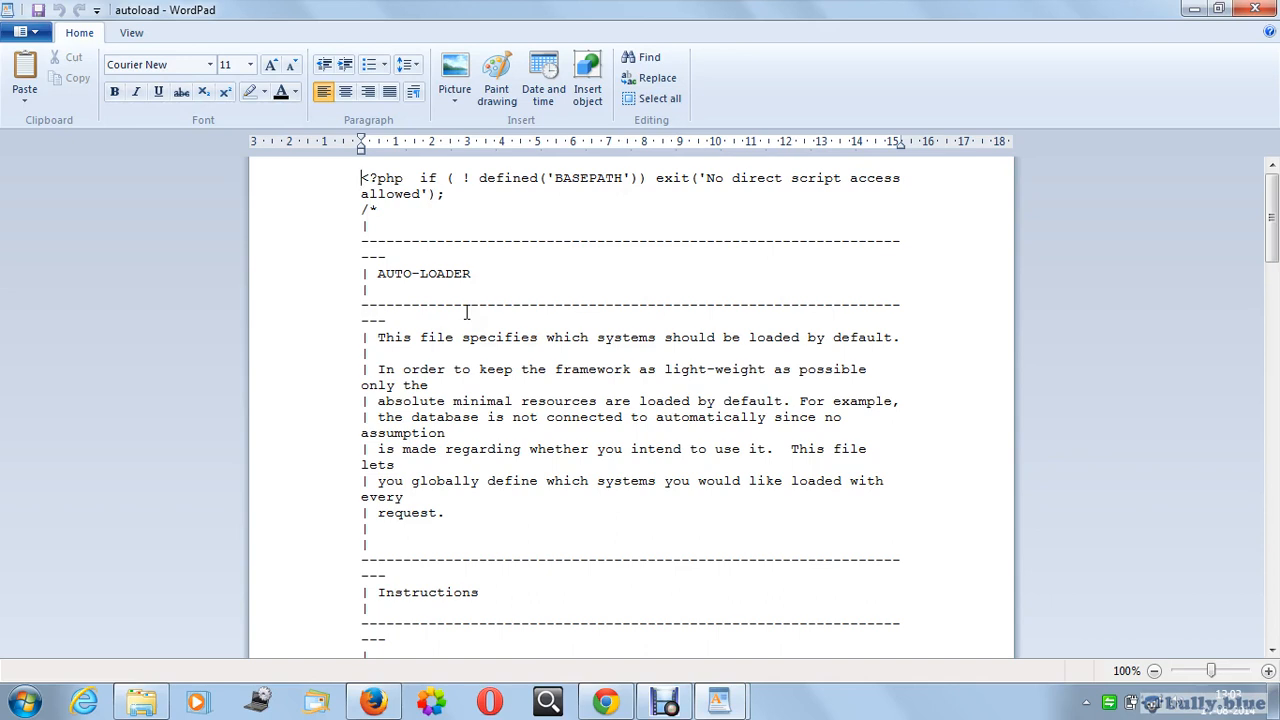
click(648, 57)
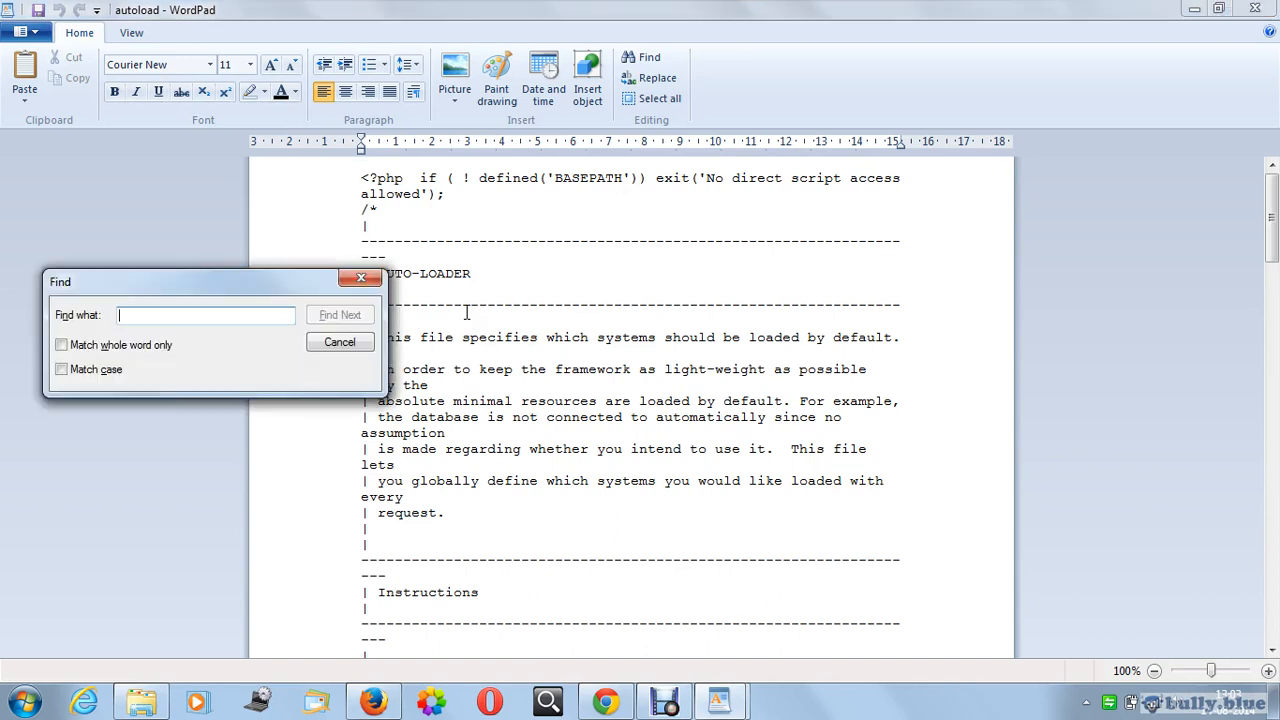
text(helper)
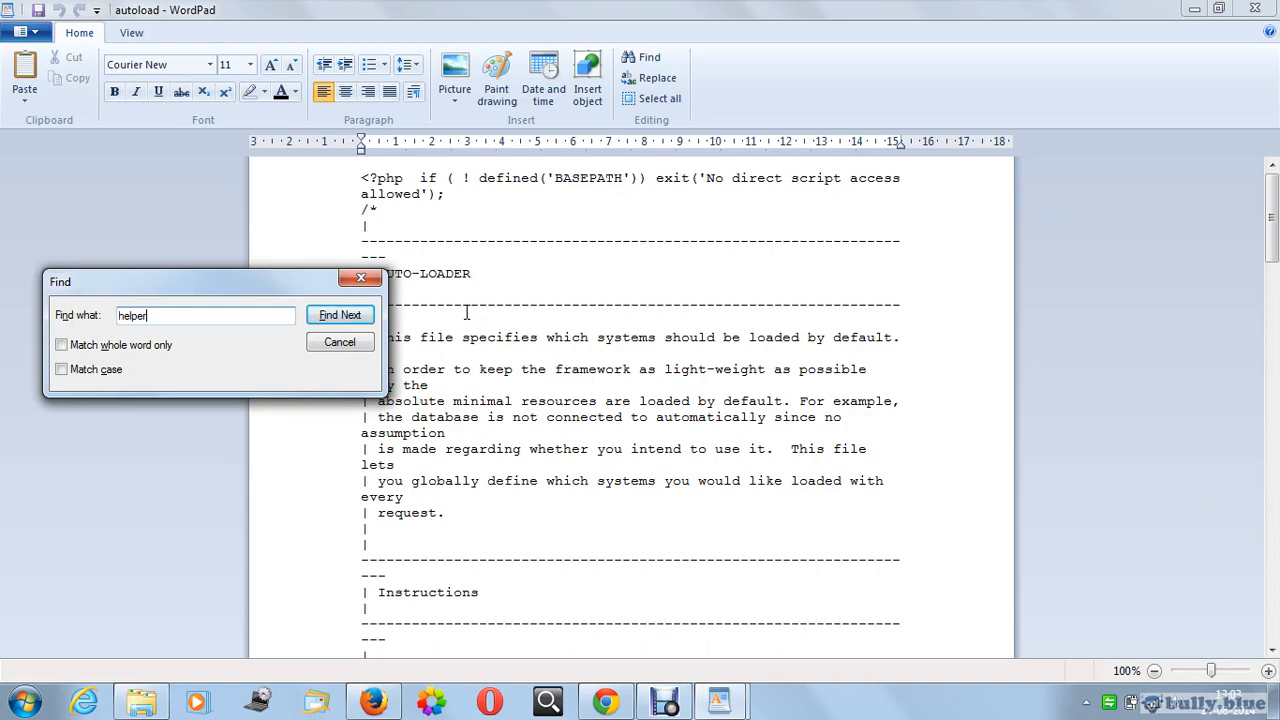
click(340, 315)
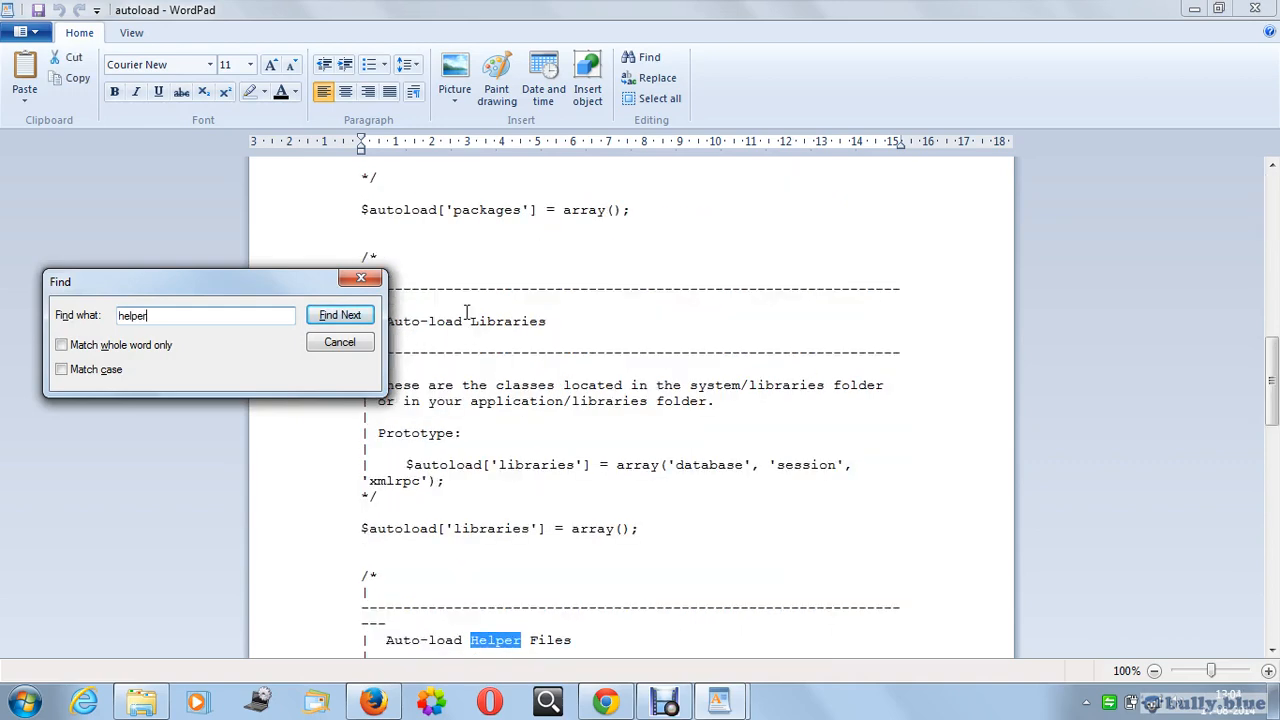
click(339, 342)
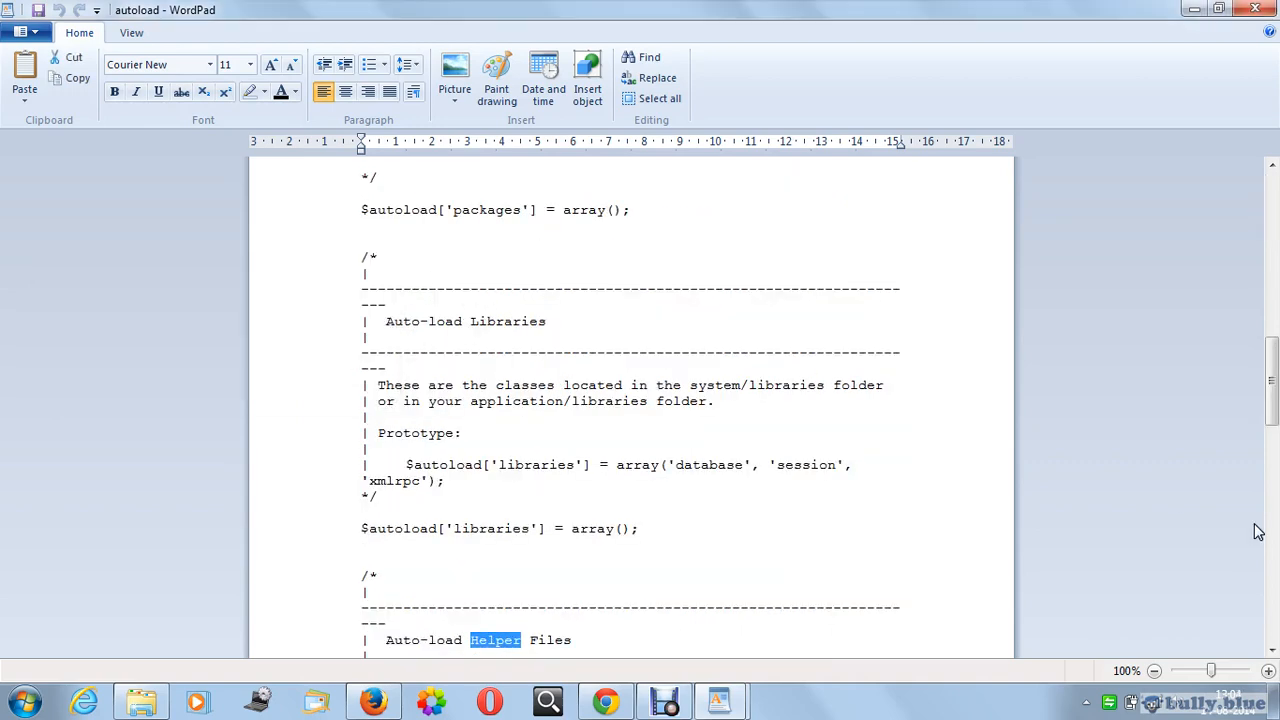
Step: Put 'url' into the $autoload['helper'] array
scroll(down, 3)
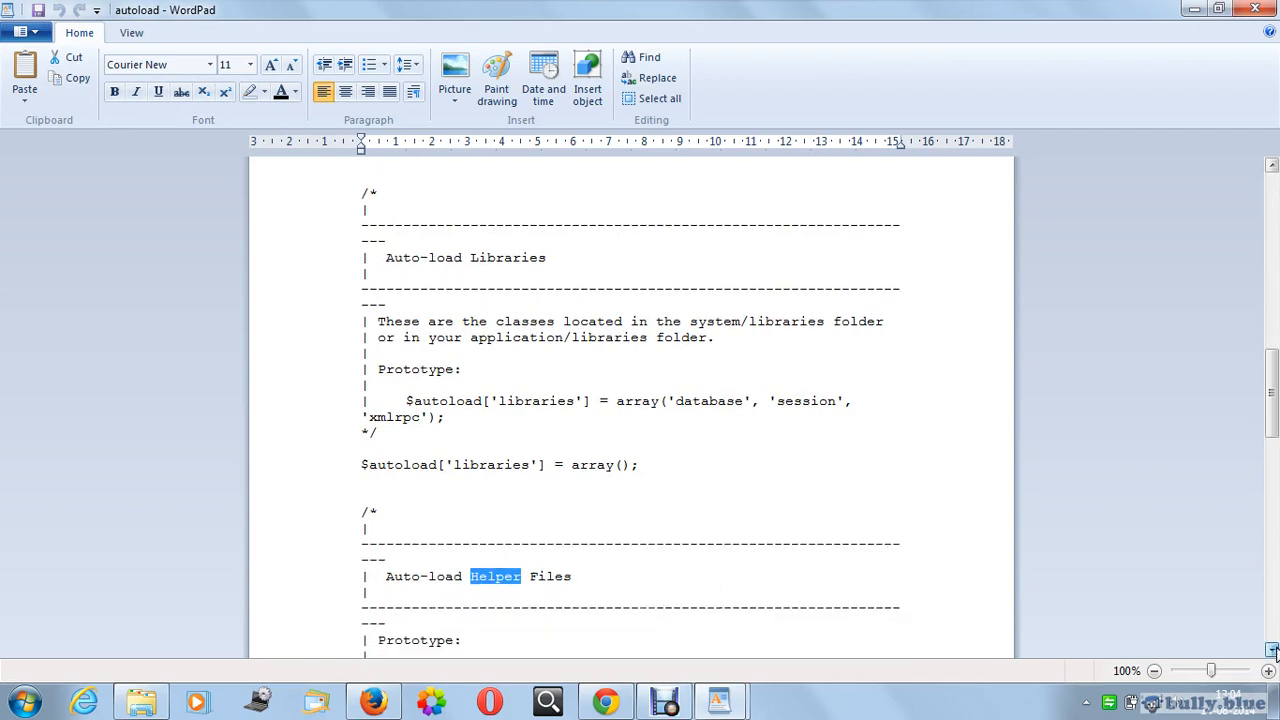
scroll(down, 3)
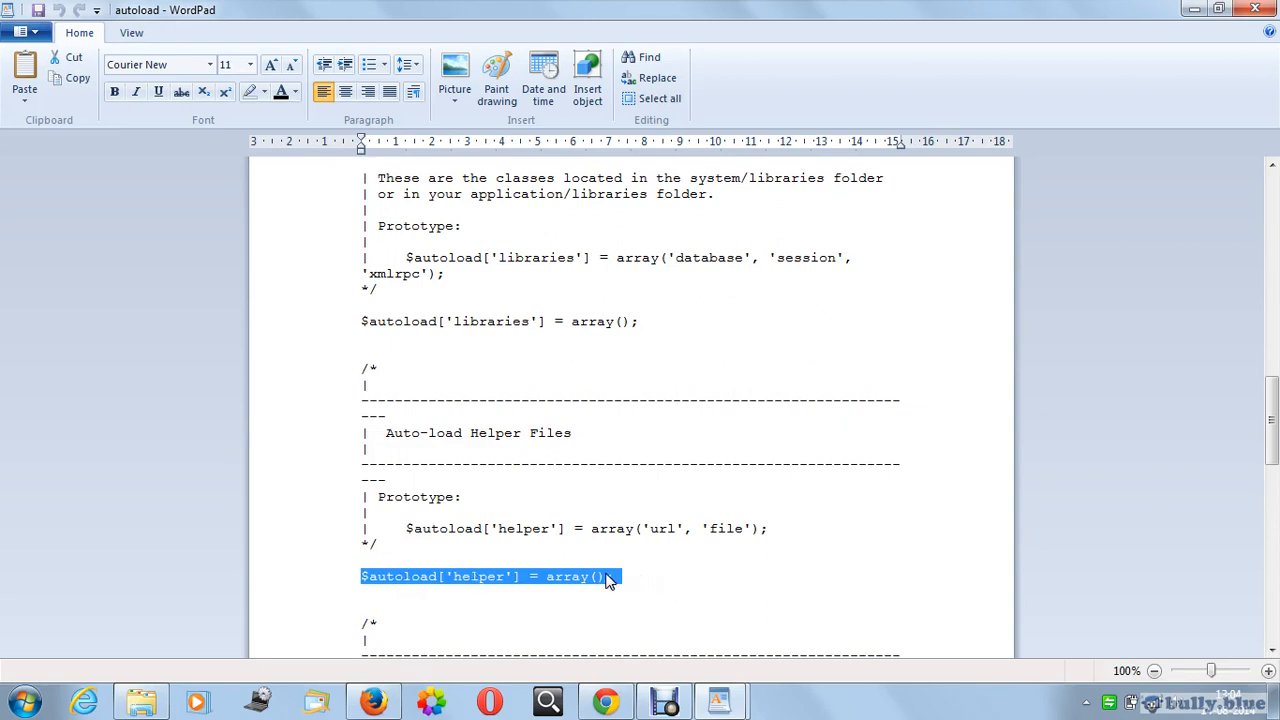
click(604, 576)
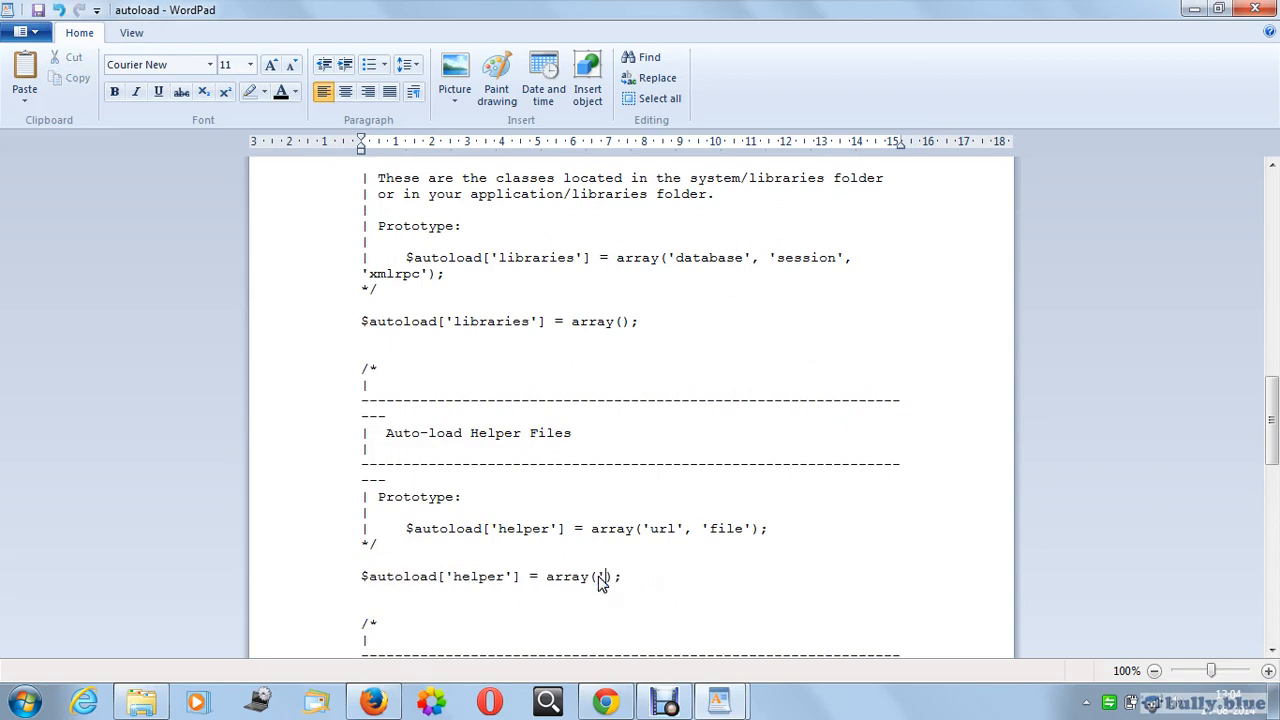
text('url')
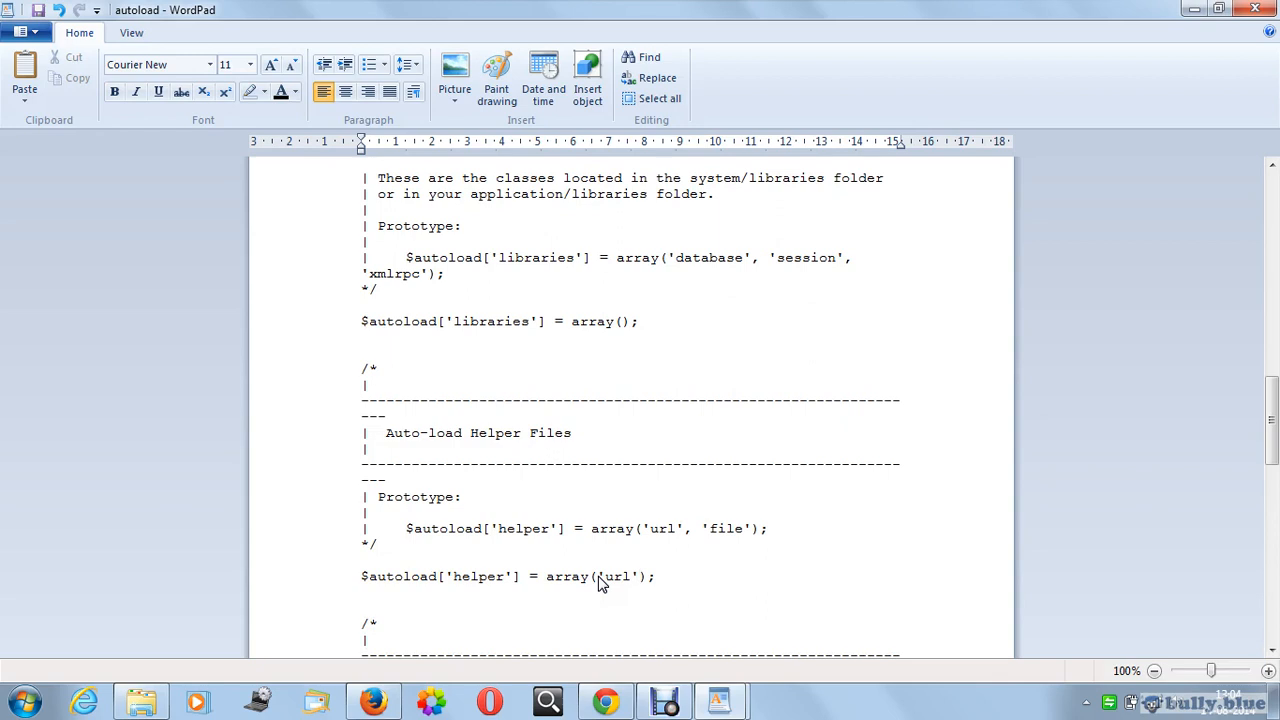
scroll(down, 3)
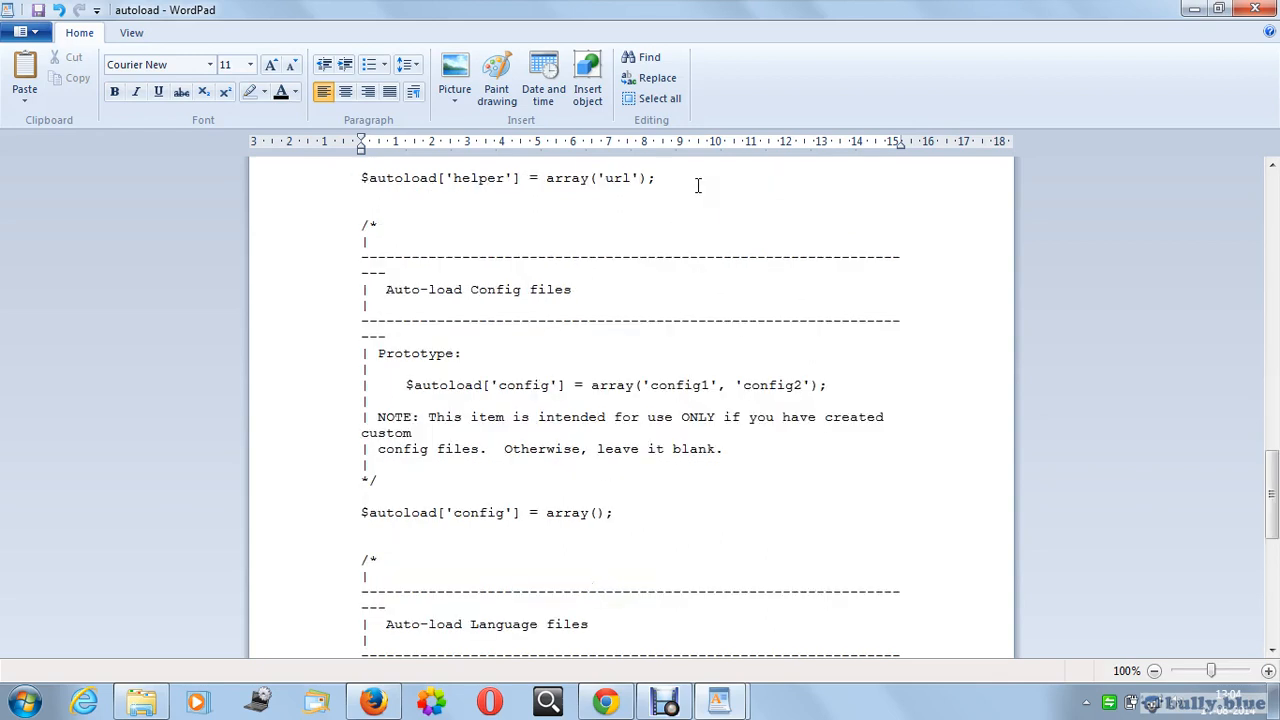
triple_click(500, 177)
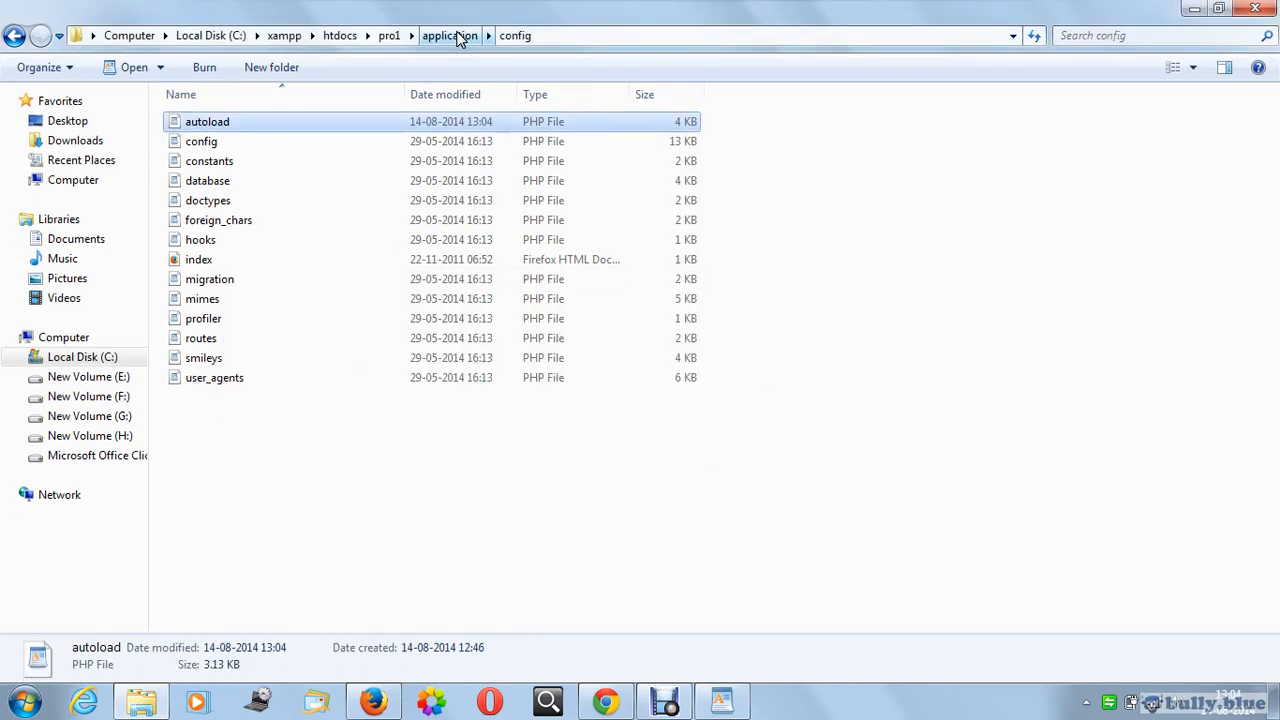
Step: Go up to pro1's application folder and open the controllers folder
click(449, 35)
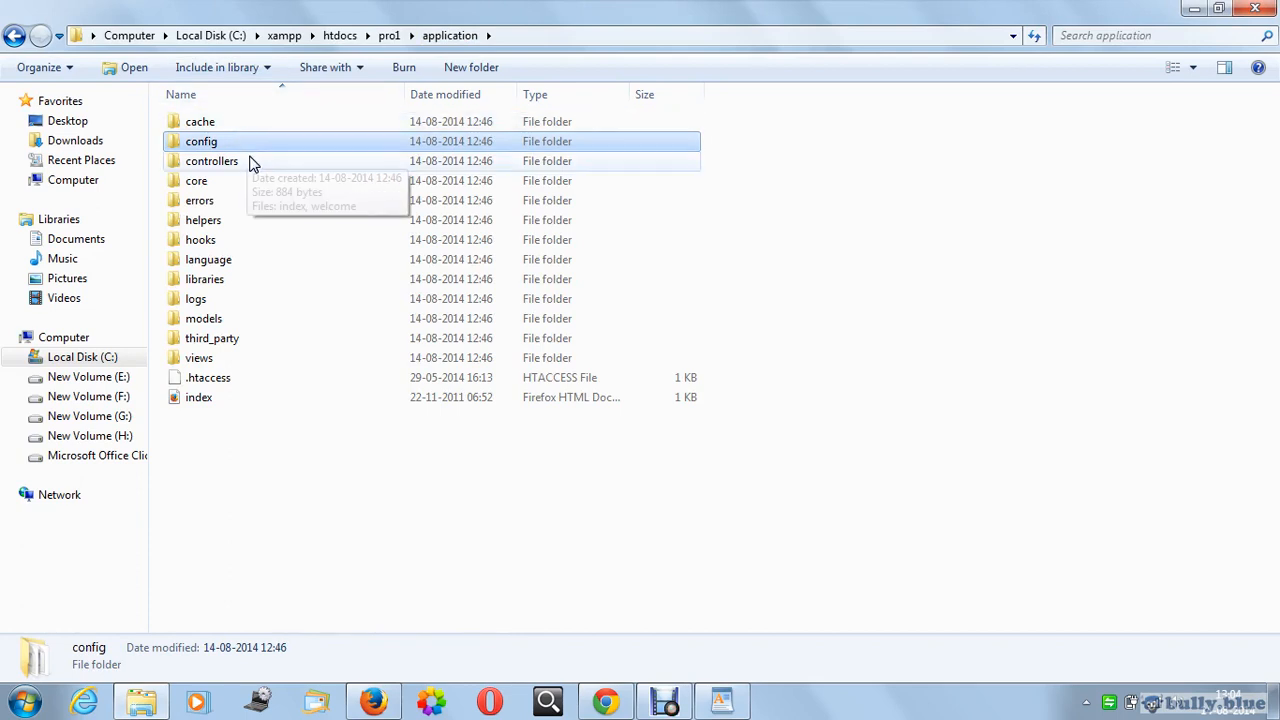
double_click(211, 161)
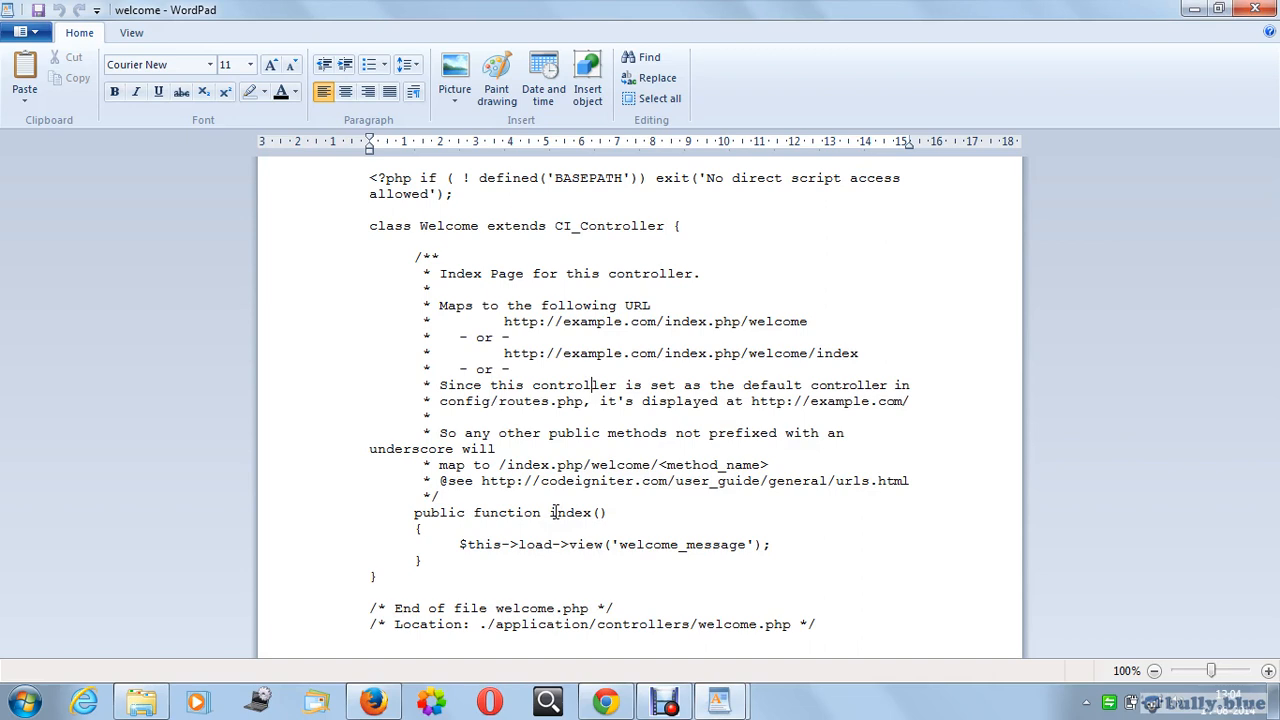
Step: Type an empty public function method1(){} in the Welcome controller
text(p)
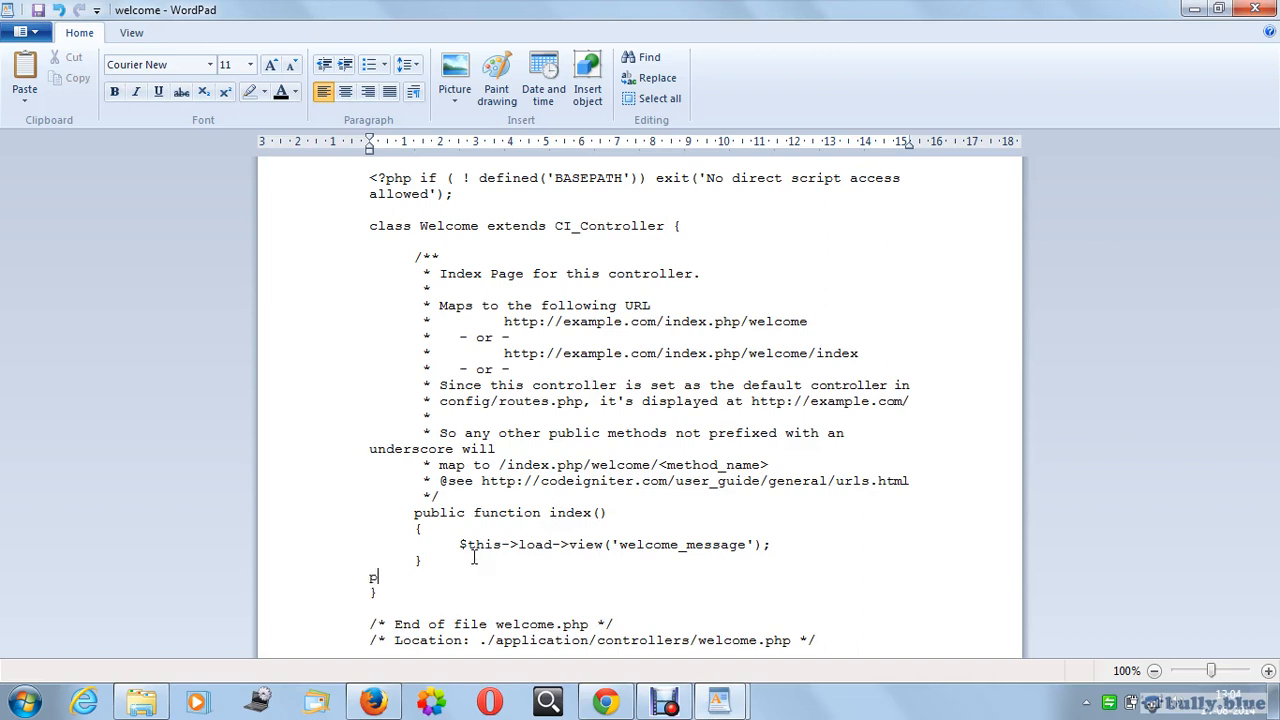
text(ublic)
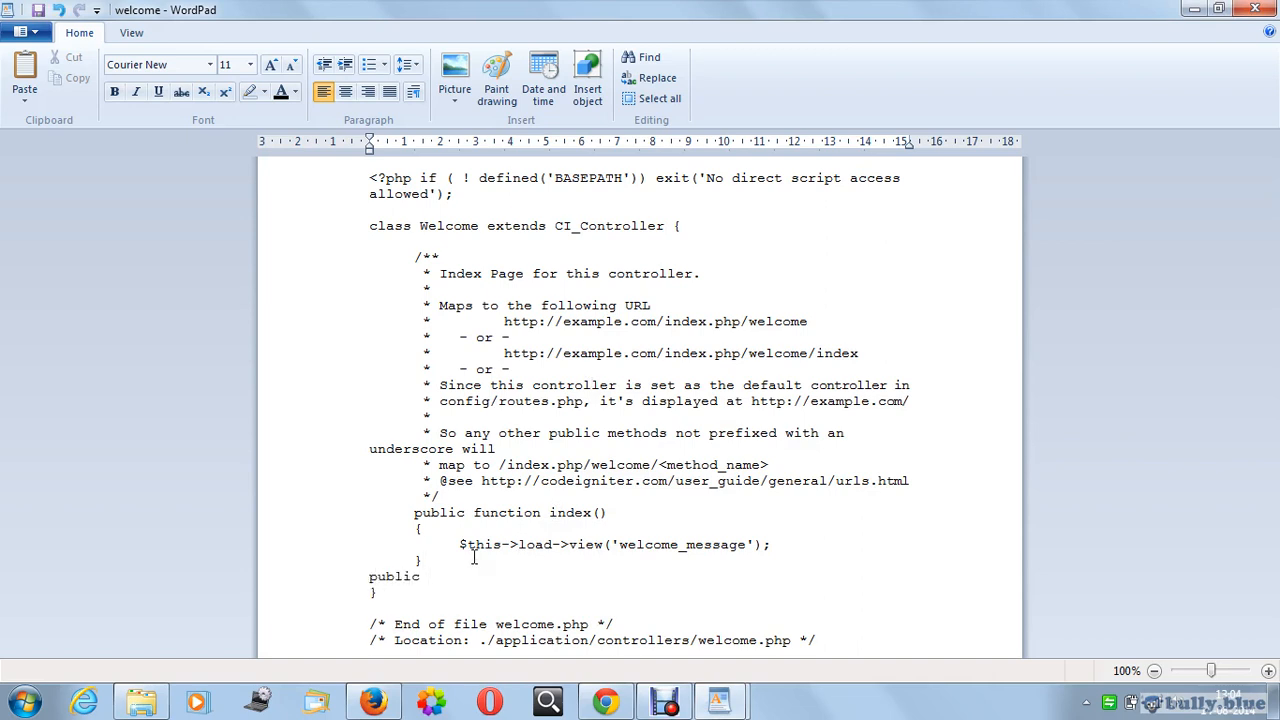
text(function)
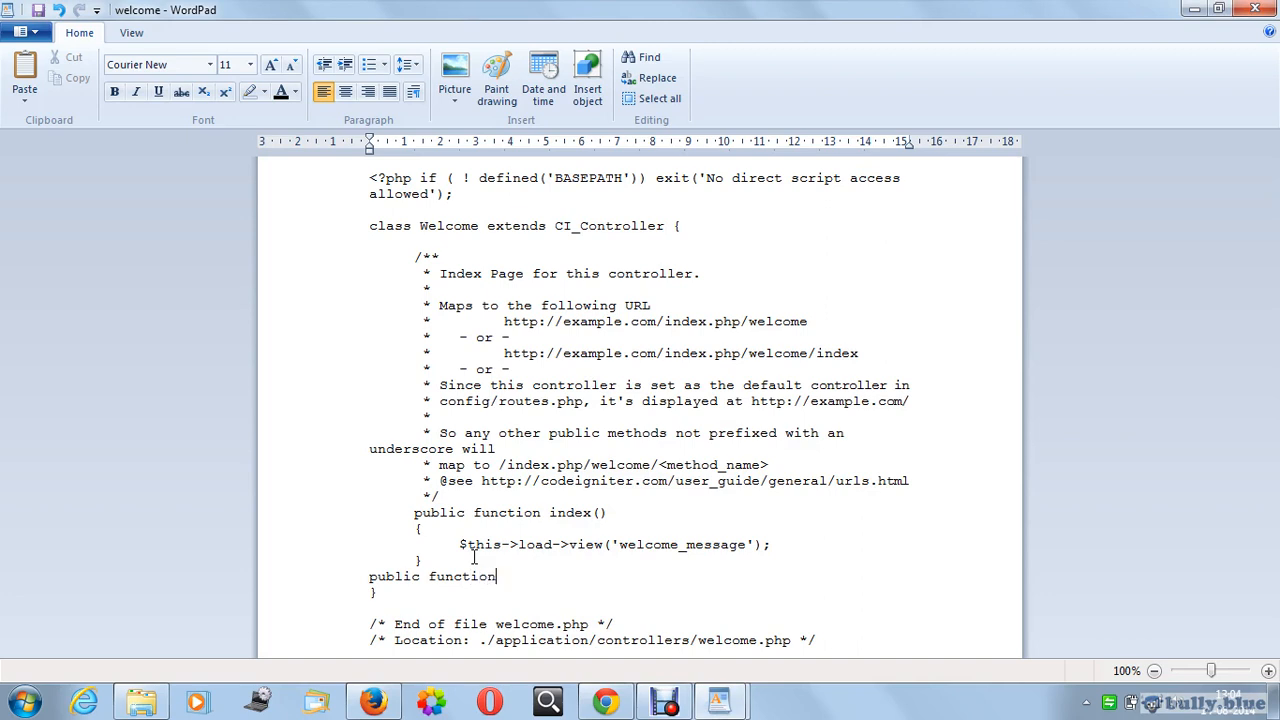
text(method1)
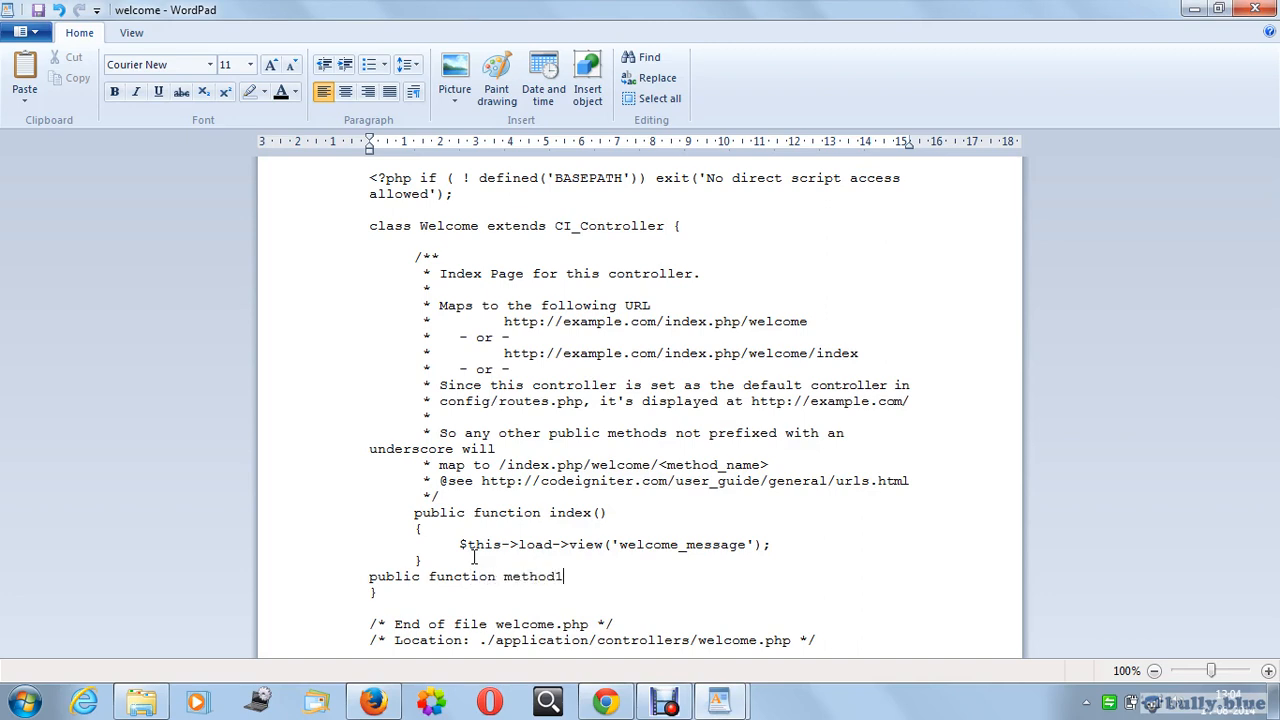
text((){)
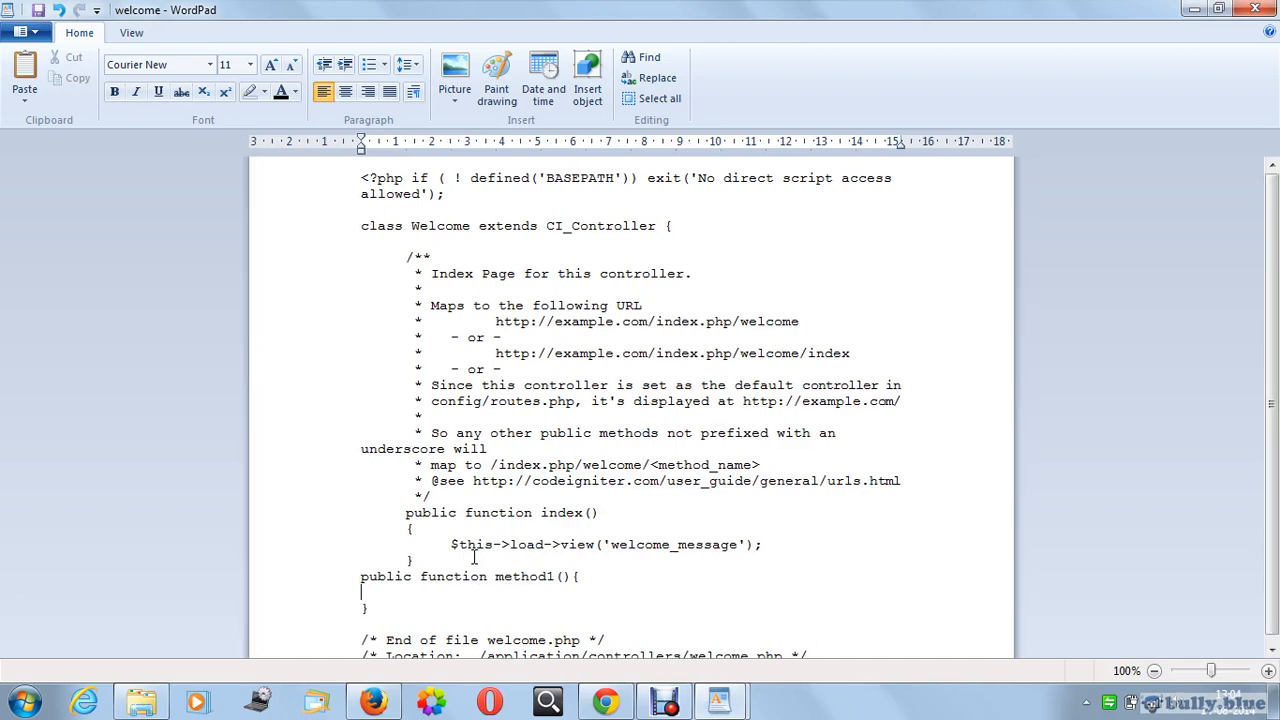
text(})
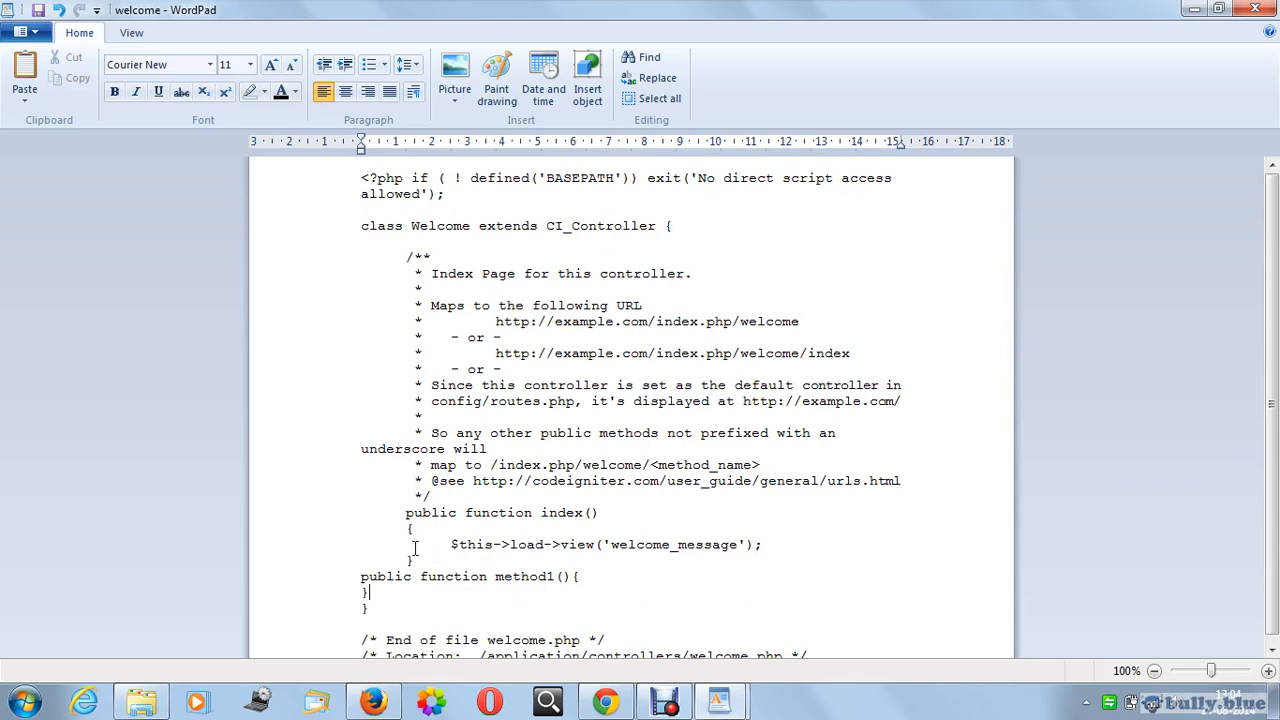
Step: Inside method1, write $this->input->post('t1') to output the first field
click(622, 571)
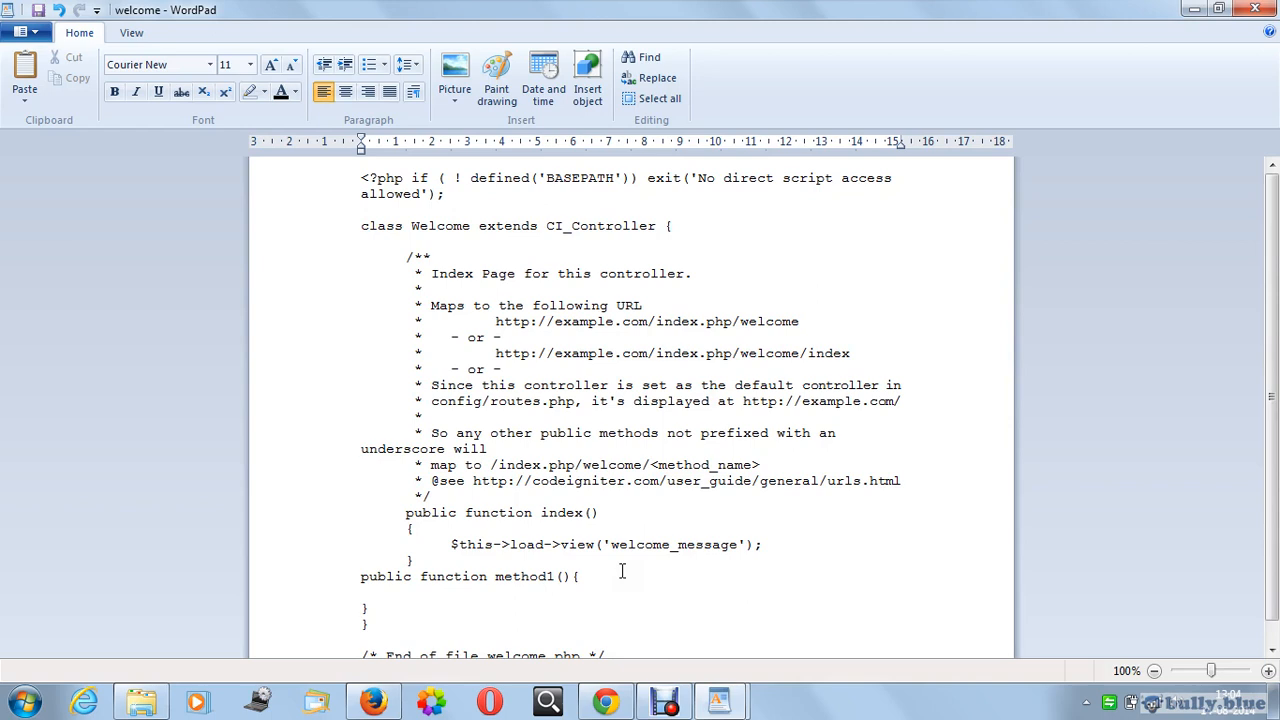
text($)
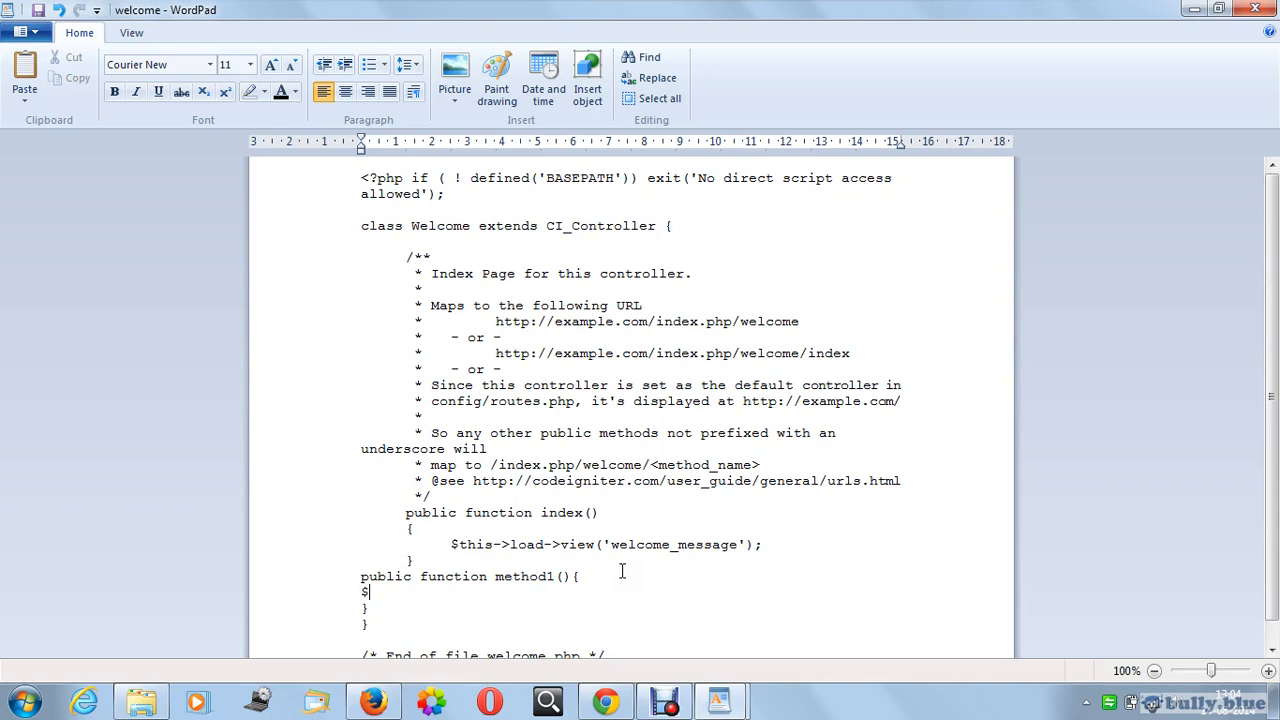
text(this)
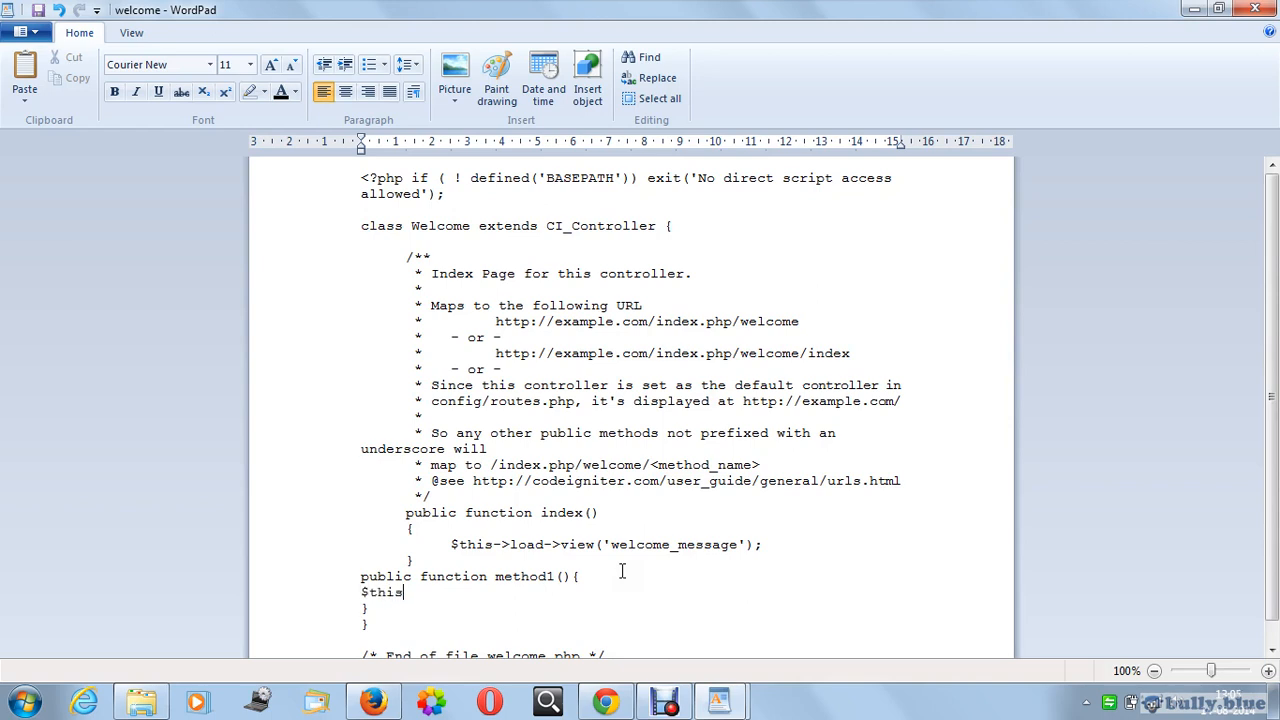
text(->inp)
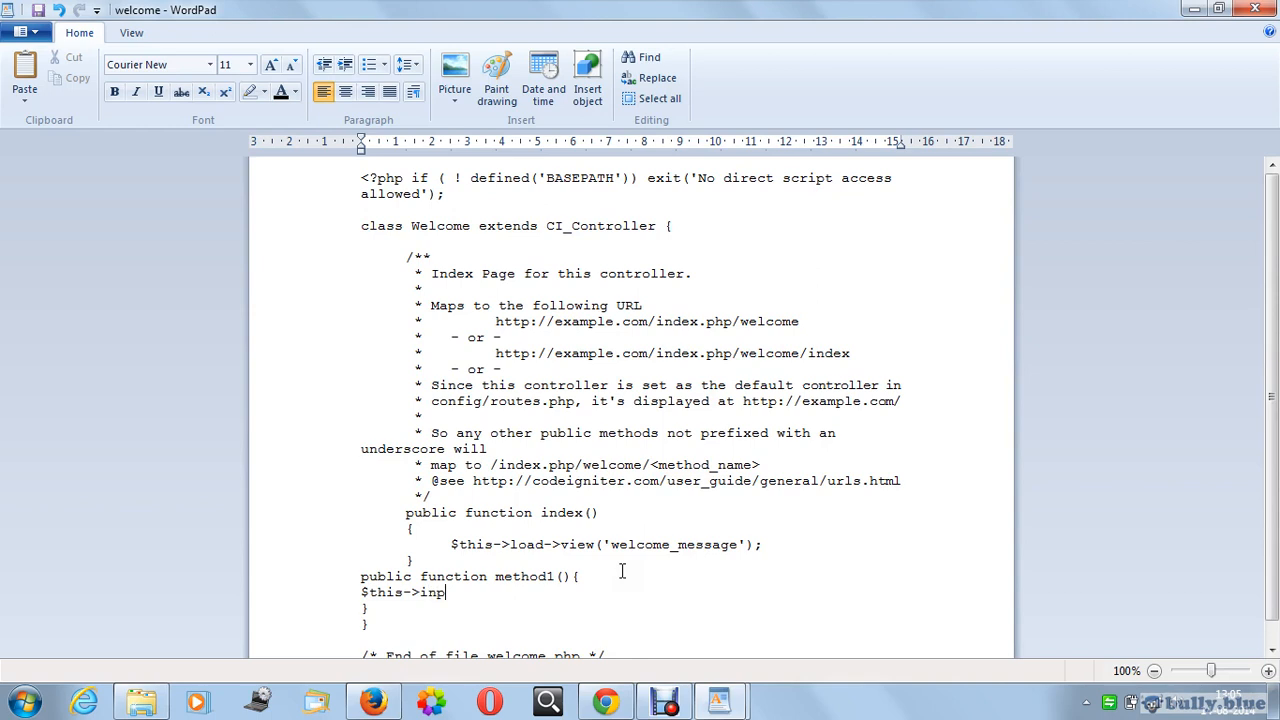
text(ut)
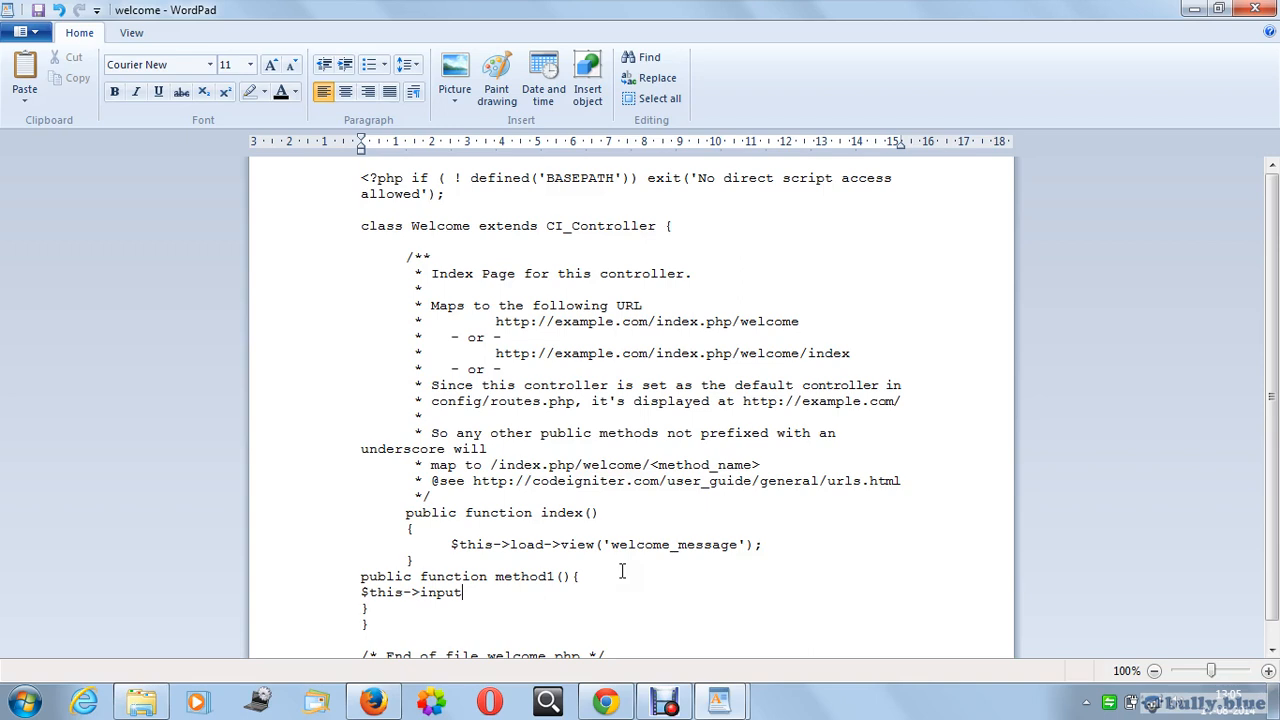
text(->po)
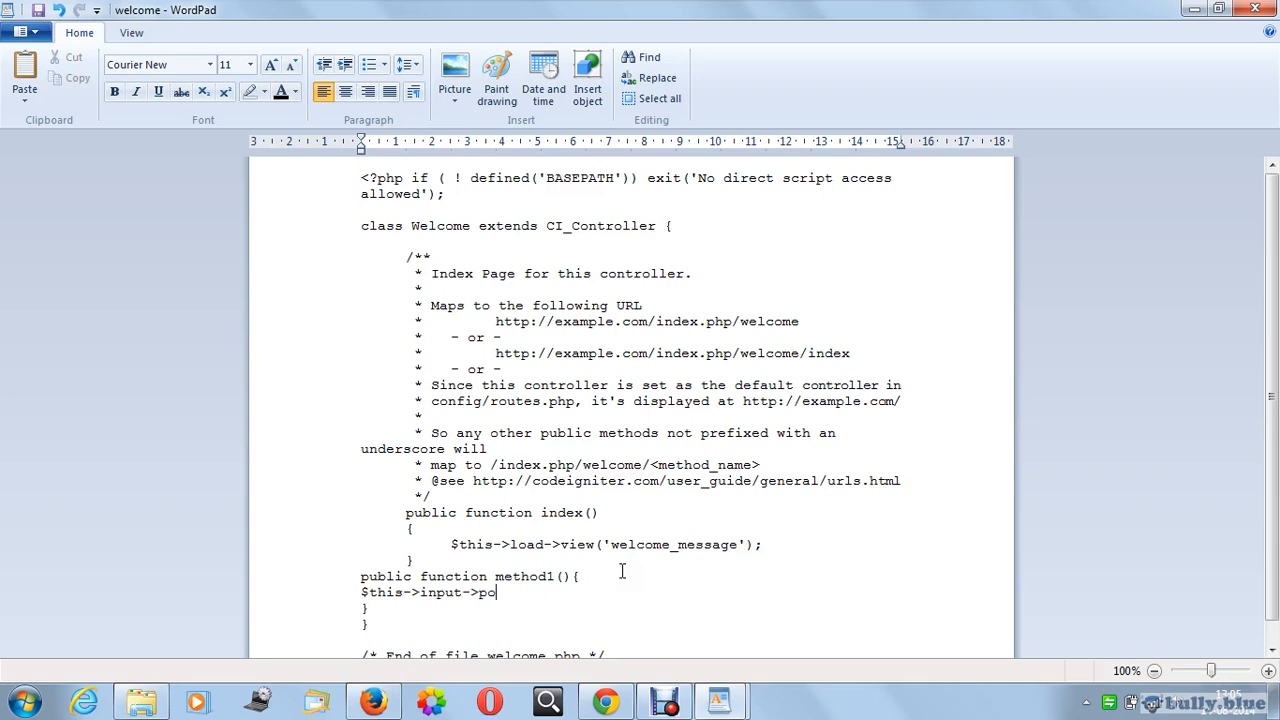
text(st()
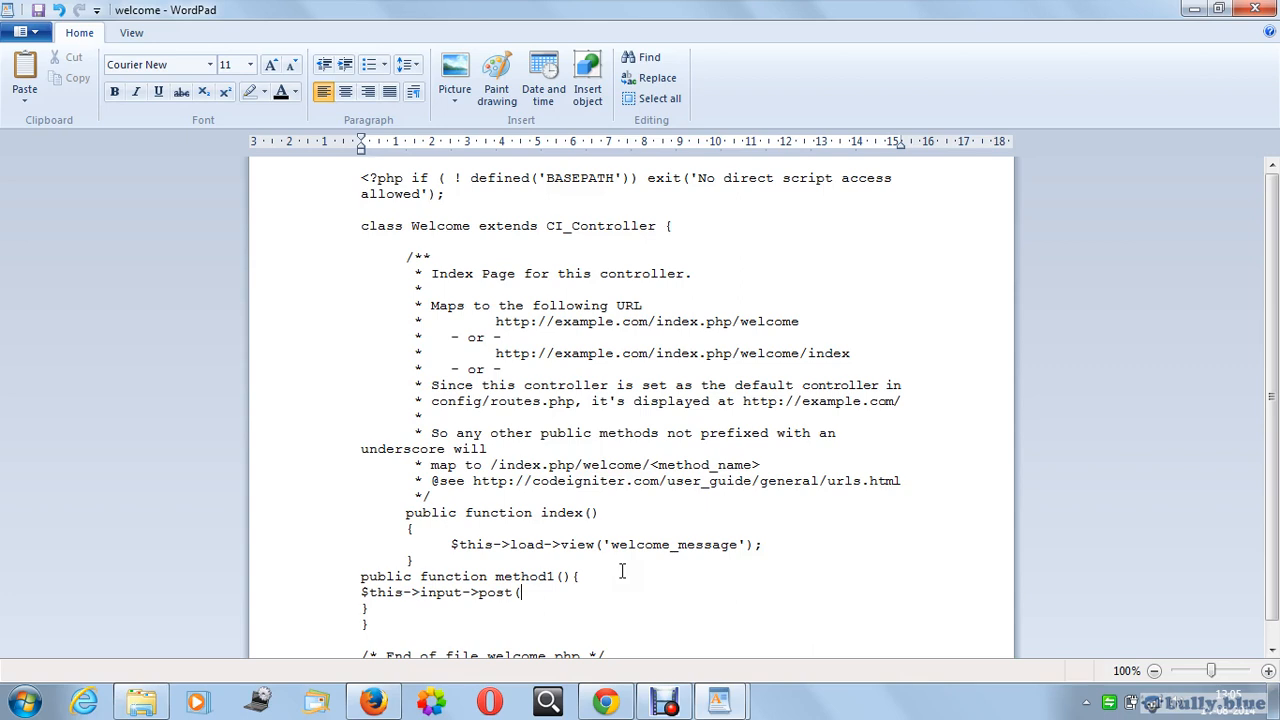
text('t1');)
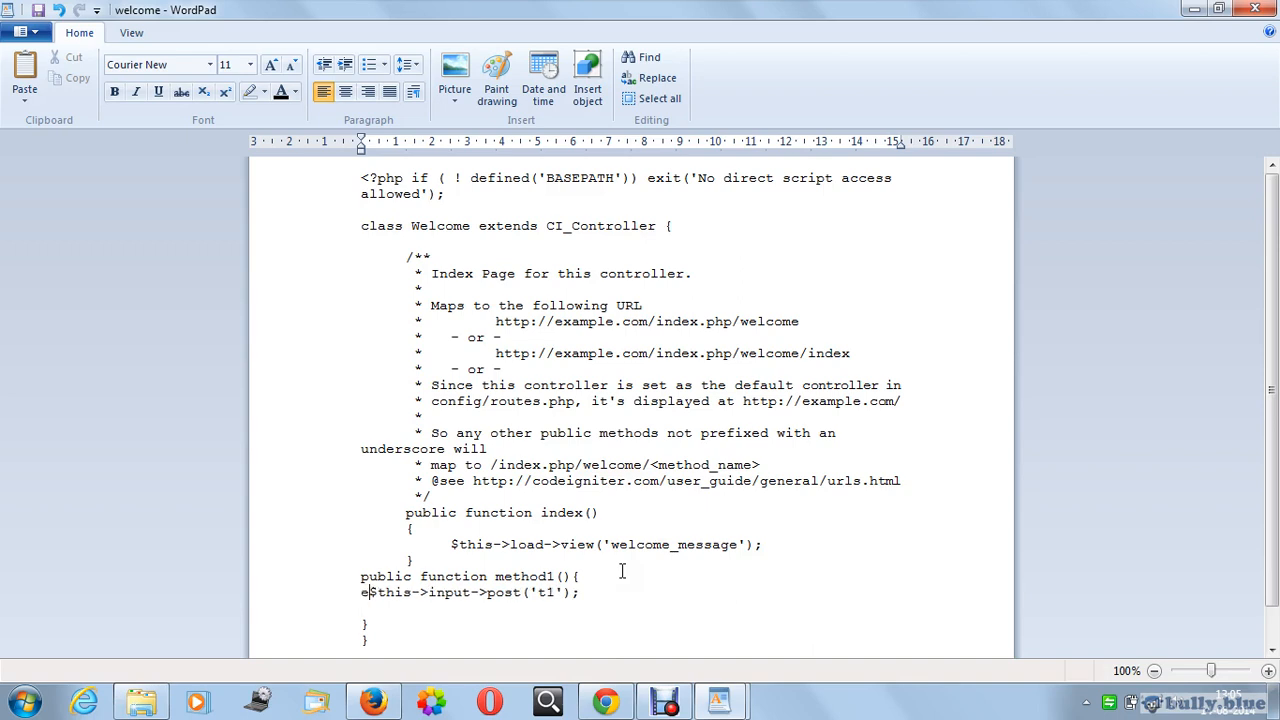
Step: Add echo $this->input->post('t2'); and review the echo lines and method name
text(cho)
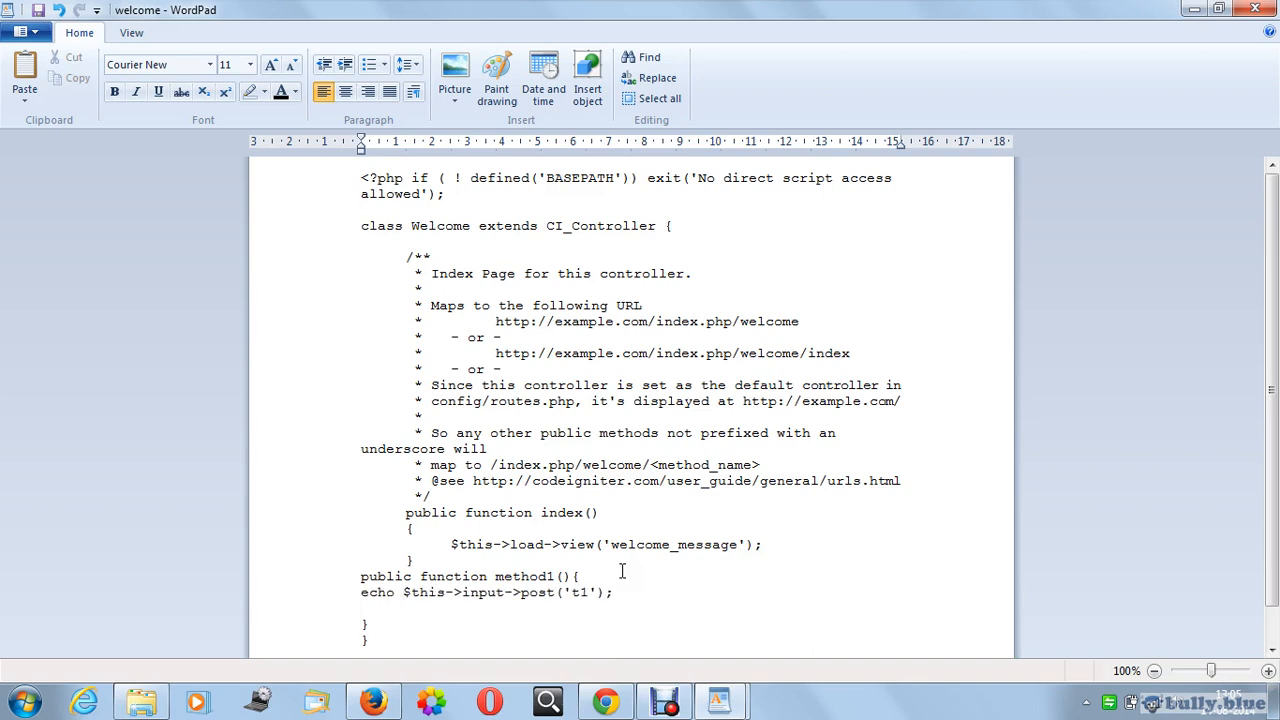
text(echo)
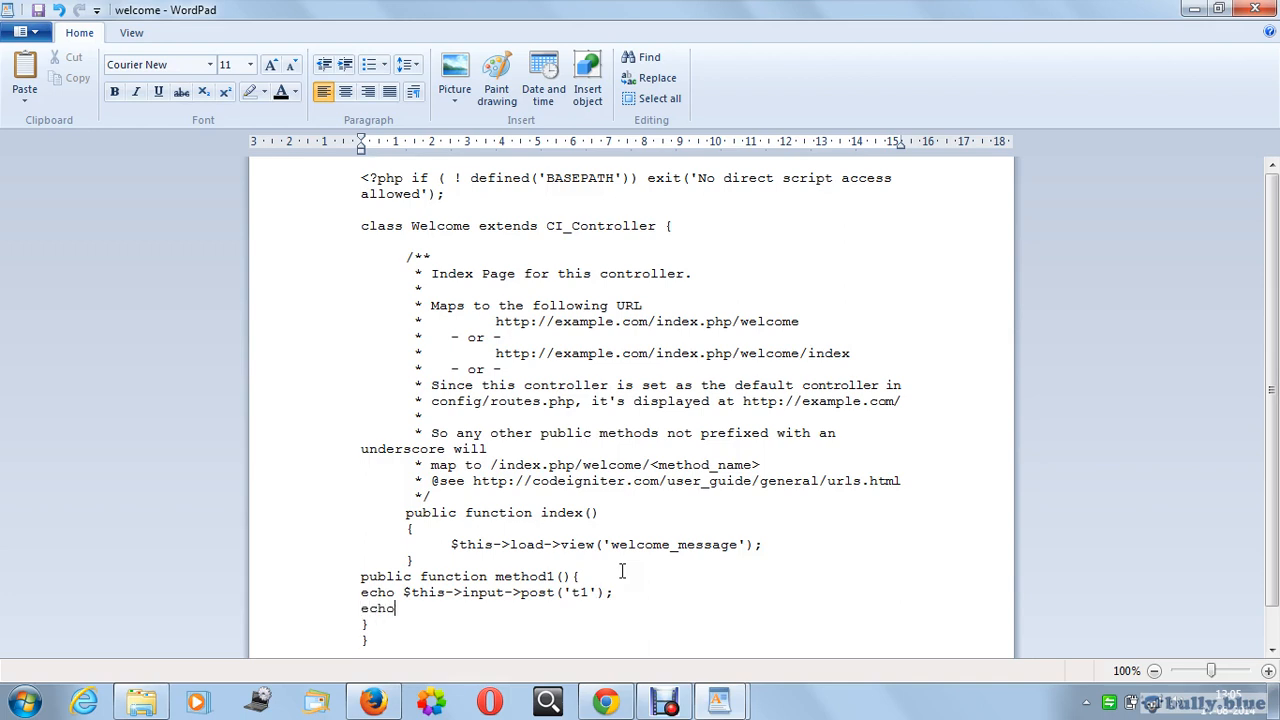
text($this)
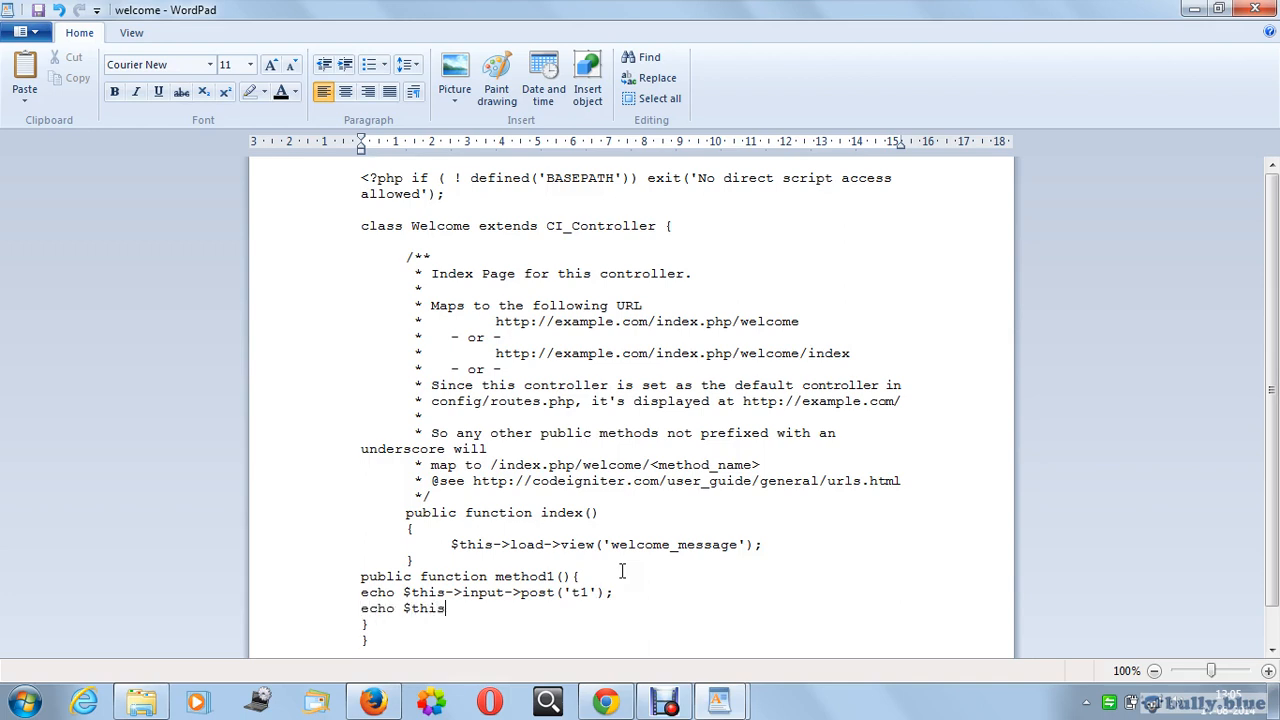
text(->i)
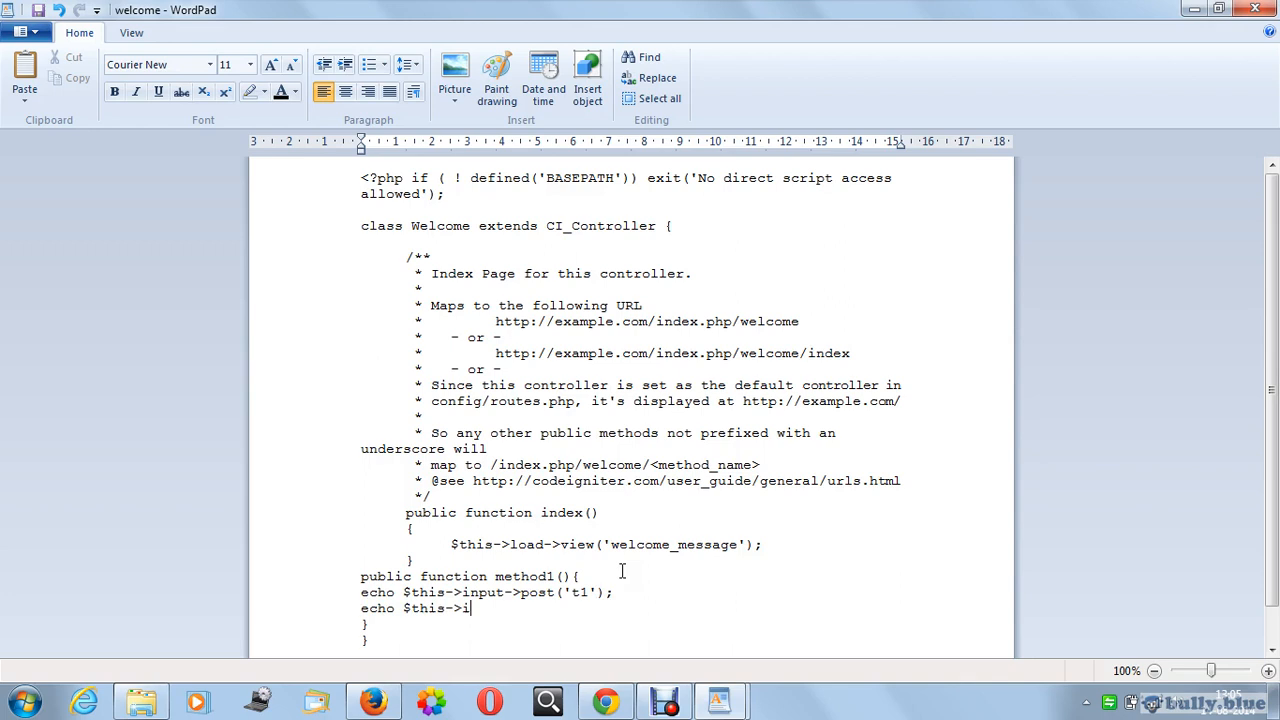
text(nput-)
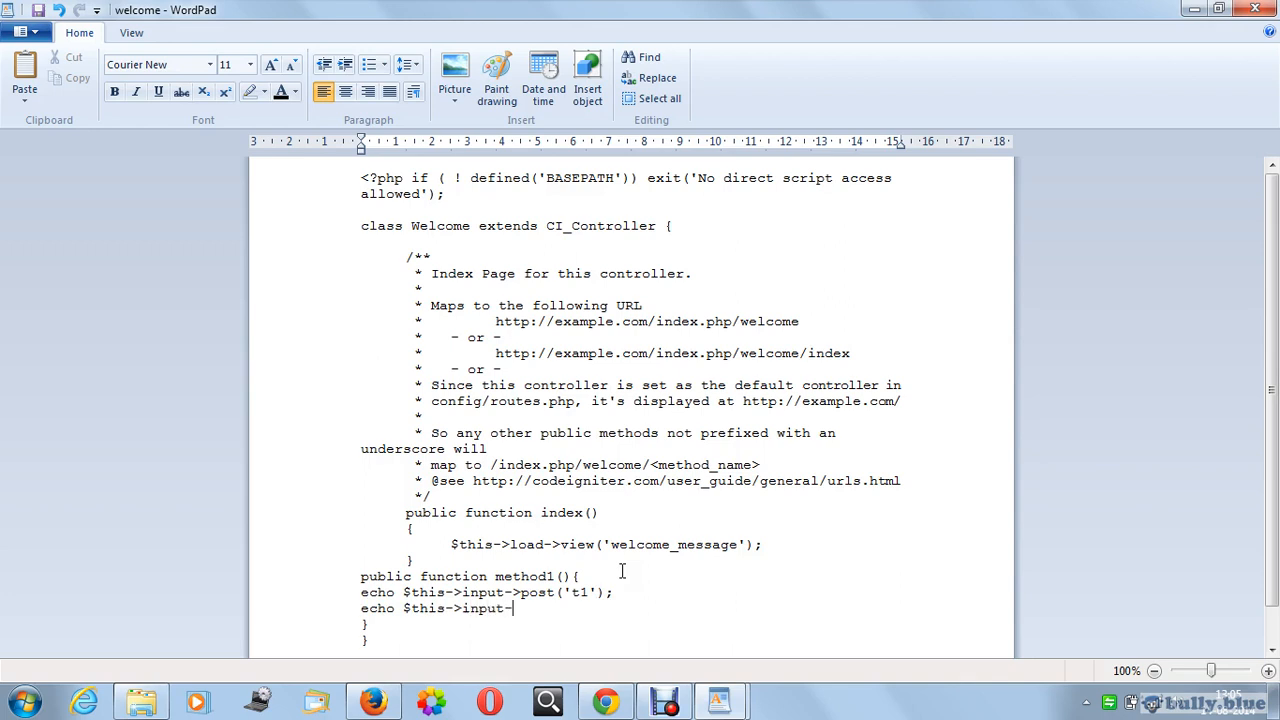
text(post()
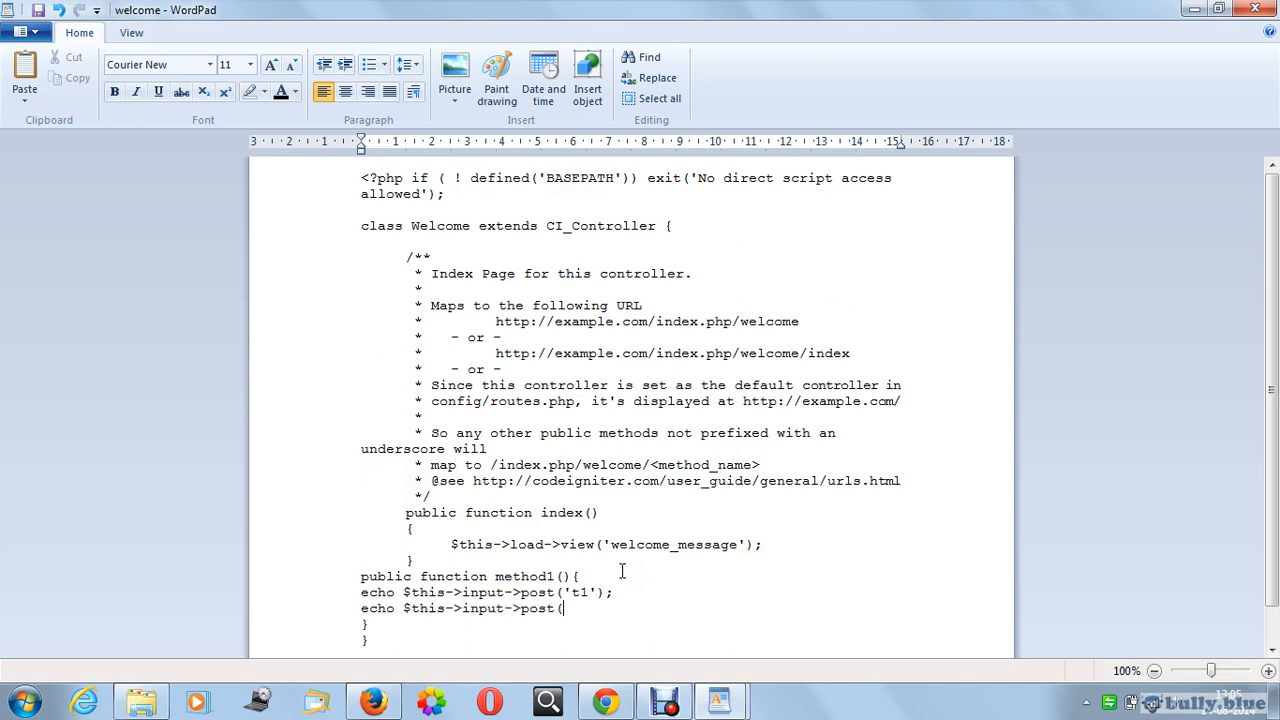
text('t2');)
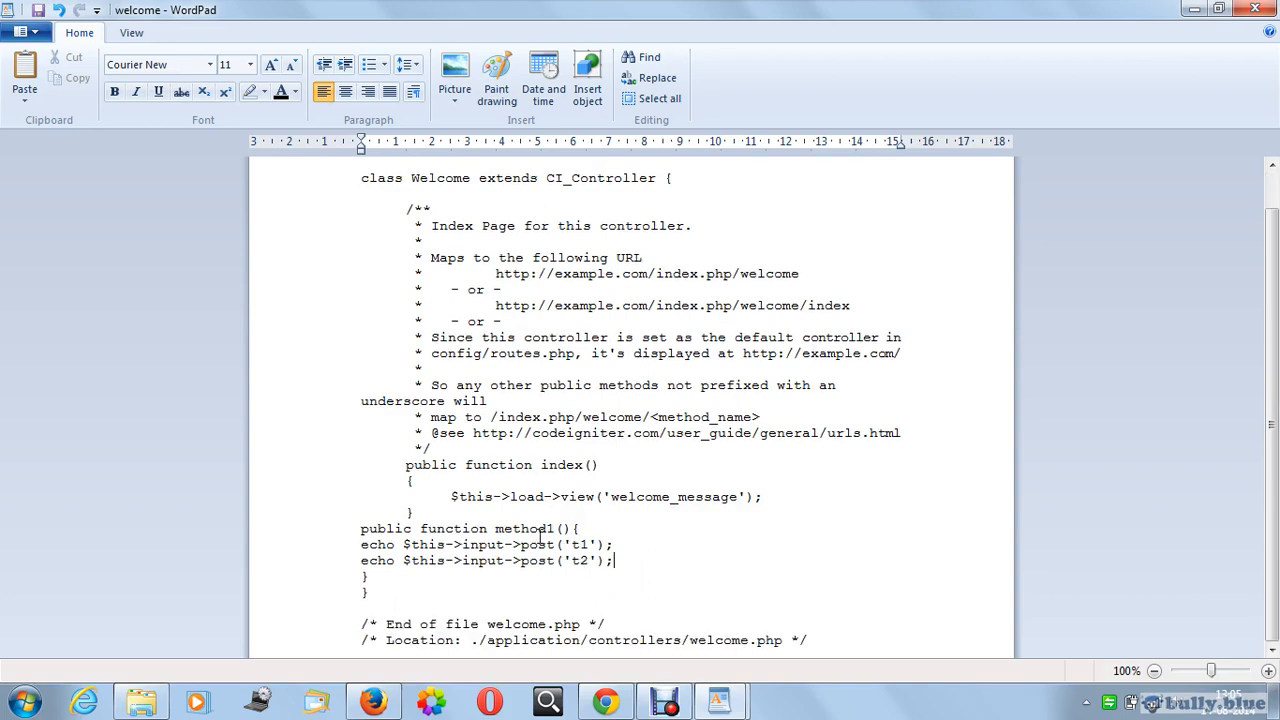
double_click(524, 528)
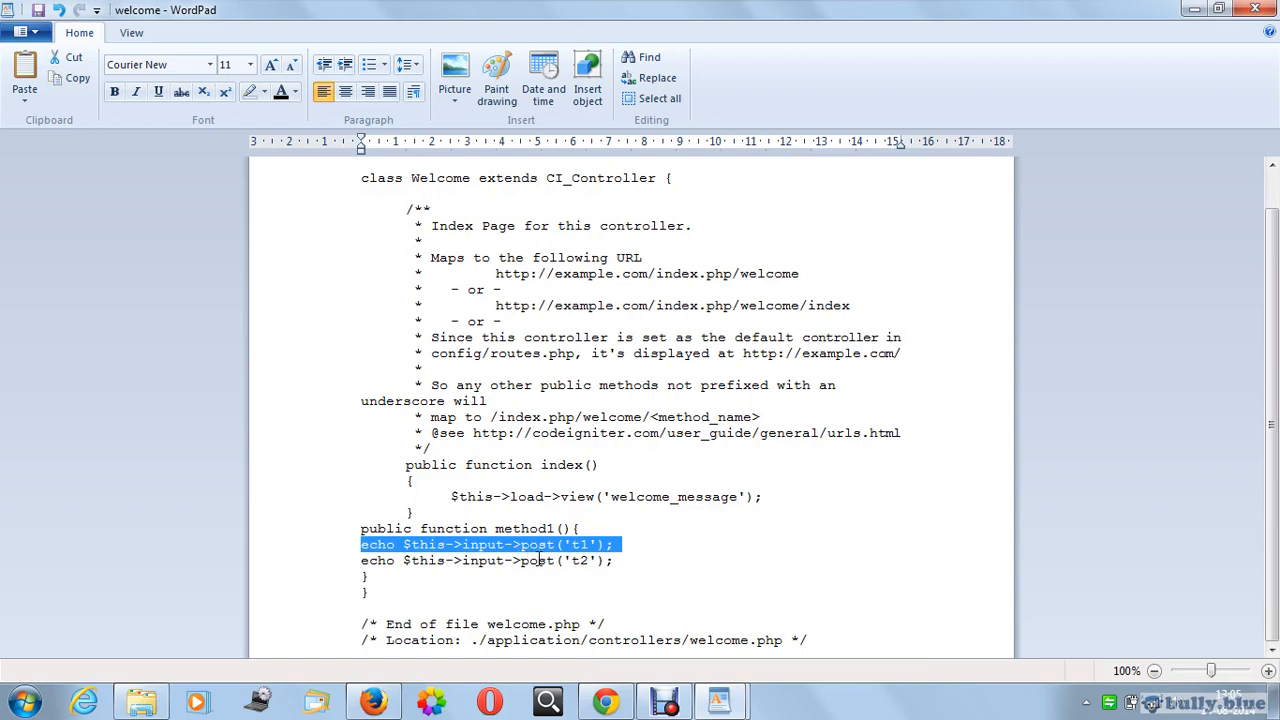
click(490, 560)
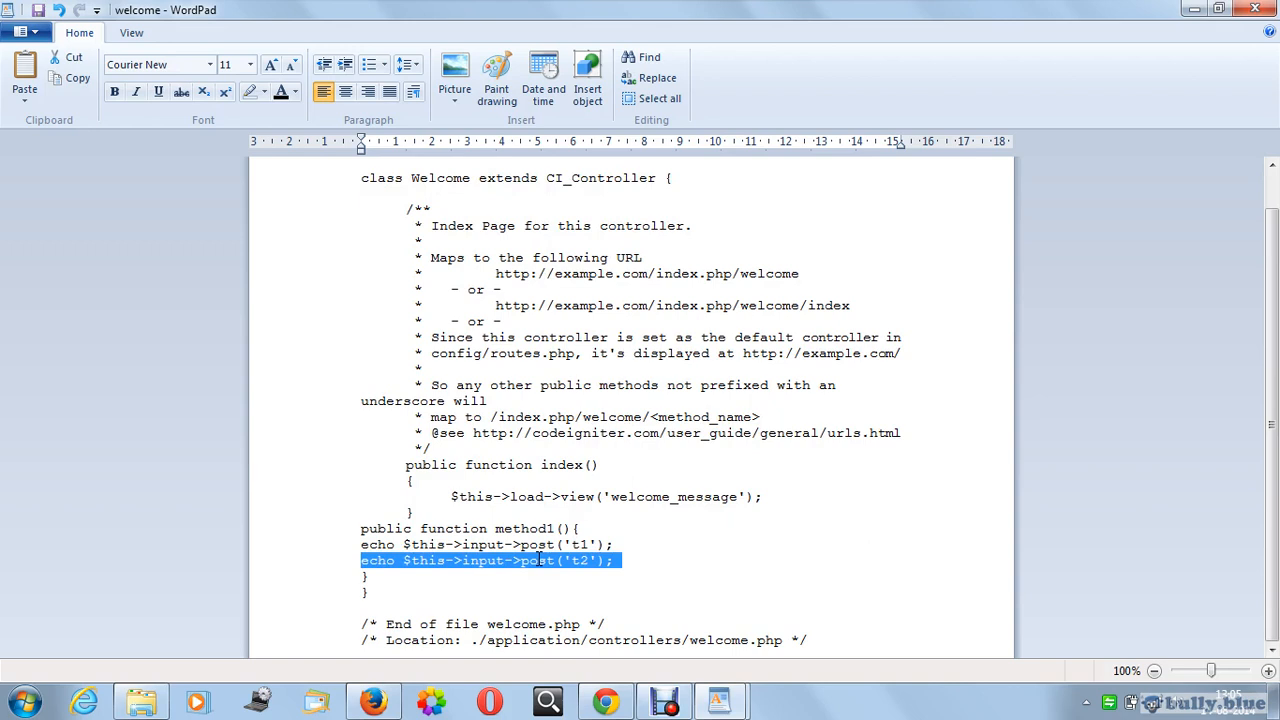
double_click(526, 528)
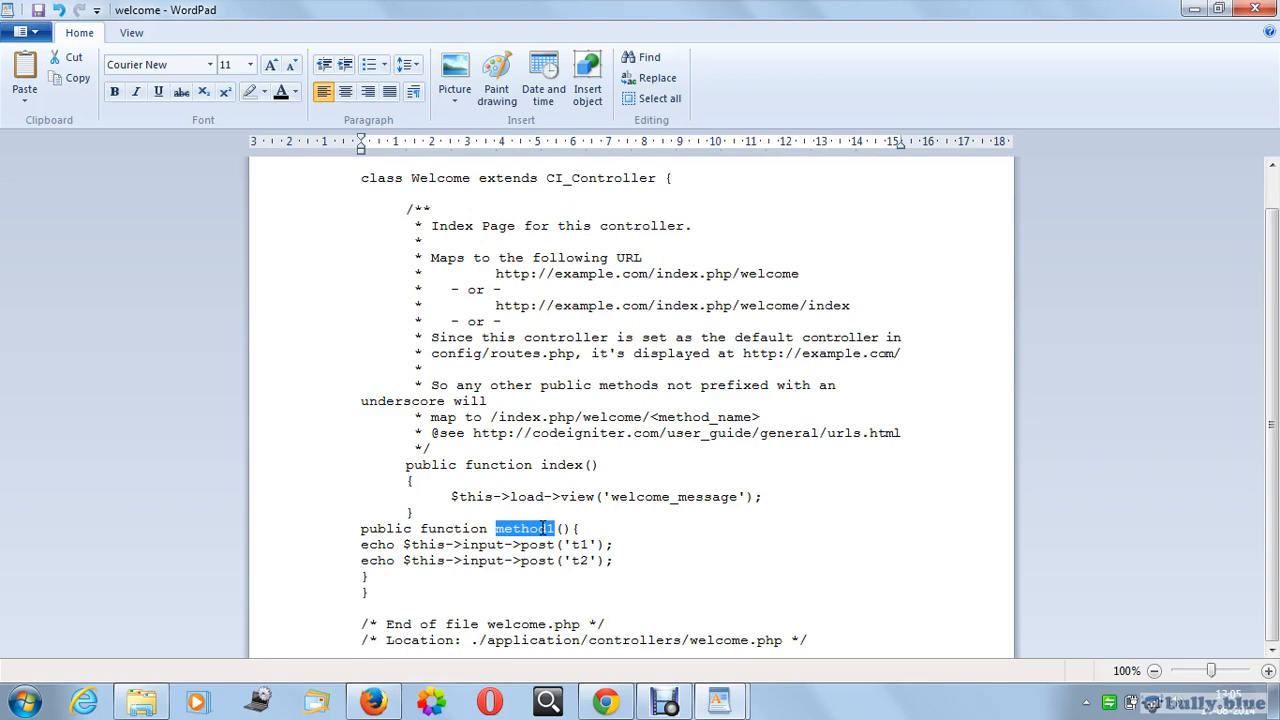
mouse_move(606, 700)
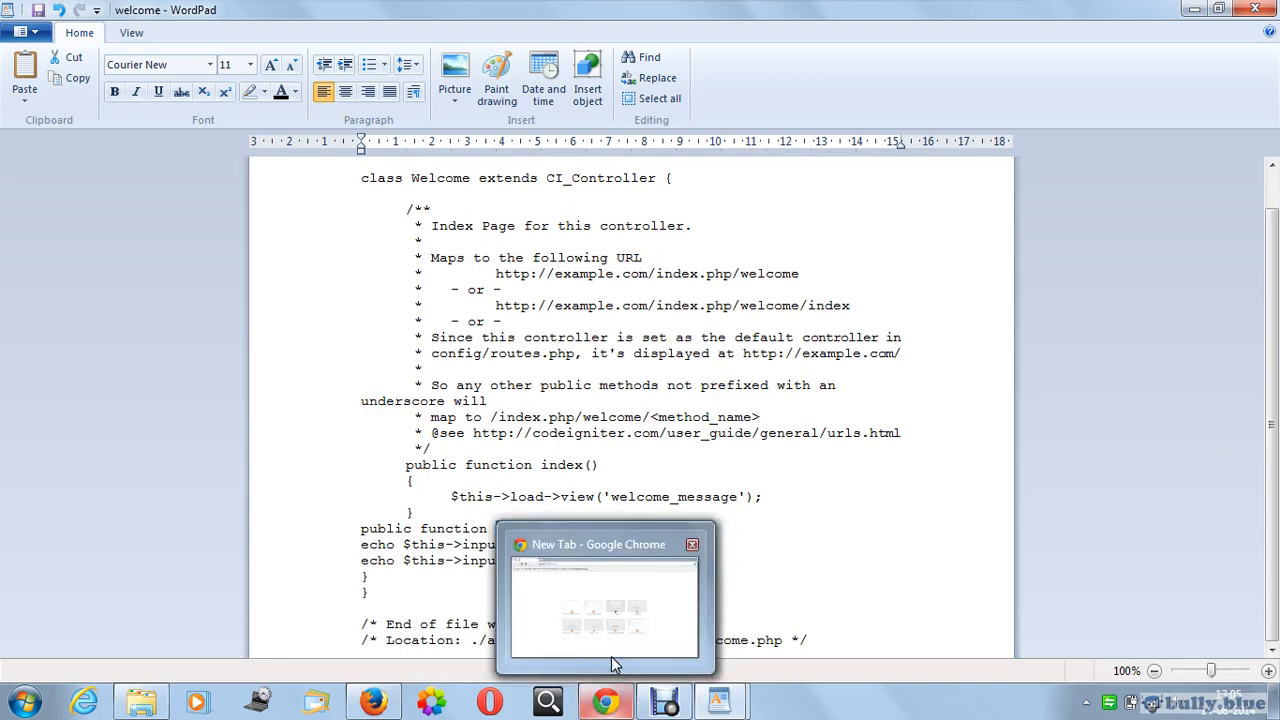
Step: Load localhost:8088/pro1/ in Chrome and enter scott and alex in the fields
click(604, 600)
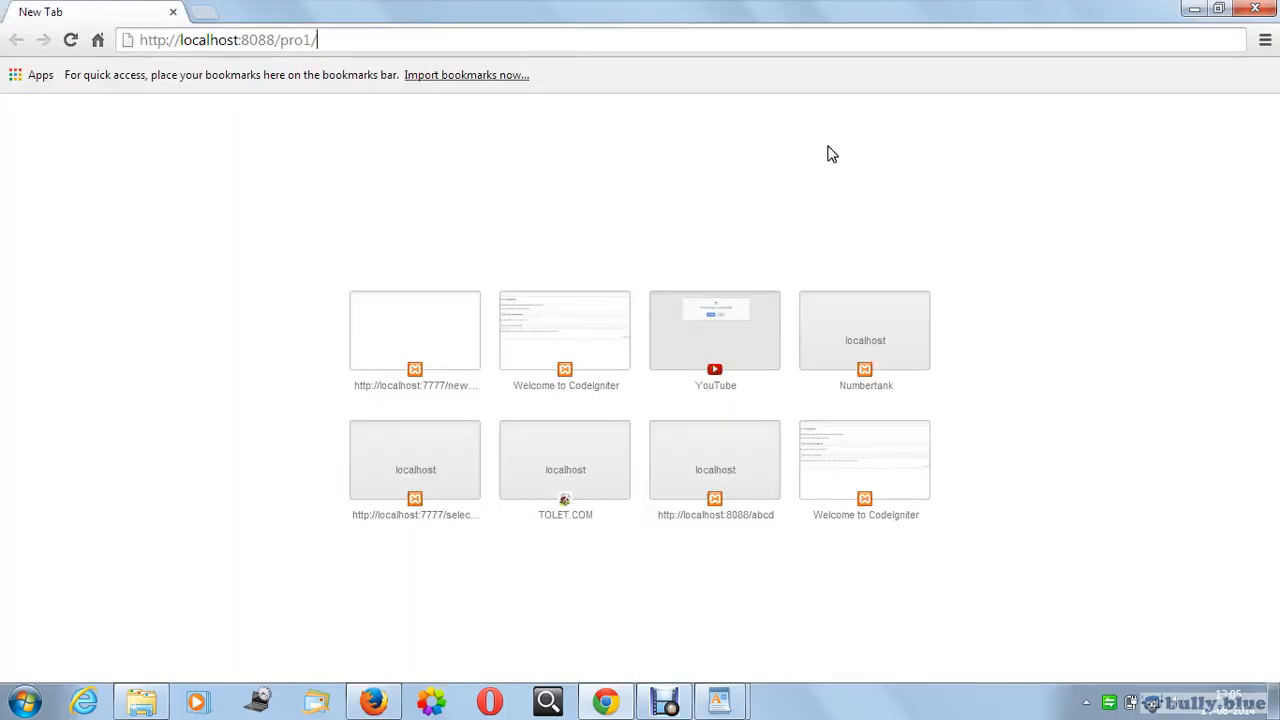
key(Return)
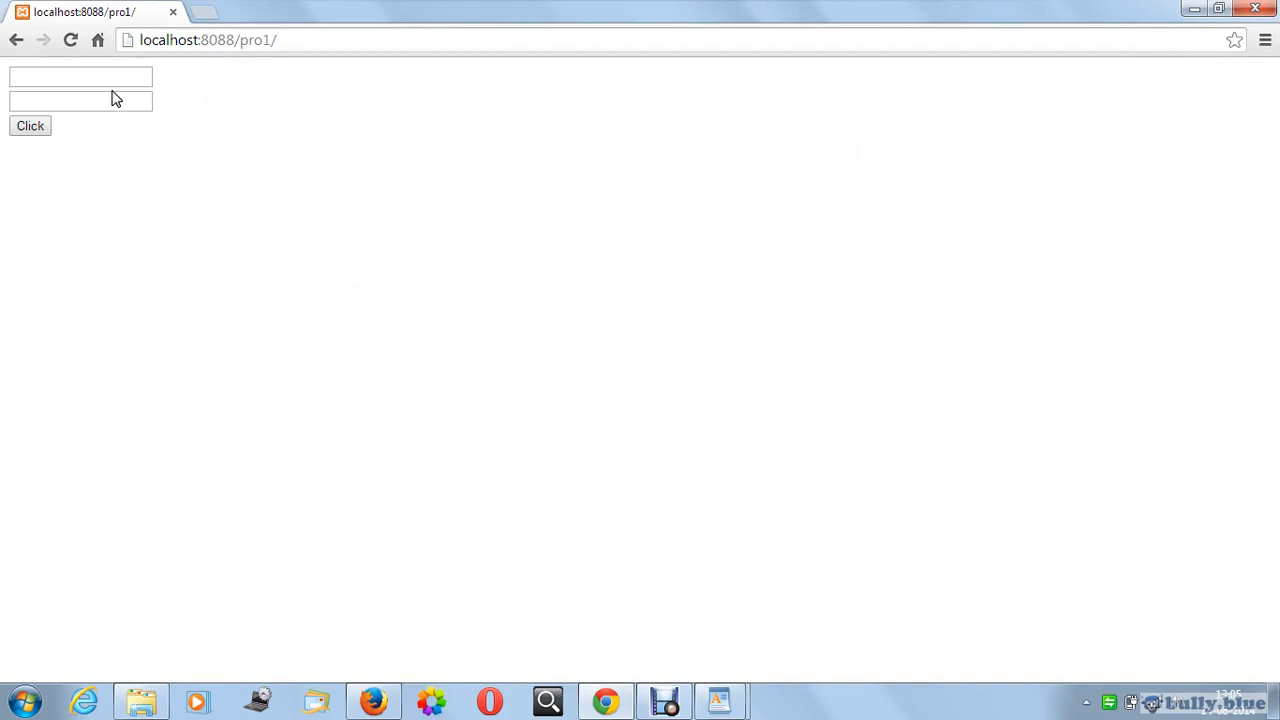
click(80, 77)
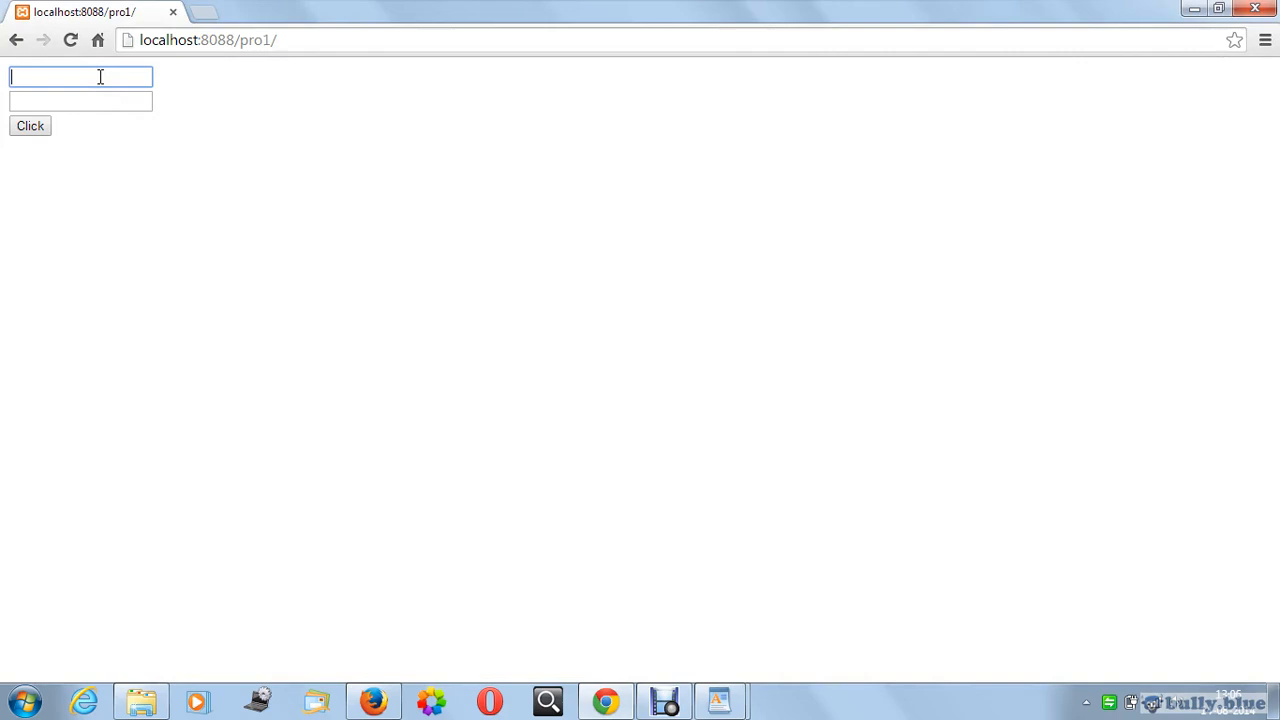
text(scott)
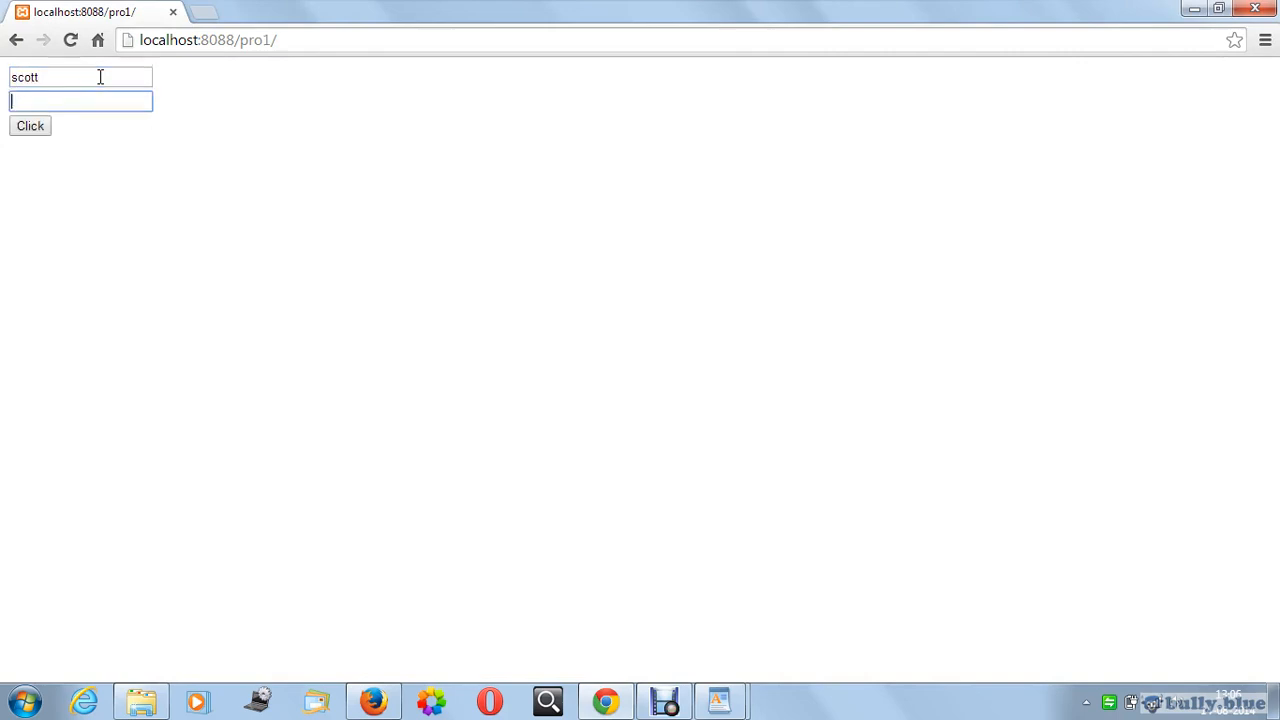
text(alex)
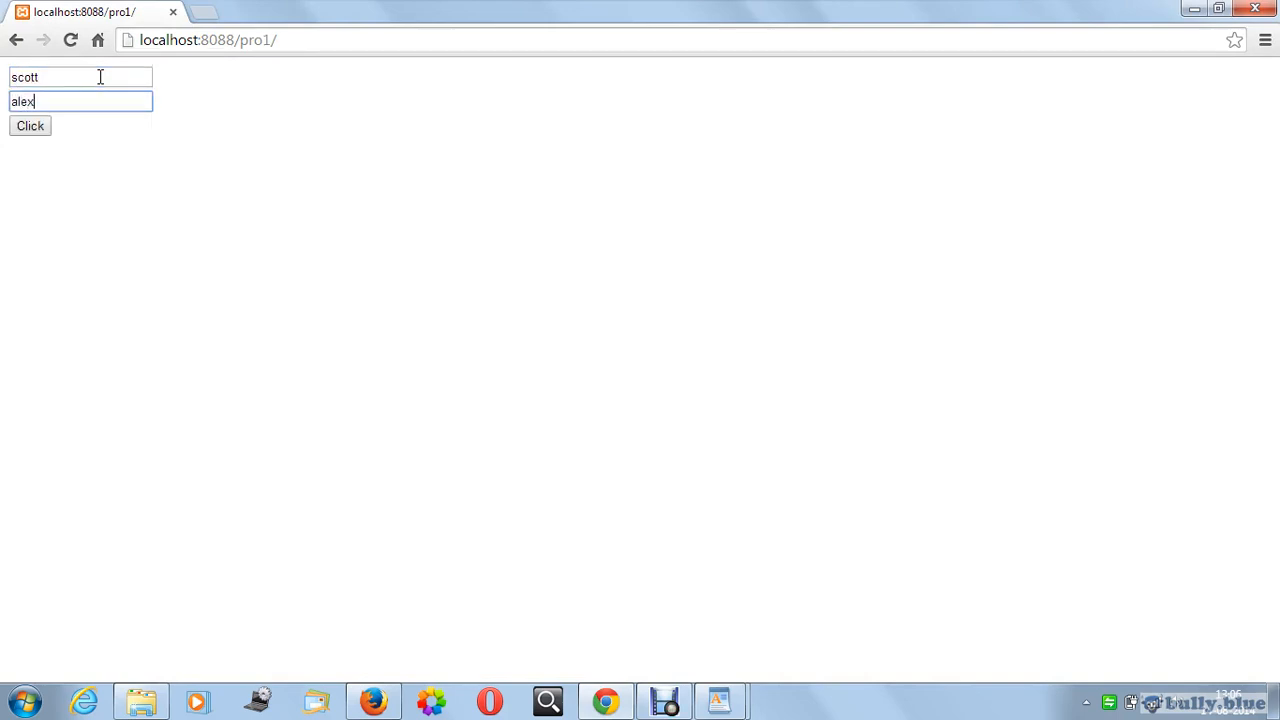
Step: Submit the form so welcome/method1 prints scottalex, and highlight method1 in the address
click(30, 126)
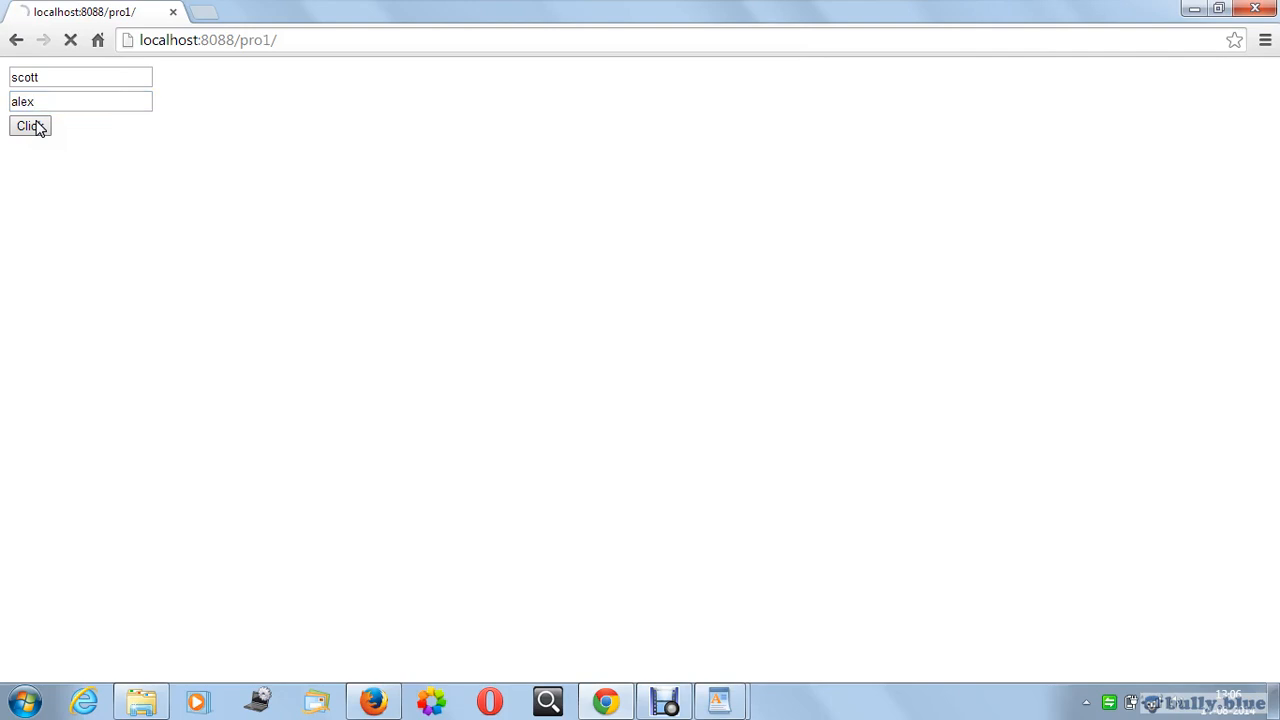
click(30, 126)
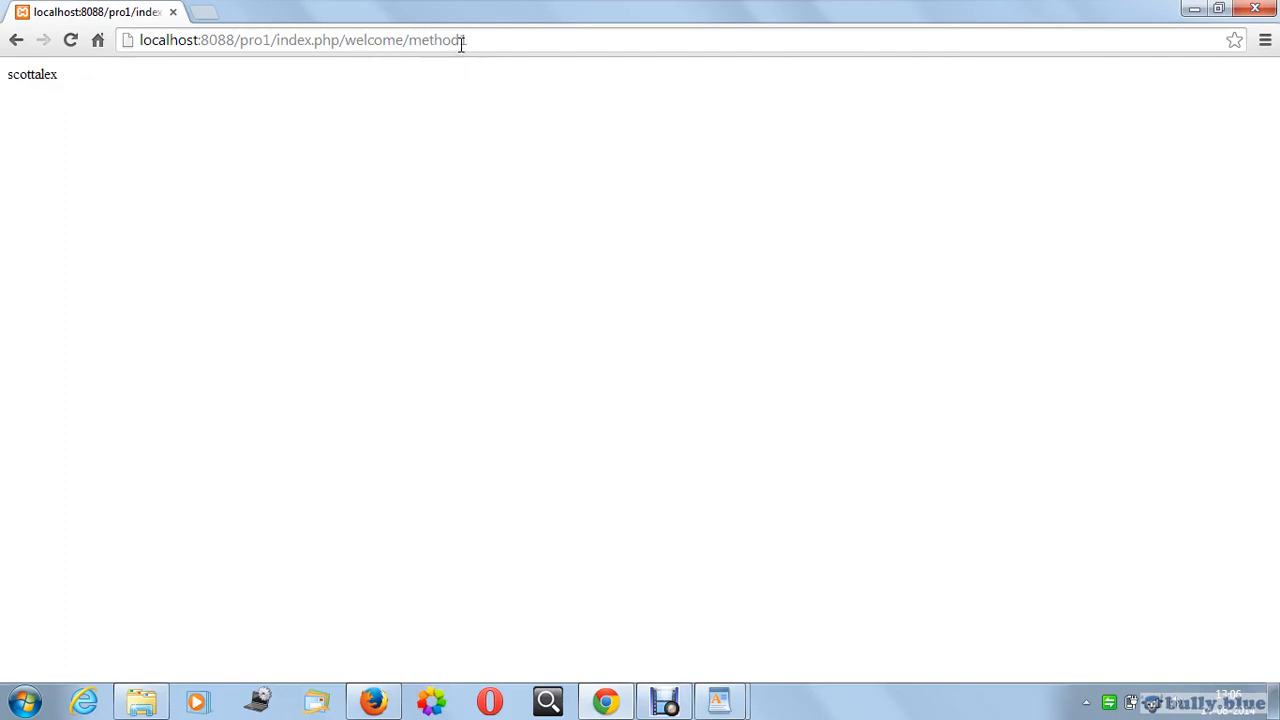
double_click(438, 40)
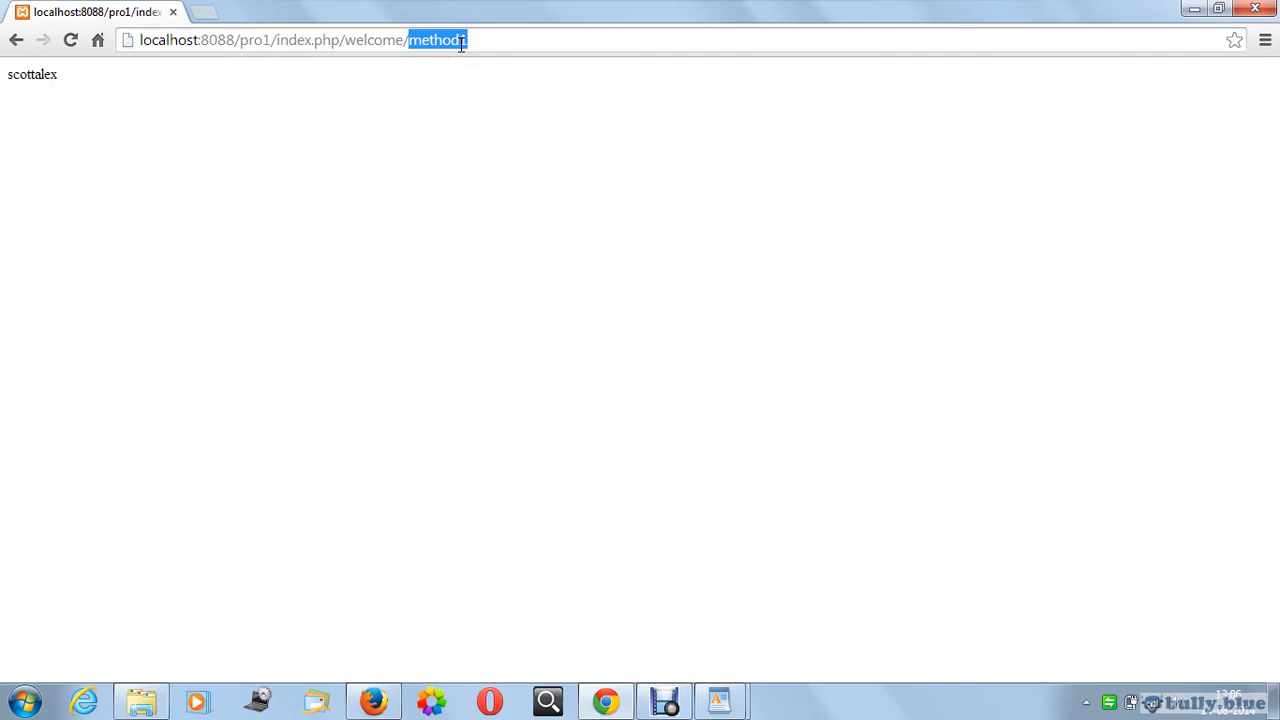